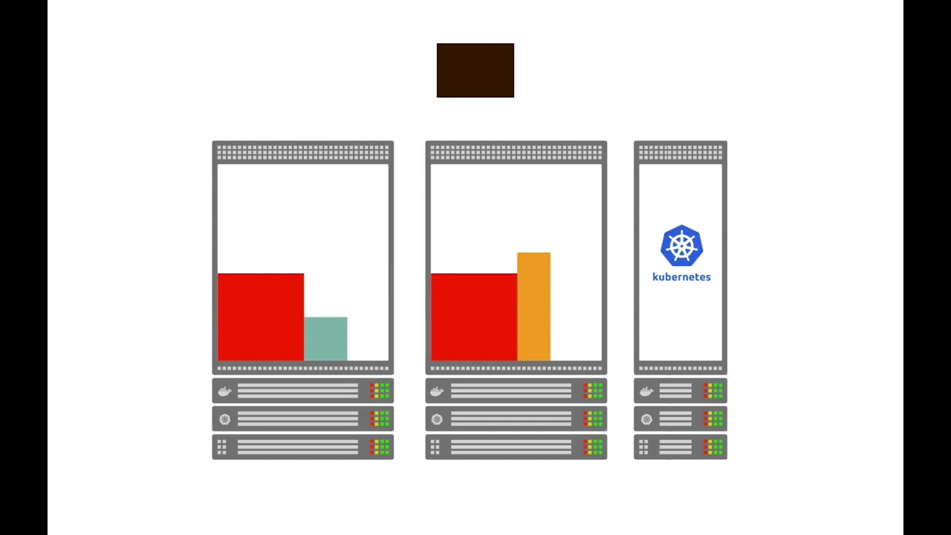
Step: Drag across the slide showing two workload server racks and a Kubernetes node
drag(475, 69, 343, 290)
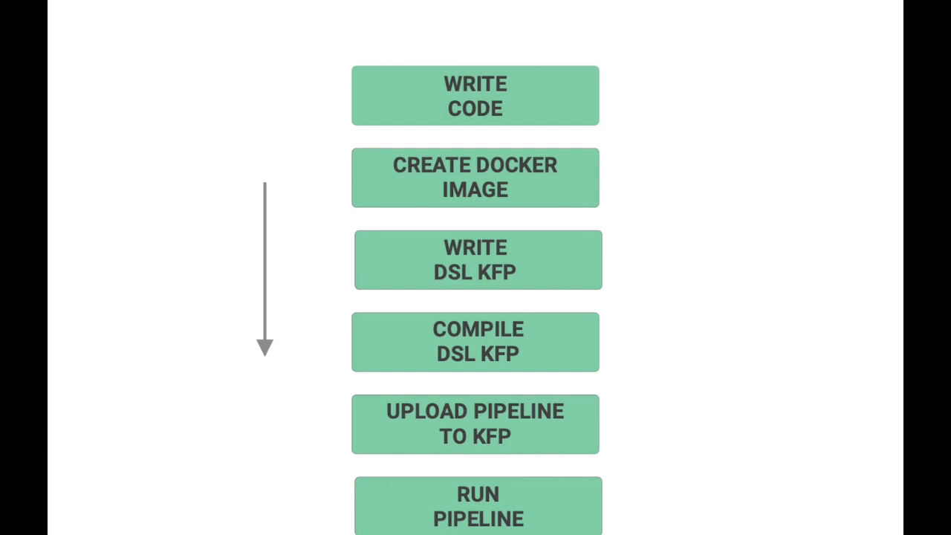
Step: Advance to the slide listing WRITE CODE through RUN PIPELINE workflow steps
key(Right)
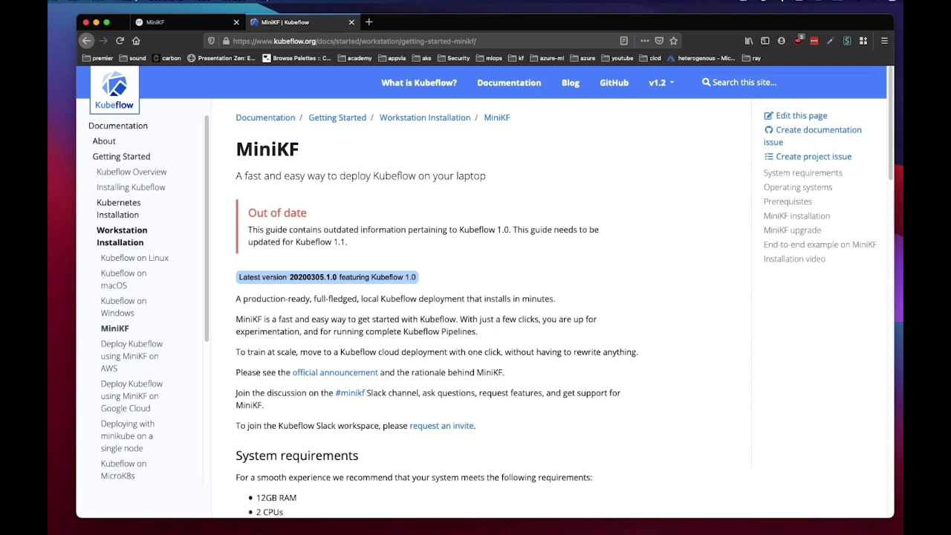
scroll(down, 3)
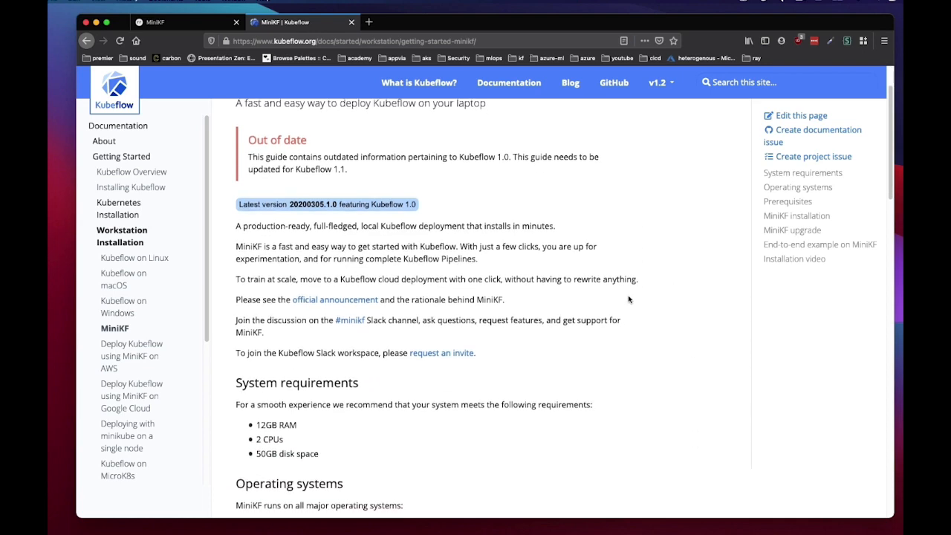
scroll(up, 3)
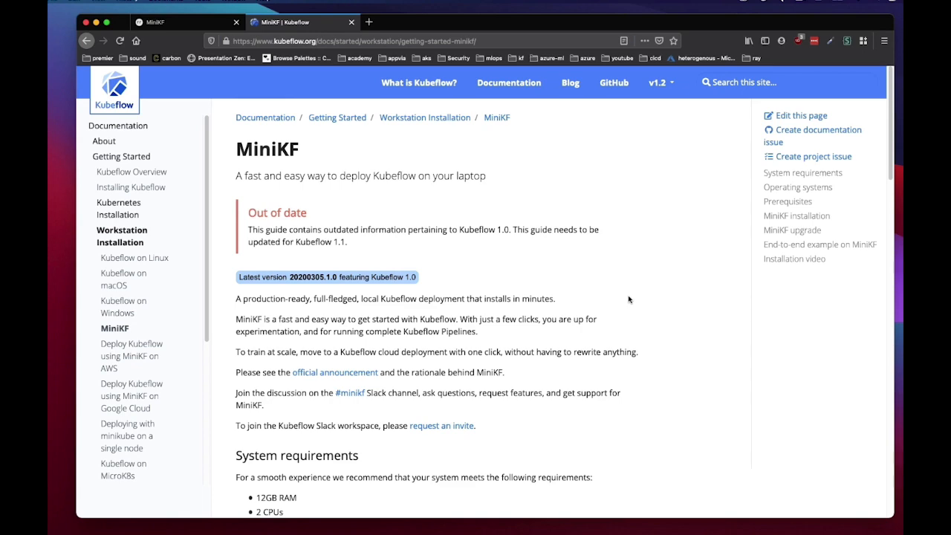
scroll(down, 3)
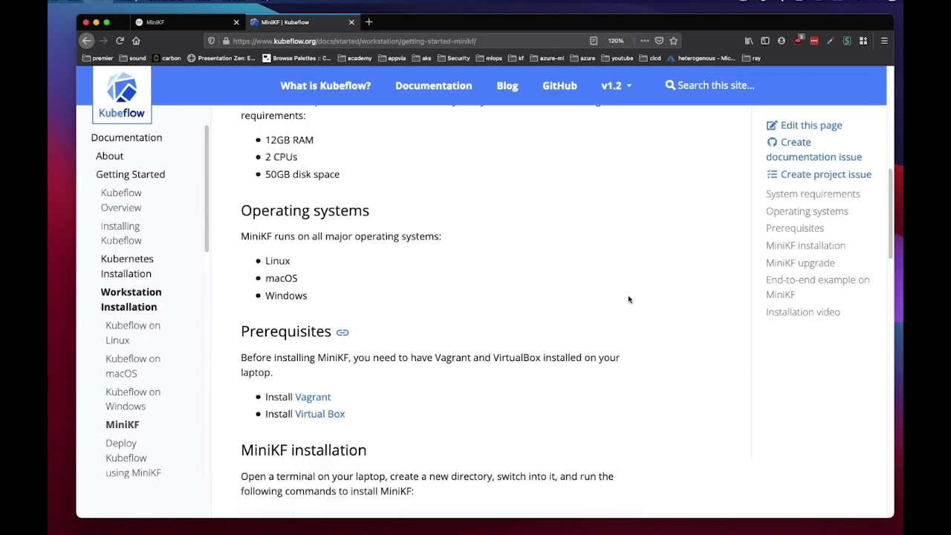
scroll(down, 3)
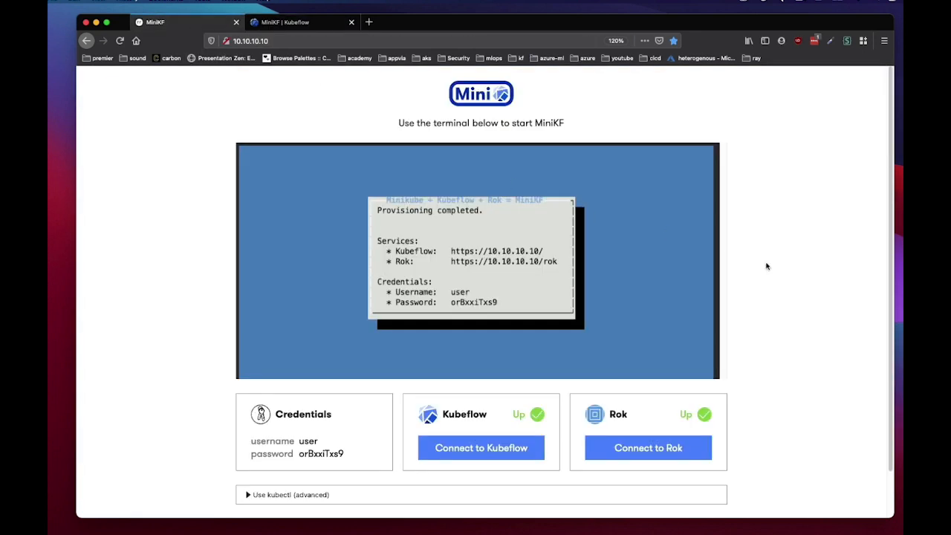
mouse_move(789, 243)
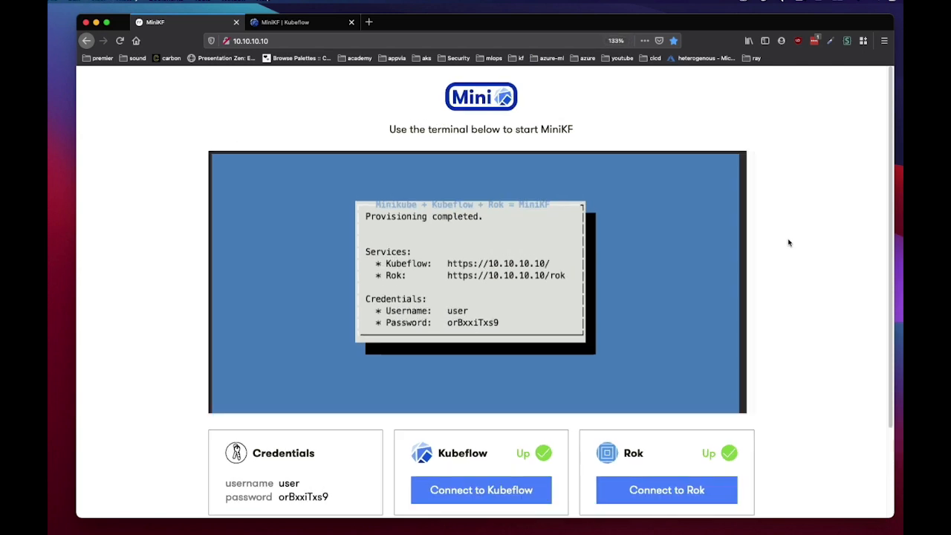
Step: Scroll the MiniKF start page to review provisioning status, credentials, and Kubeflow and Rok status
scroll(down, 3)
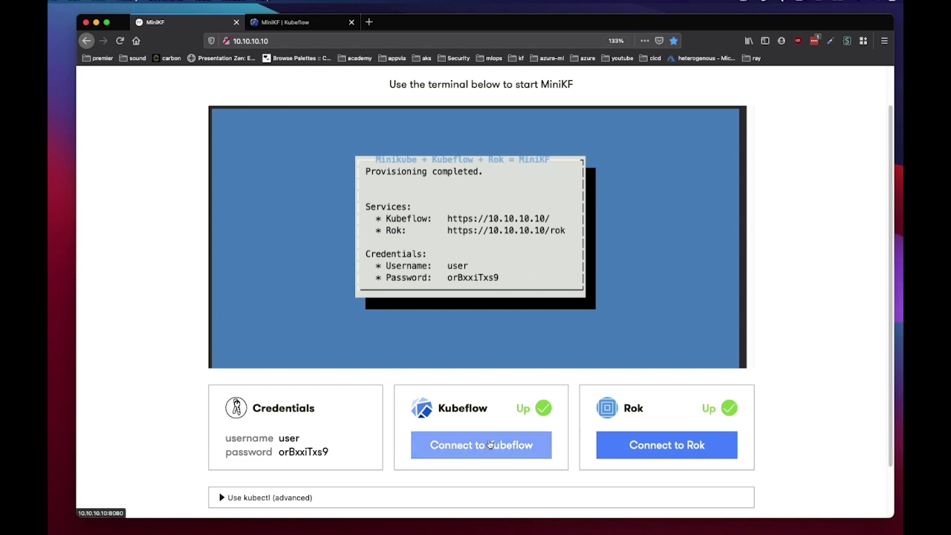
Step: Enter the Kubeflow dashboard and view Notebook Servers, showing running aidays01 and test
click(481, 445)
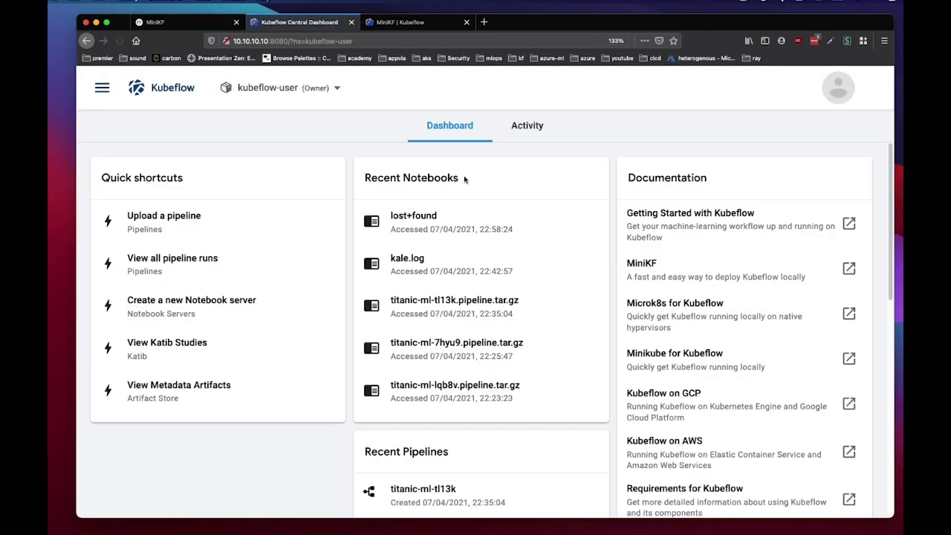
click(102, 87)
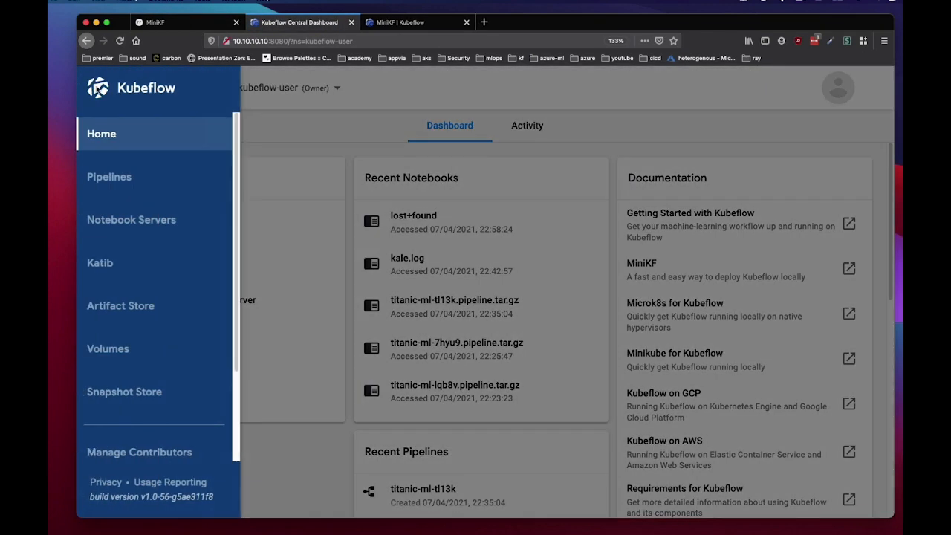
mouse_move(254, 188)
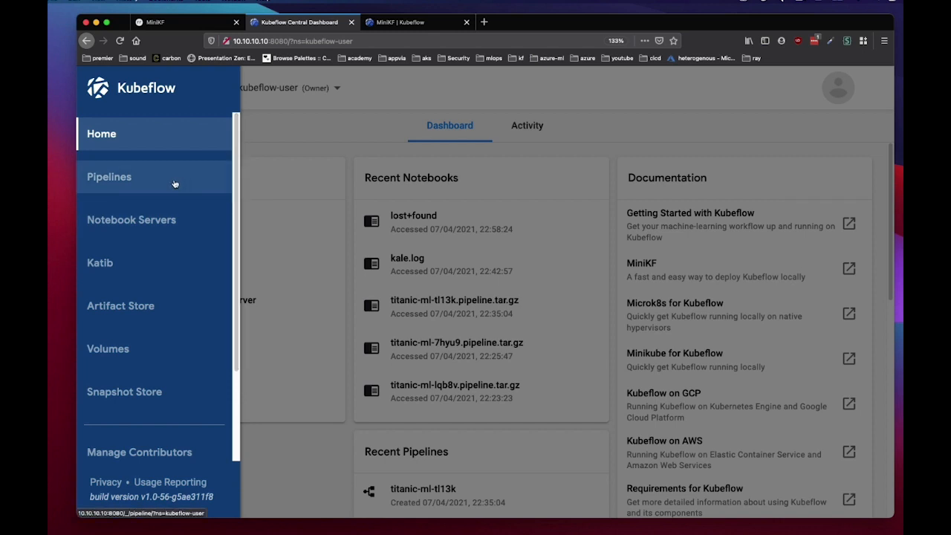
mouse_move(162, 280)
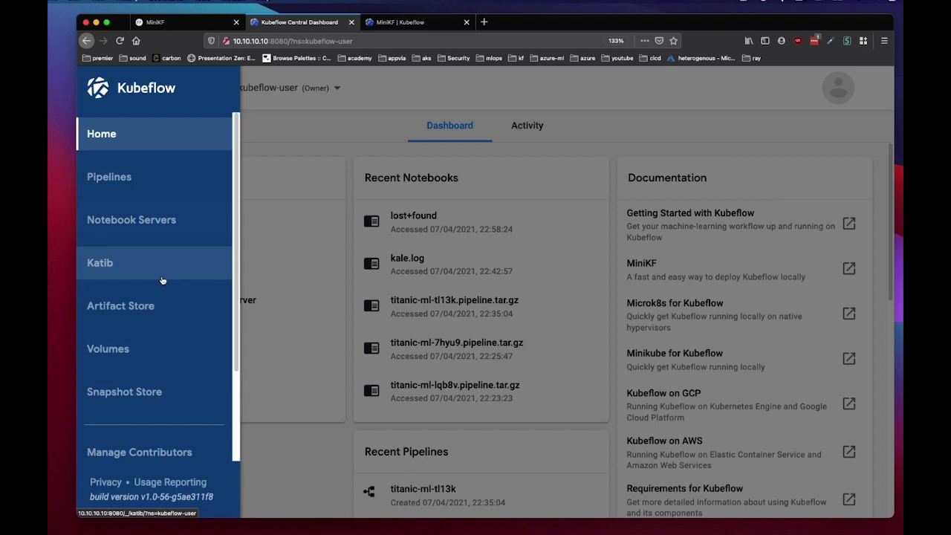
mouse_move(165, 396)
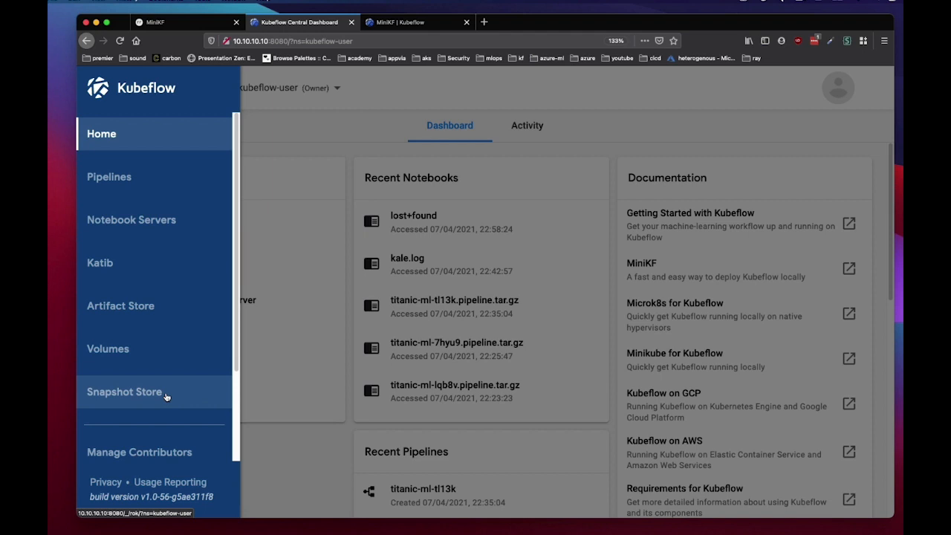
click(102, 88)
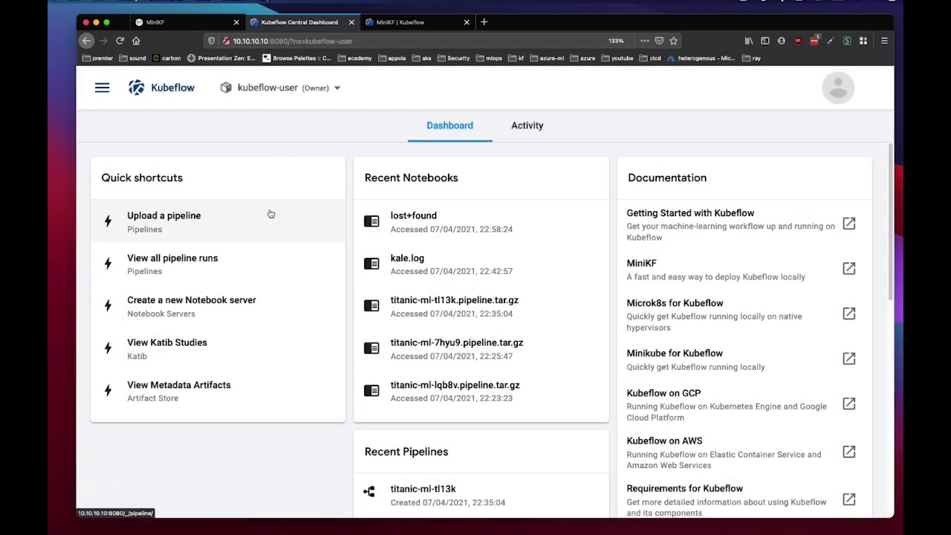
click(101, 87)
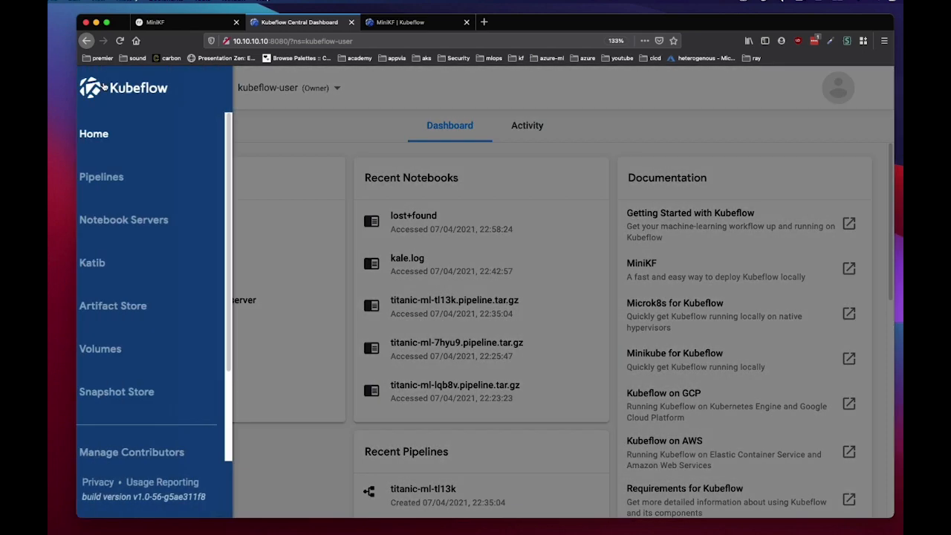
click(123, 220)
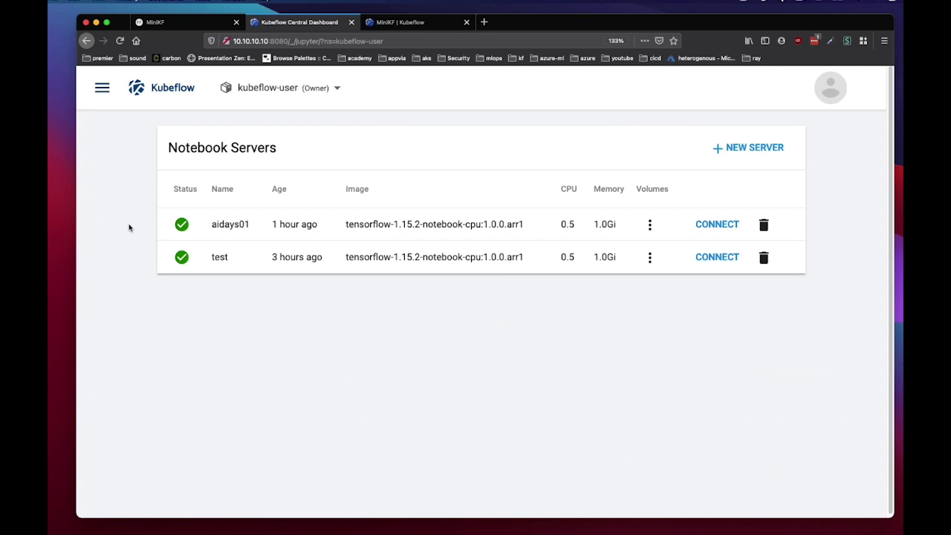
mouse_move(750, 148)
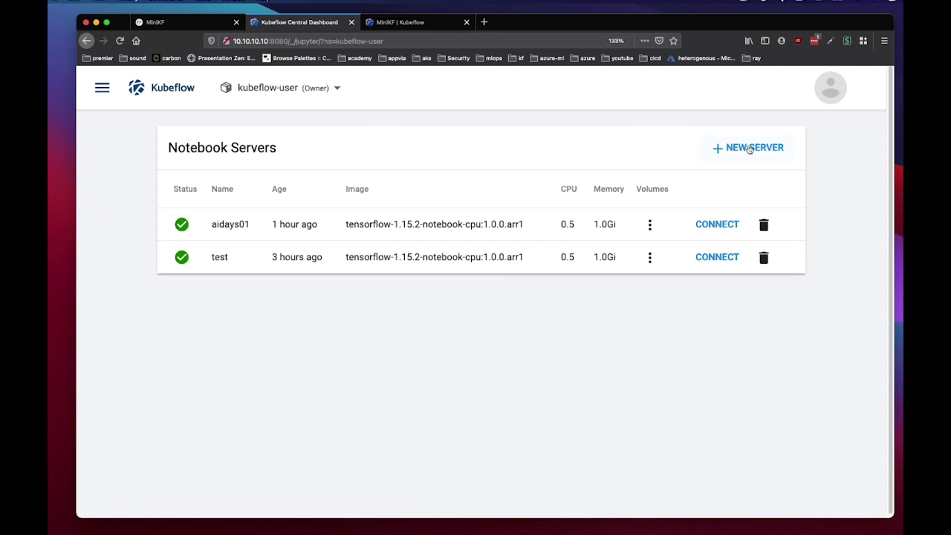
Step: Launch notebook server demo1 on the TensorFlow 1.15.2 CPU image, 0.5 CPU, 1.0Gi memory
click(748, 148)
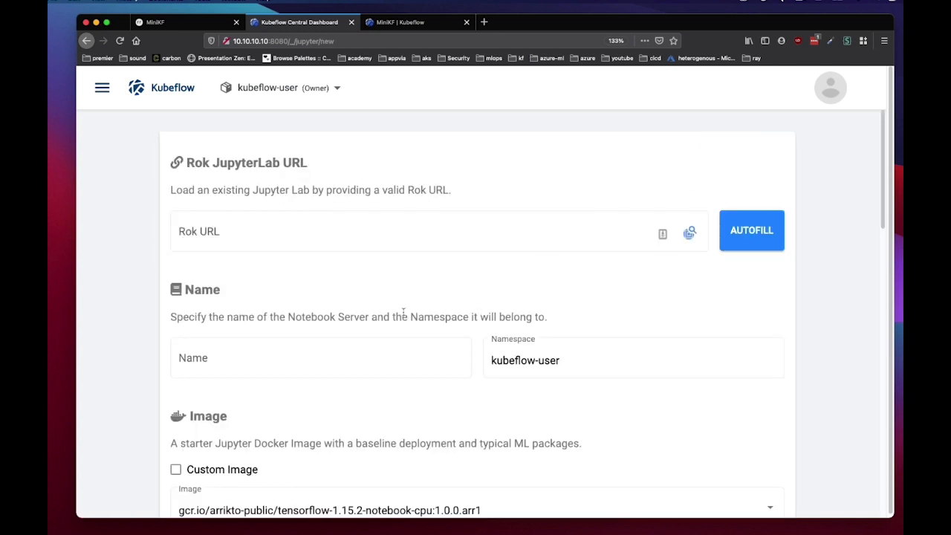
scroll(down, 3)
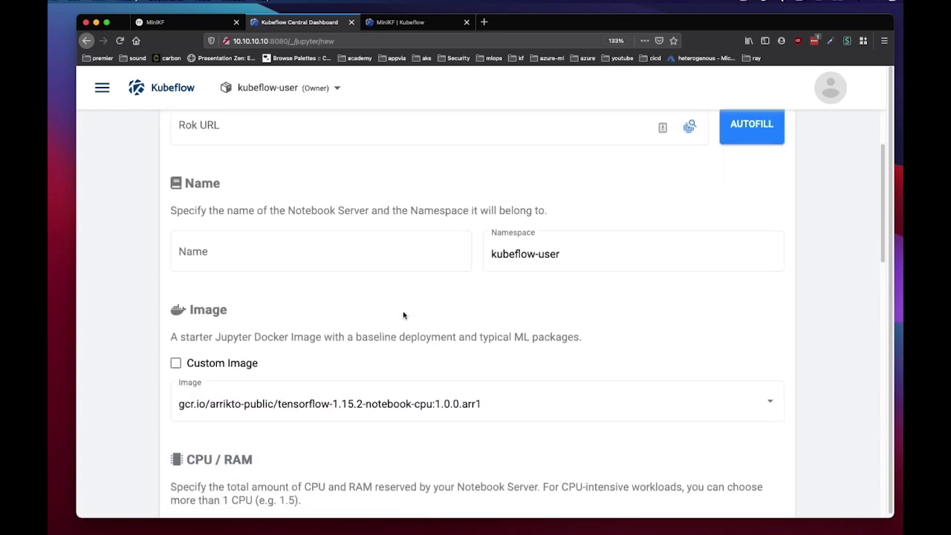
click(321, 251)
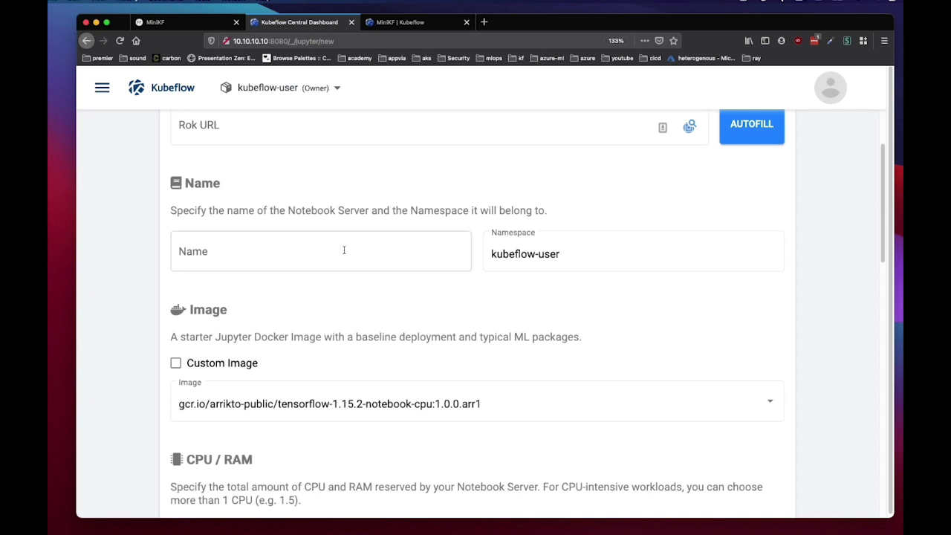
click(320, 251)
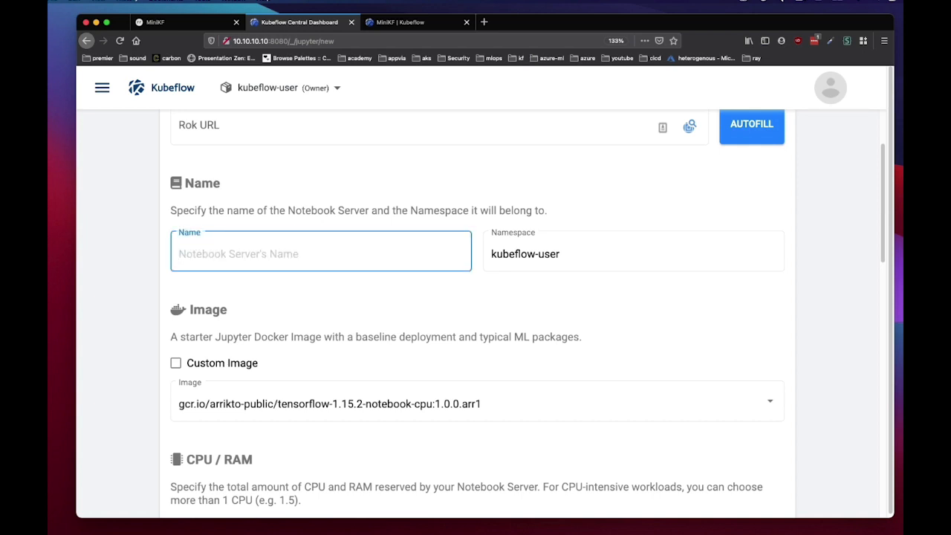
text(demo1)
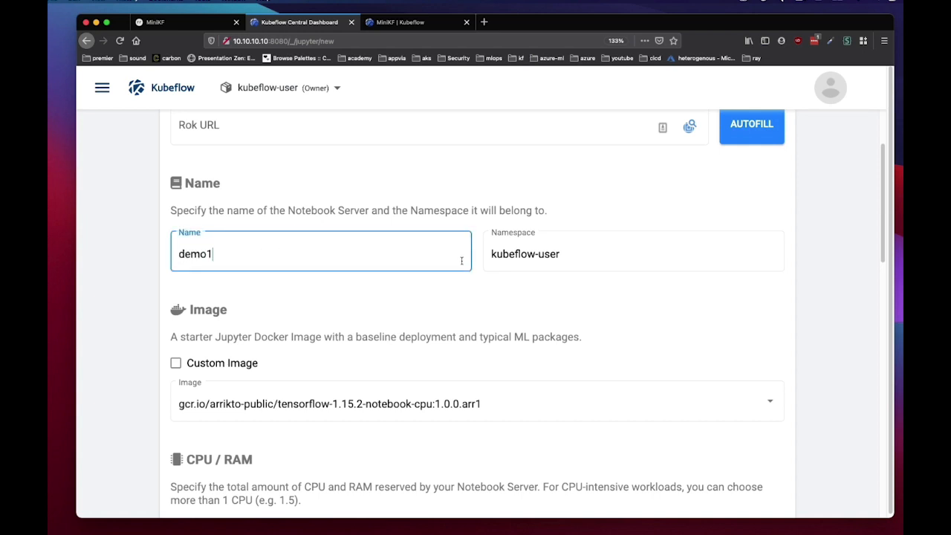
scroll(down, 3)
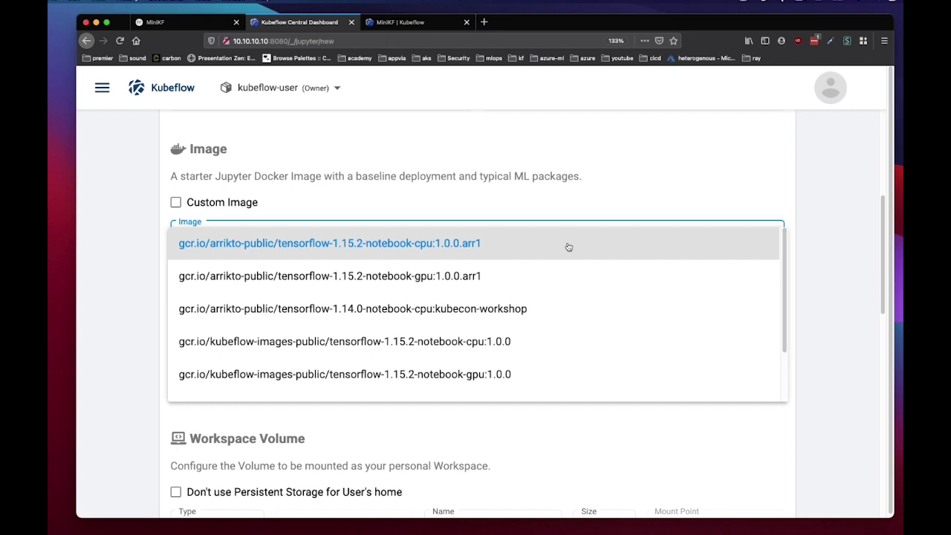
mouse_move(569, 260)
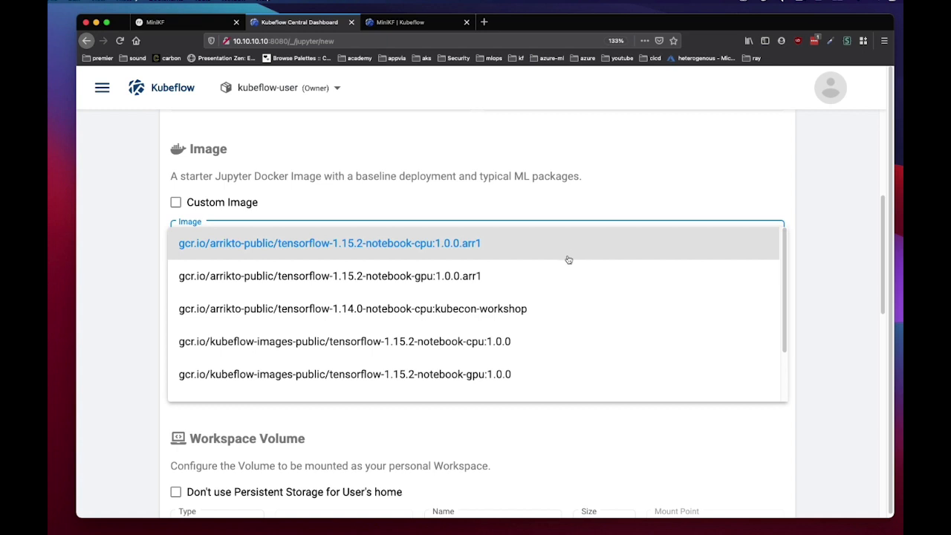
scroll(down, 3)
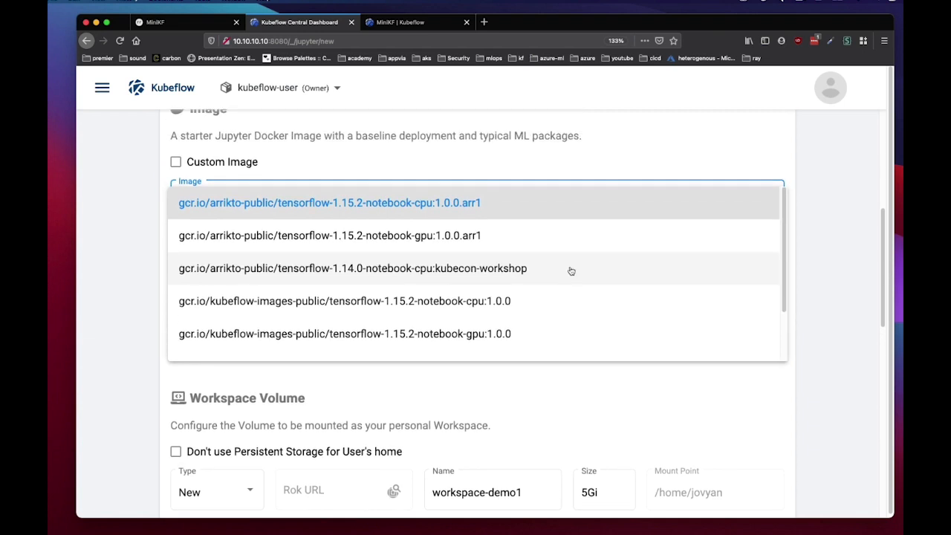
click(330, 203)
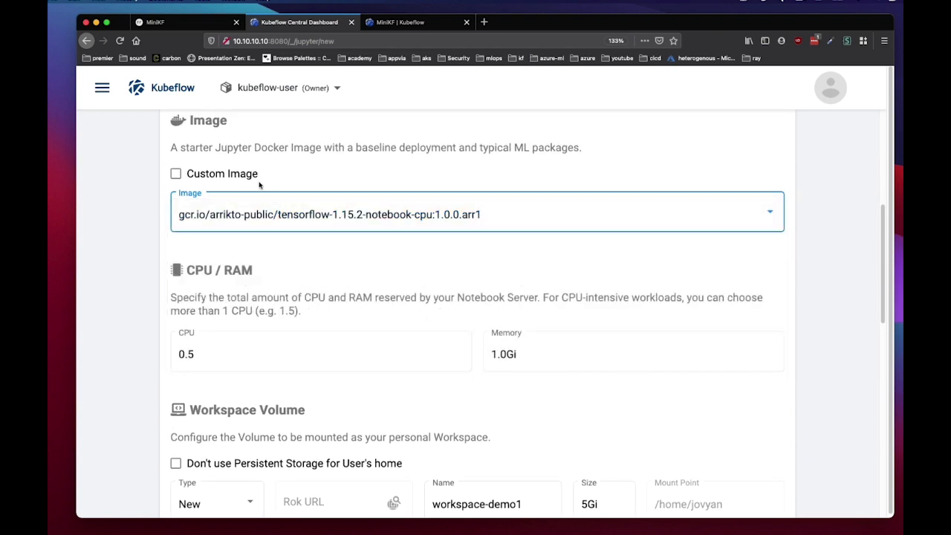
scroll(down, 3)
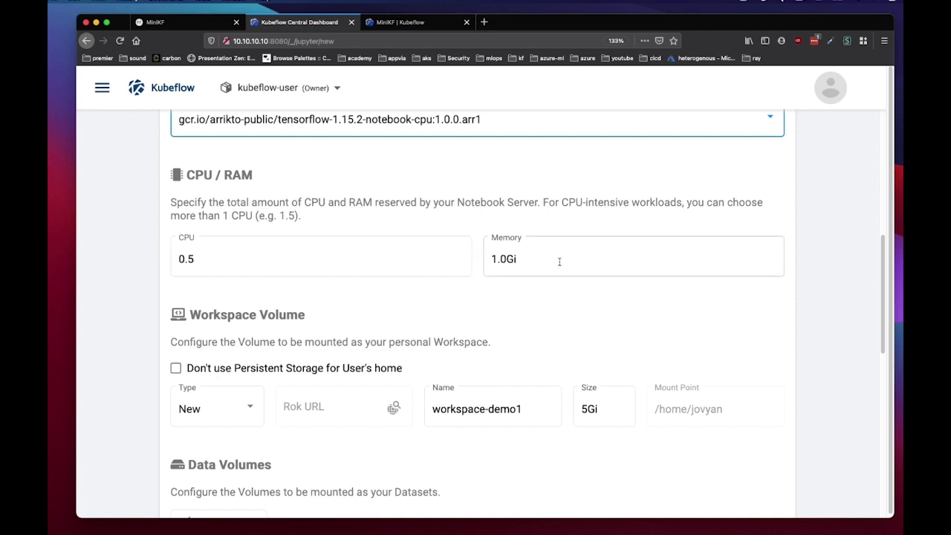
scroll(down, 3)
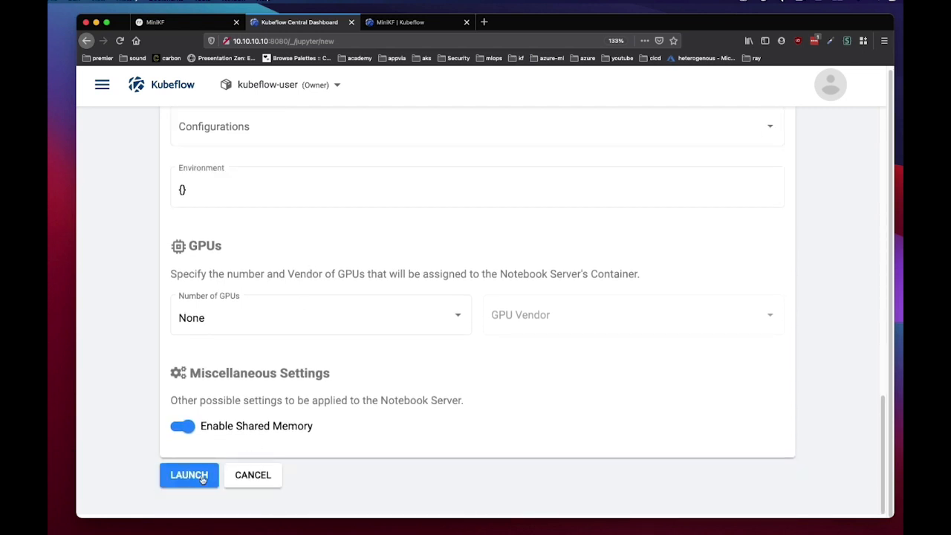
click(189, 475)
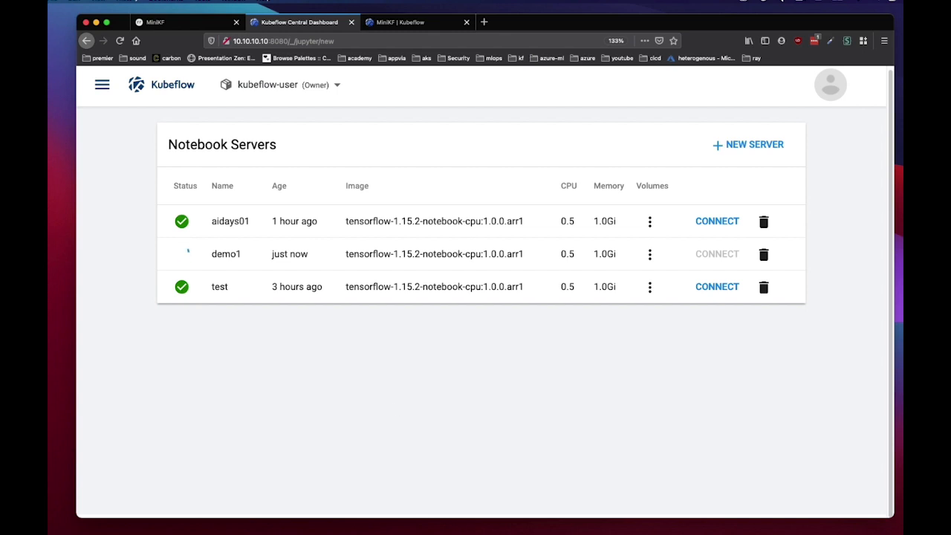
mouse_move(729, 227)
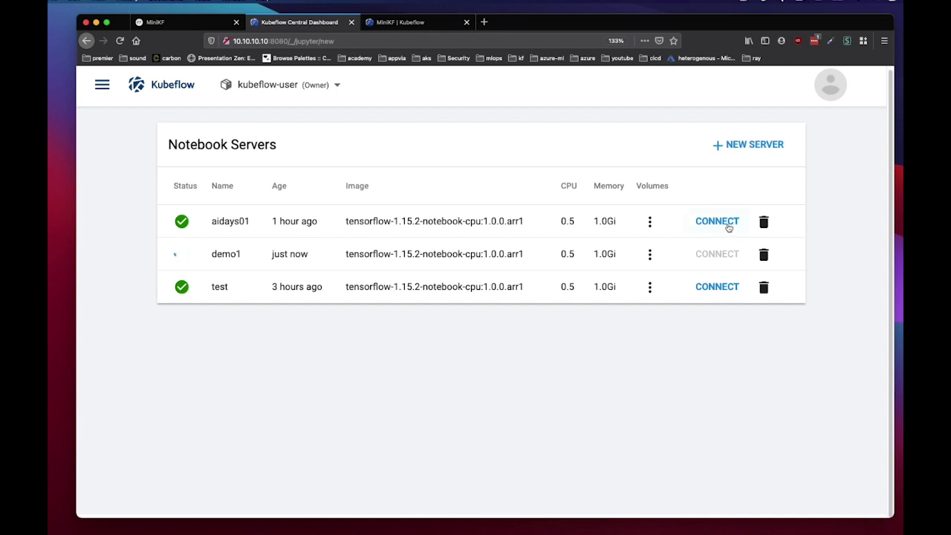
Step: Connect to aidays01 and git clone the kubeflow-kale examples and kubeflow pipelines repositories
click(717, 221)
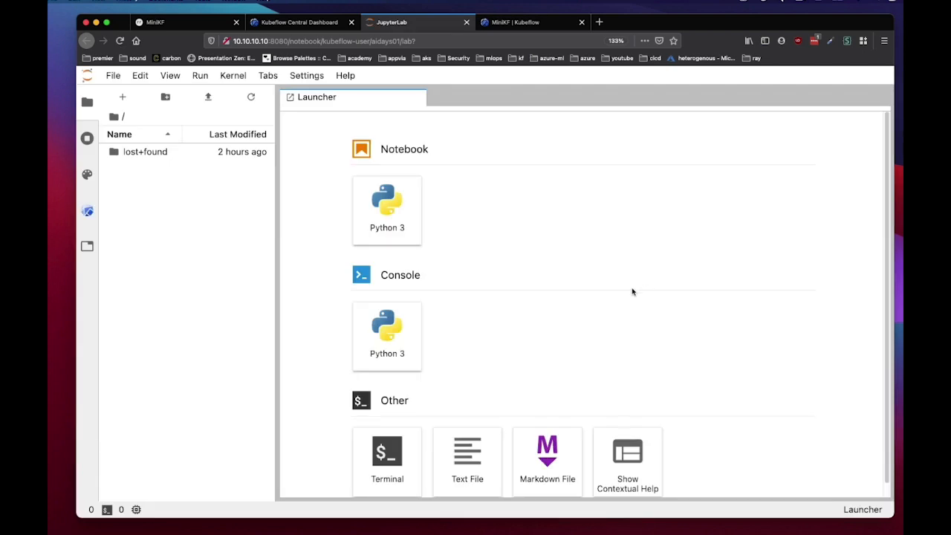
mouse_move(617, 293)
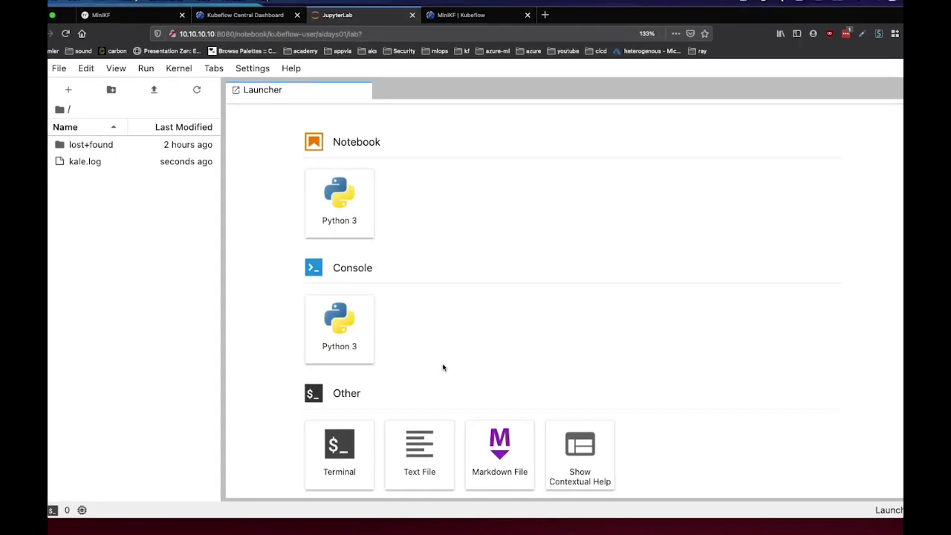
mouse_move(345, 452)
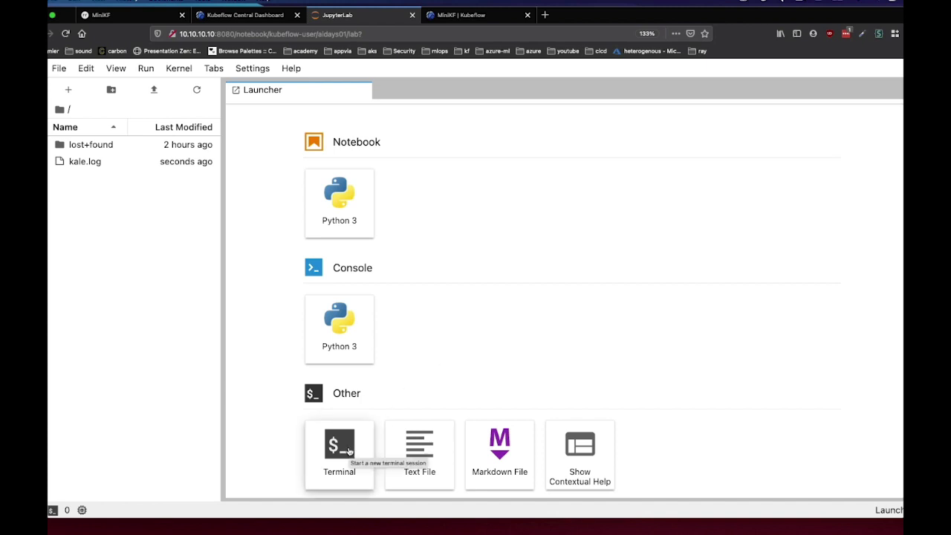
mouse_move(394, 349)
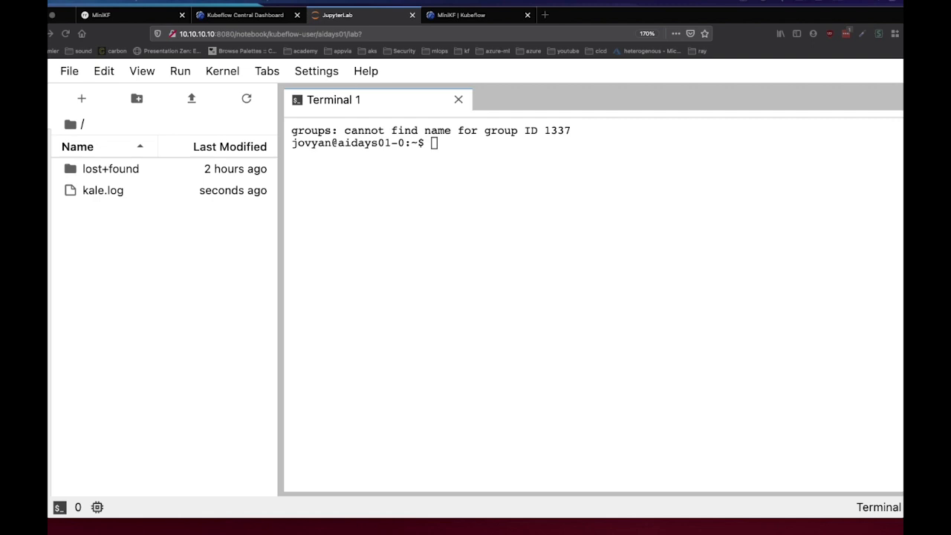
mouse_move(496, 335)
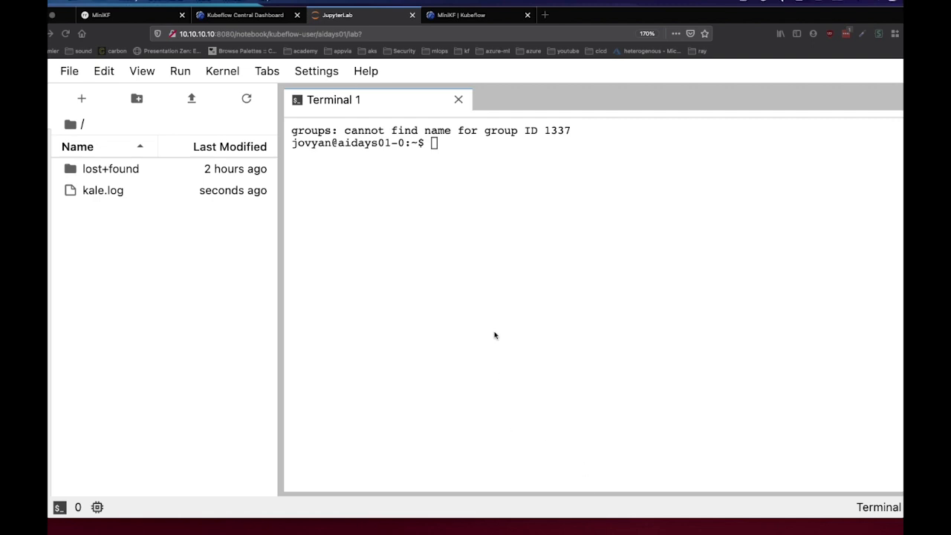
text(git)
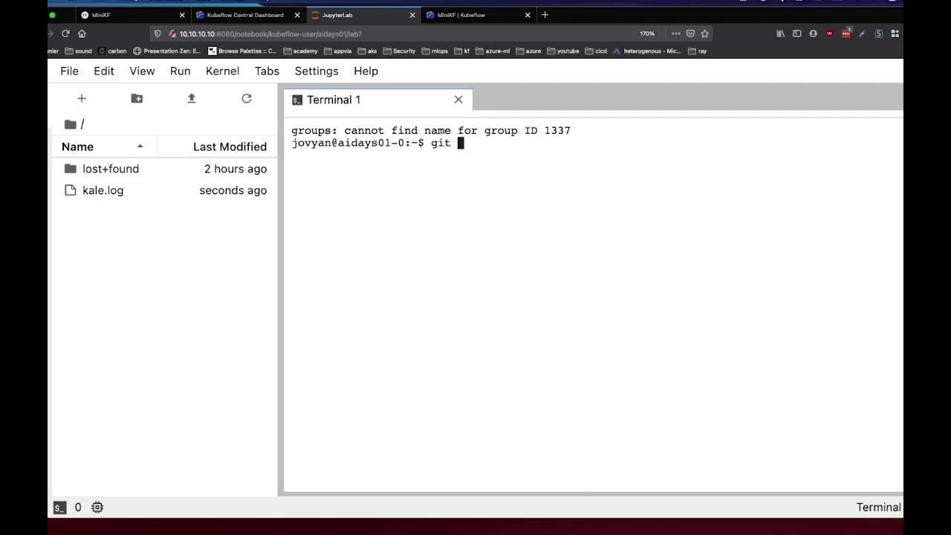
text(clo)
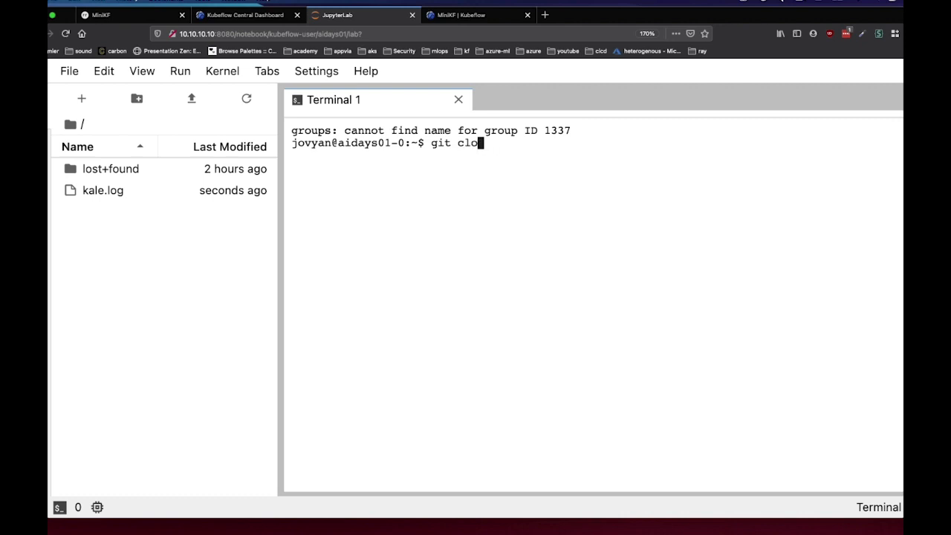
text(ne https://github.com/kubeflow-kale/examples)
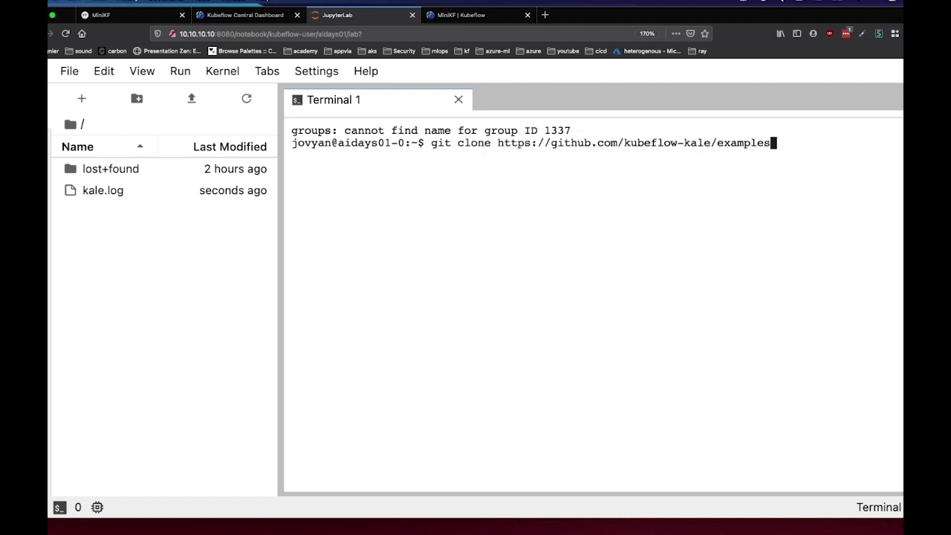
key(Return)
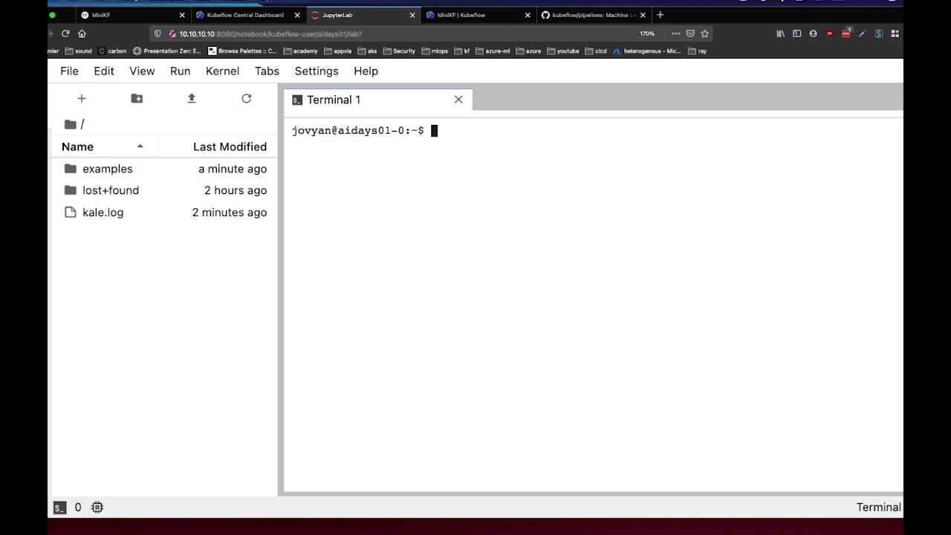
text(git)
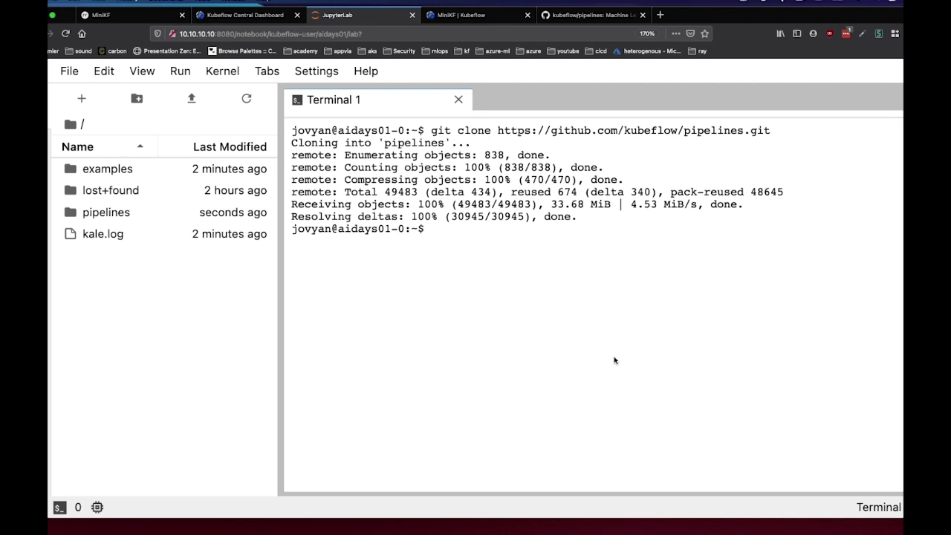
Step: Browse into the pipelines/samples/core/execution_order folder in the file browser
double_click(106, 212)
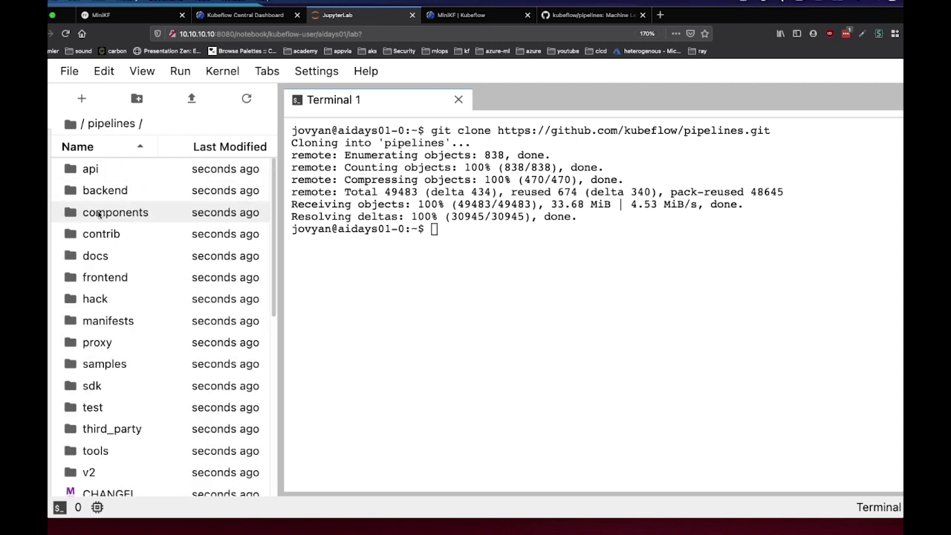
scroll(down, 3)
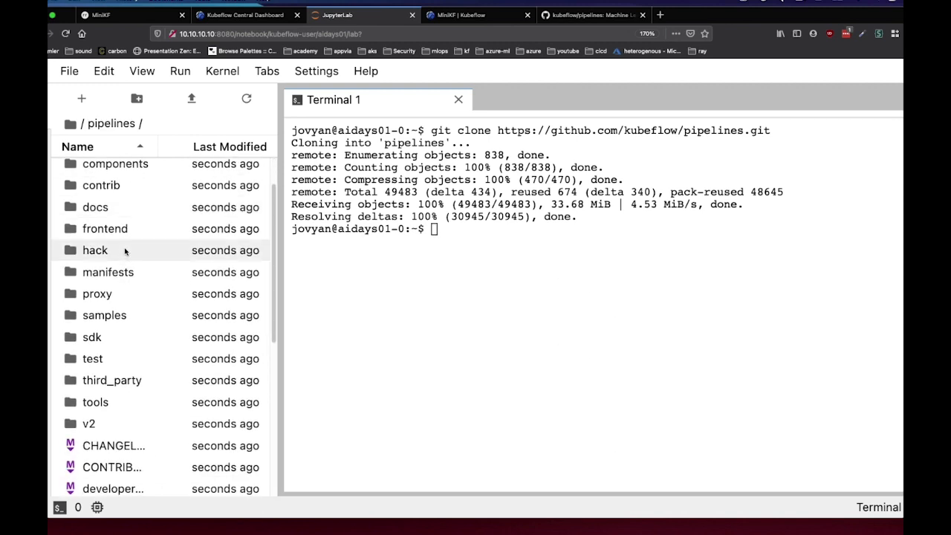
double_click(104, 316)
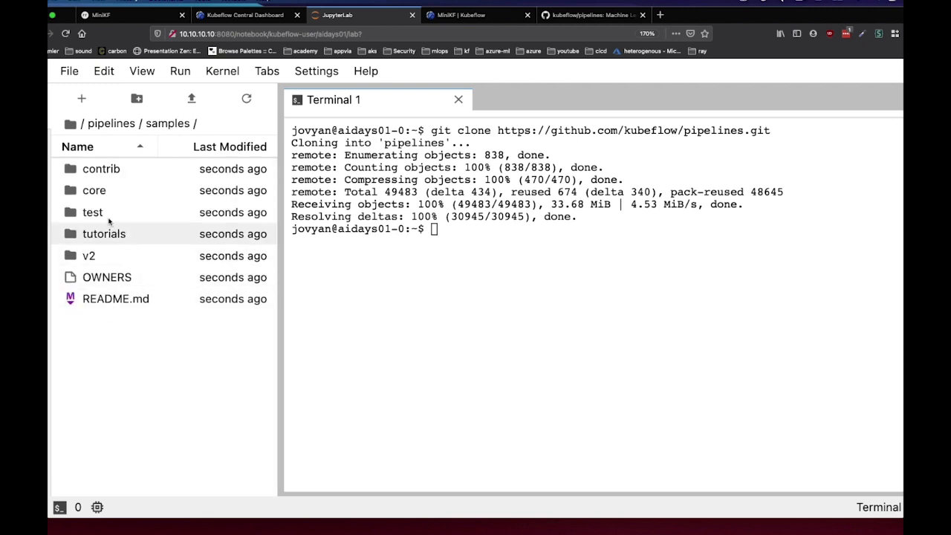
double_click(93, 190)
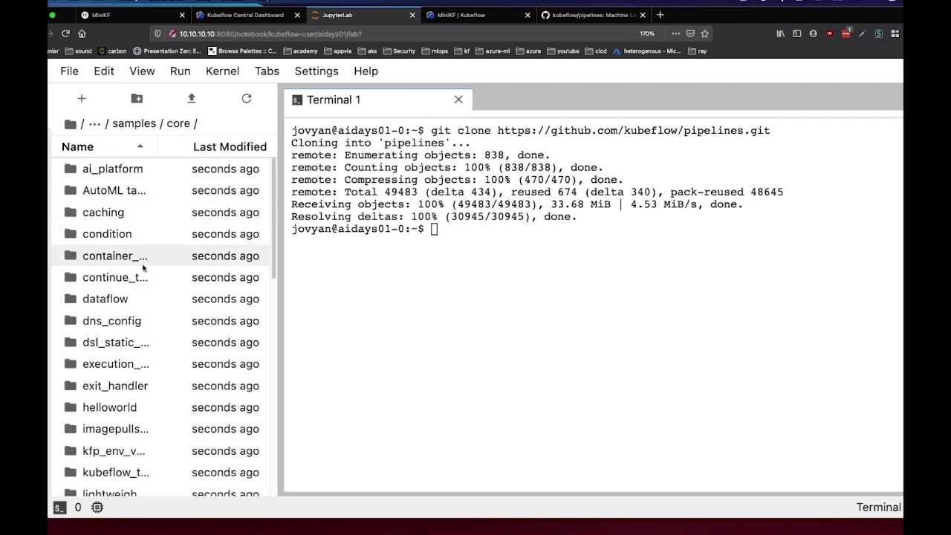
mouse_move(166, 343)
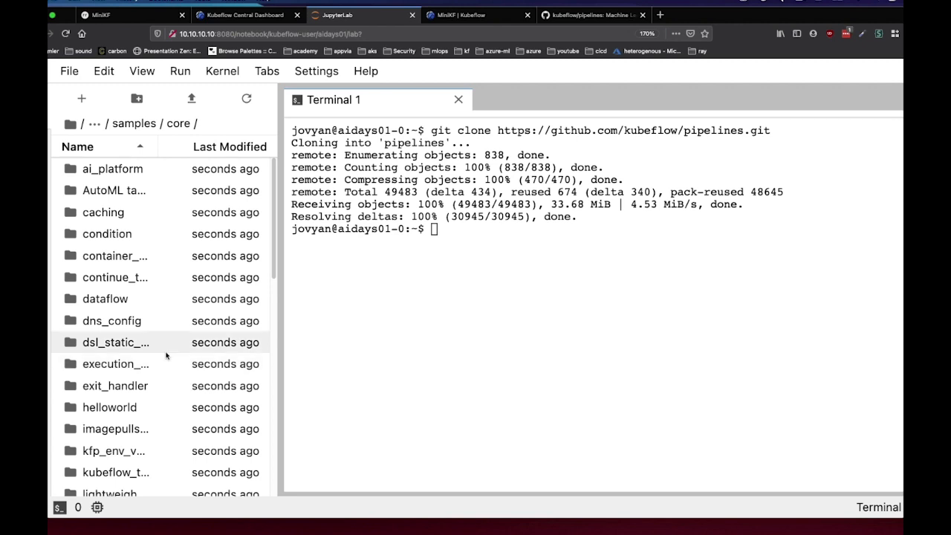
scroll(down, 3)
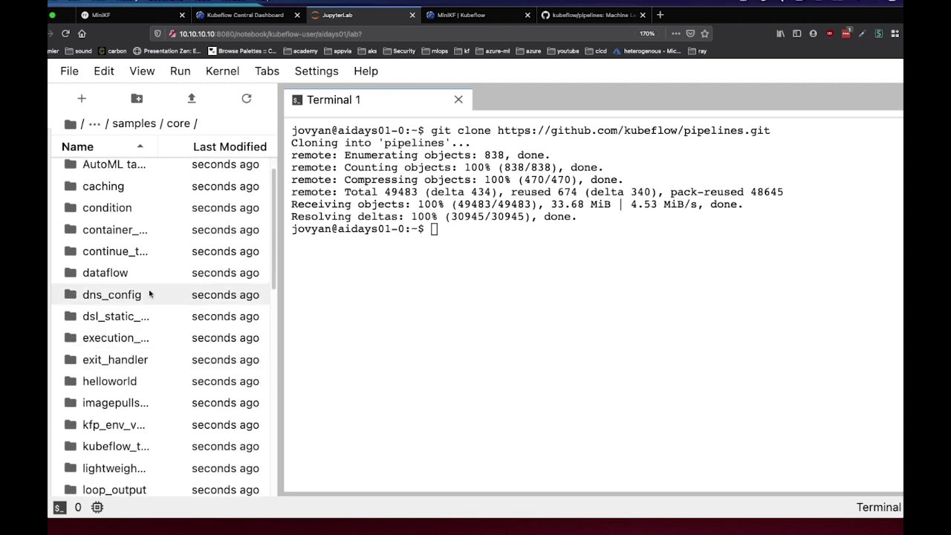
double_click(115, 337)
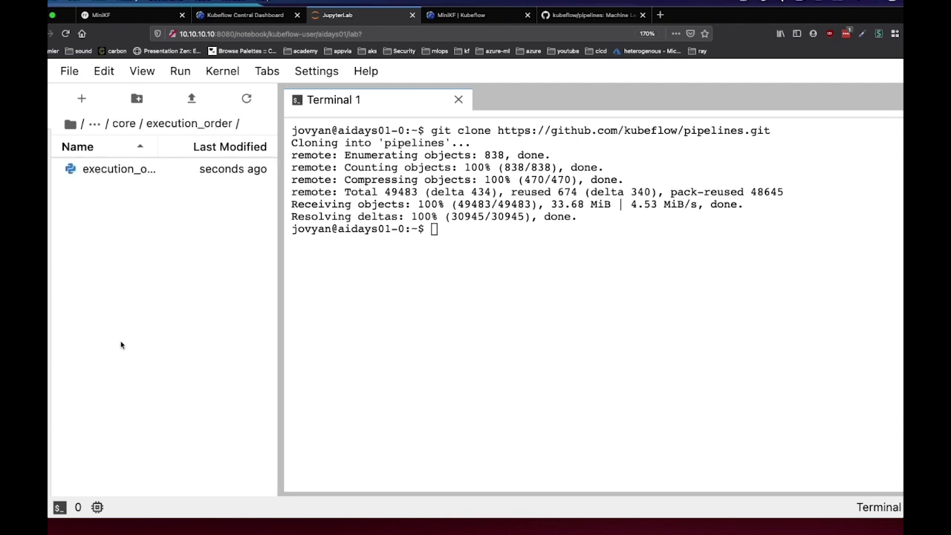
double_click(119, 168)
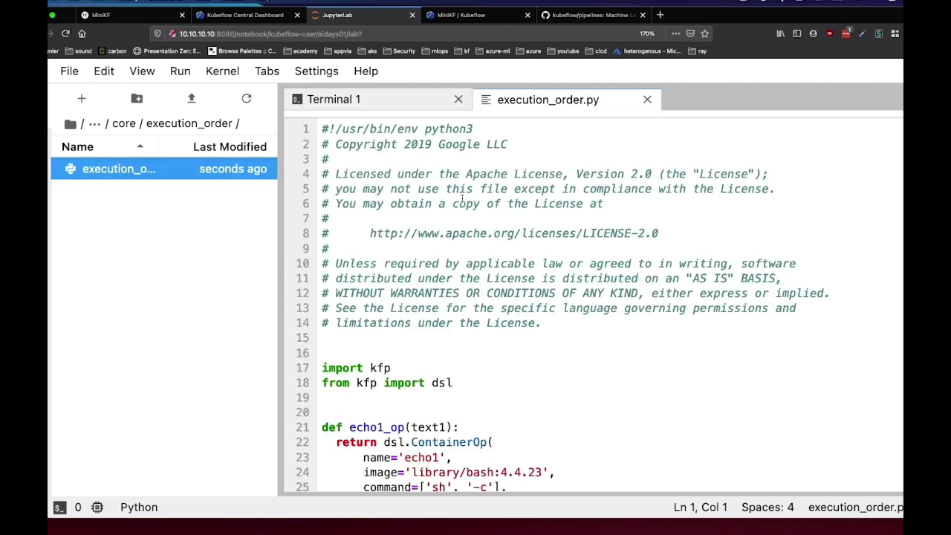
scroll(down, 3)
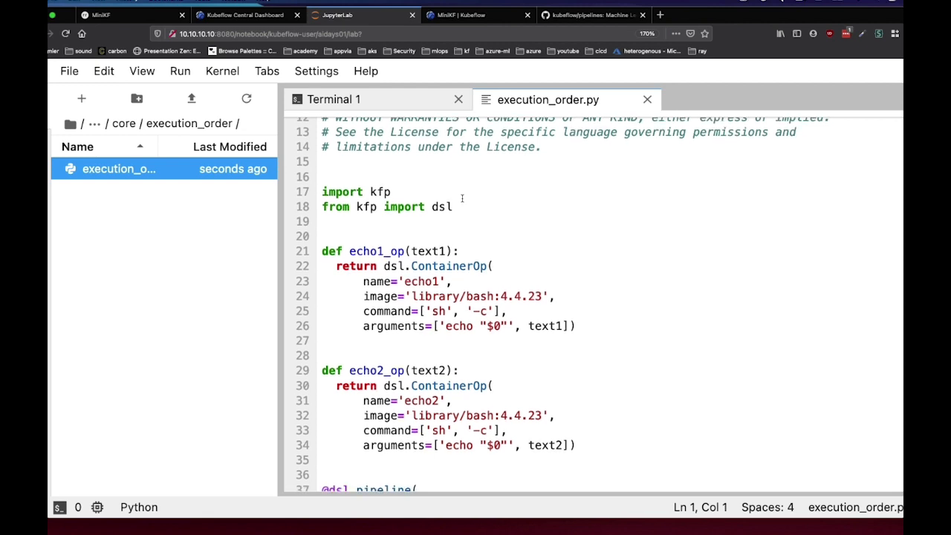
double_click(380, 192)
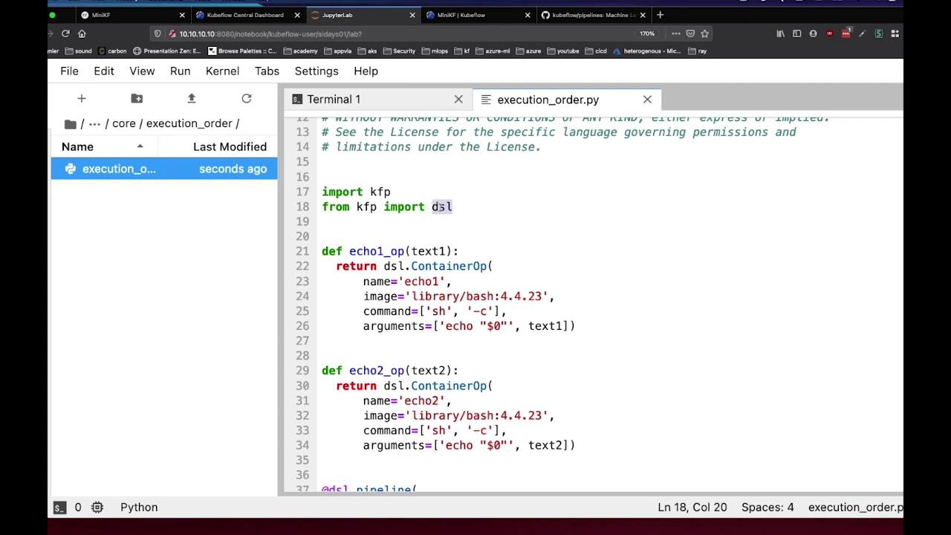
scroll(down, 3)
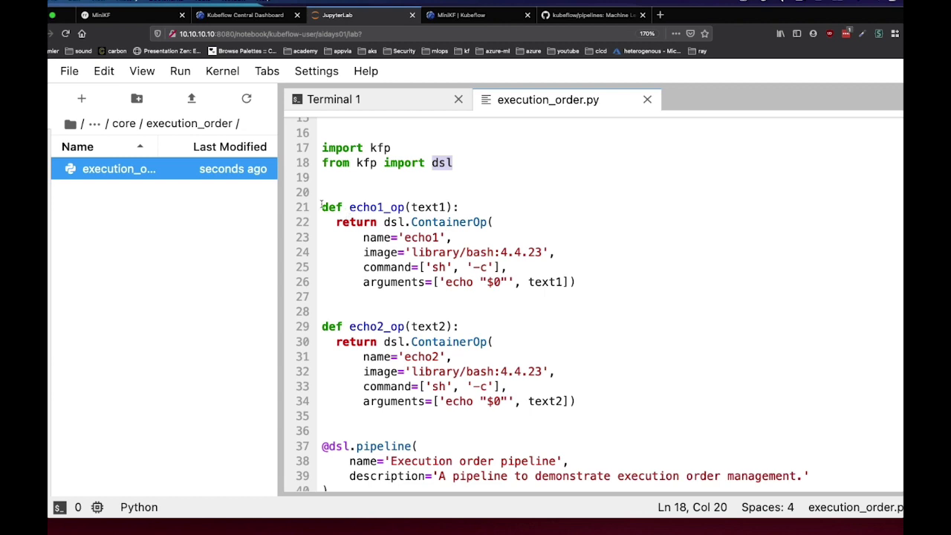
drag(321, 207, 575, 282)
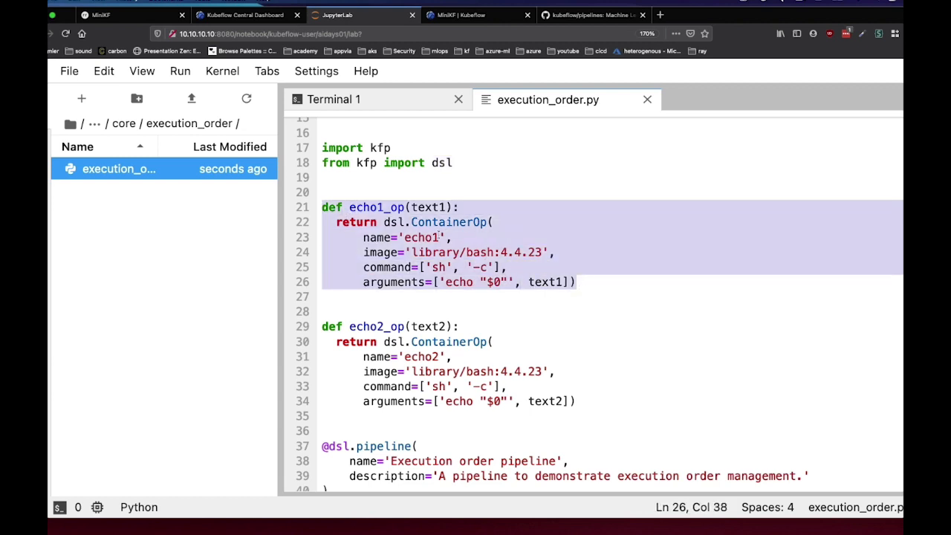
click(544, 252)
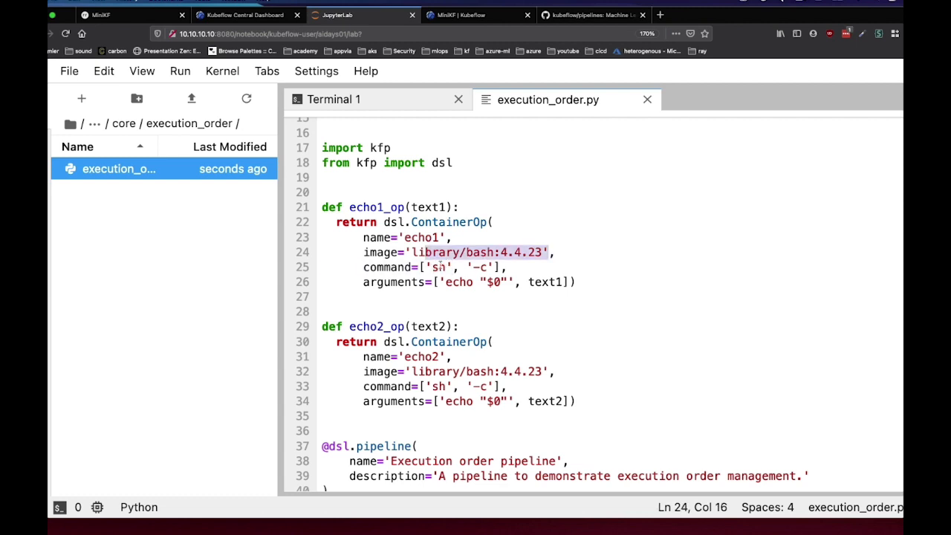
scroll(down, 3)
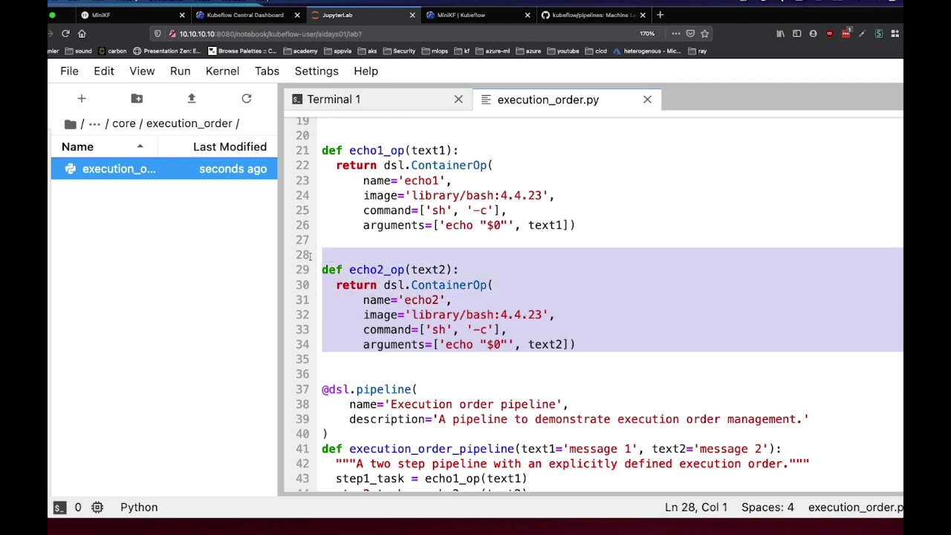
click(323, 270)
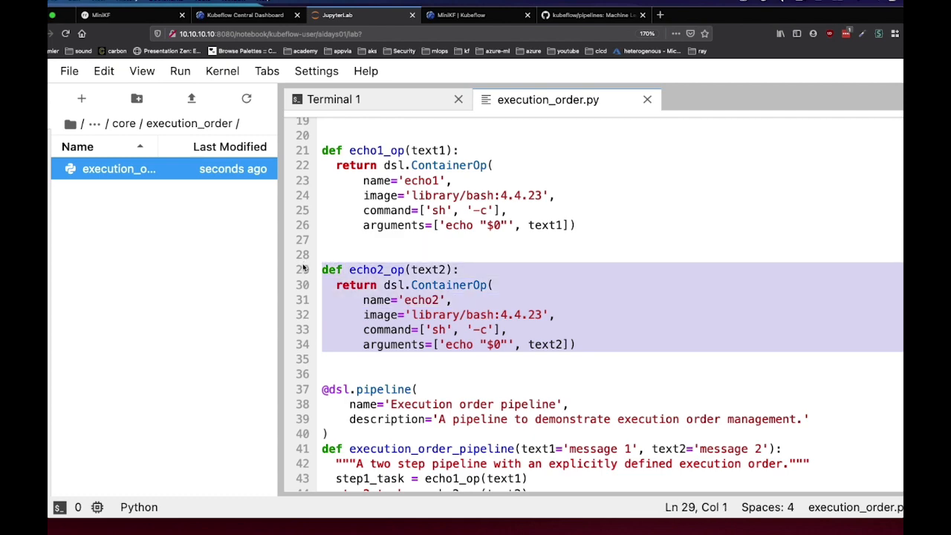
scroll(down, 3)
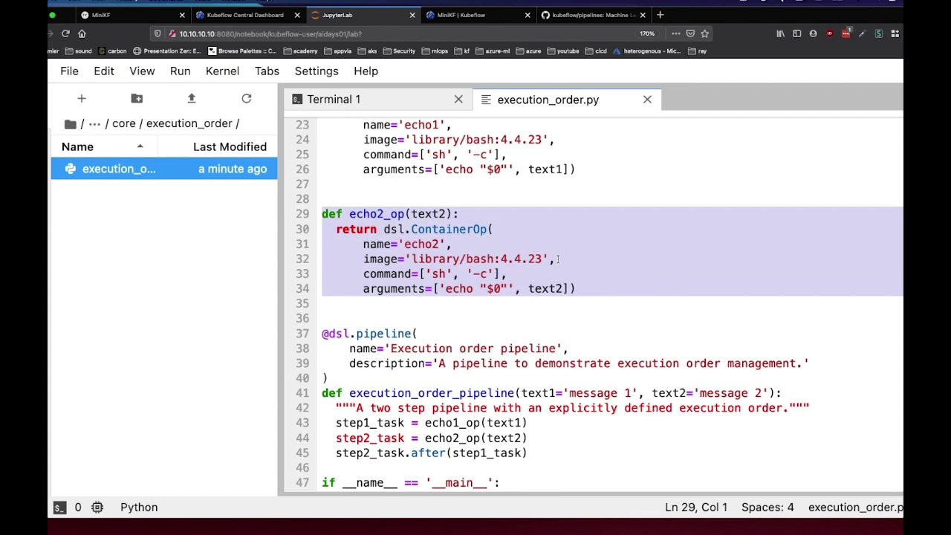
scroll(down, 3)
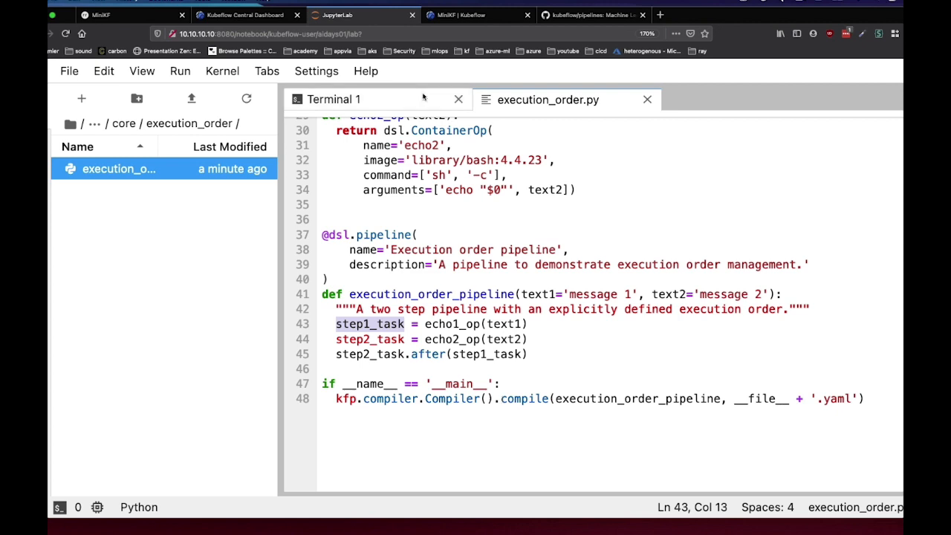
Step: Compile execution_order.py in the terminal and download the resulting execution_order.py.yaml
click(336, 98)
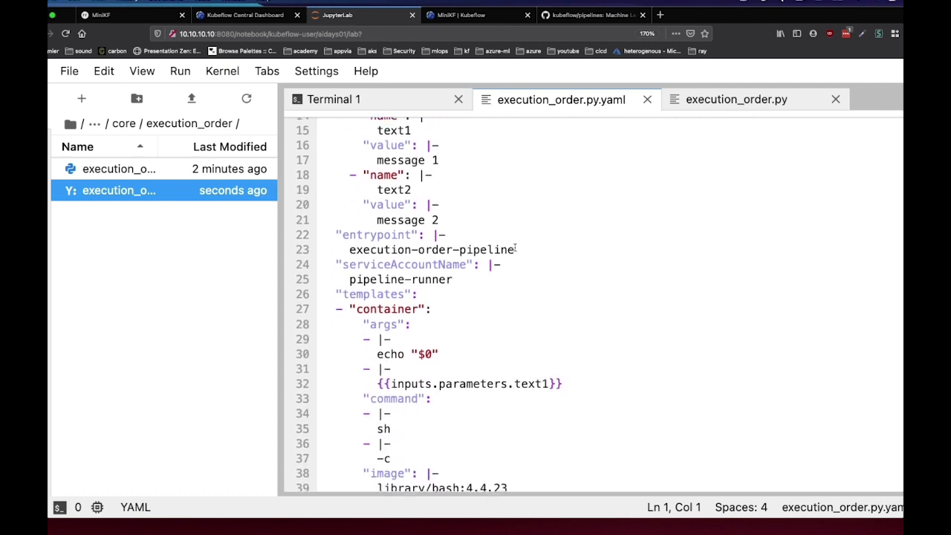
right_click(119, 191)
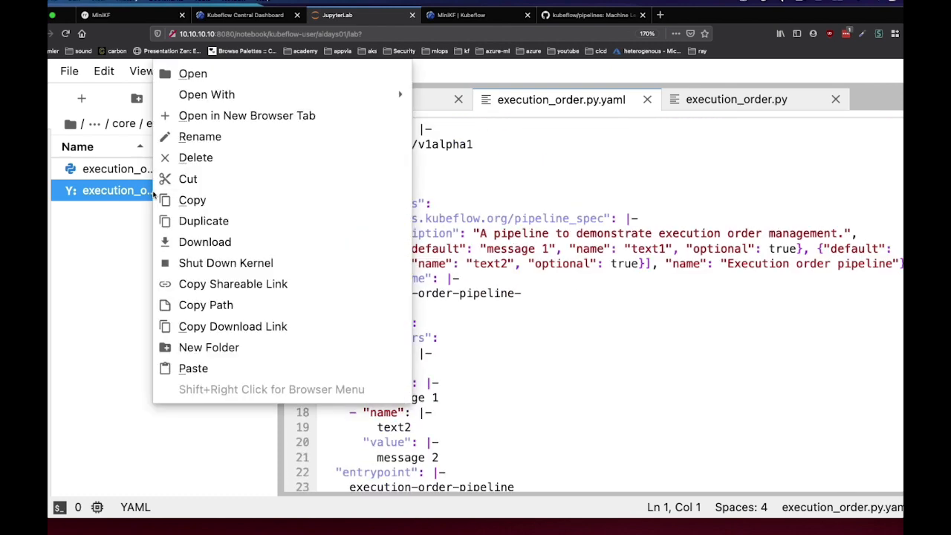
click(204, 241)
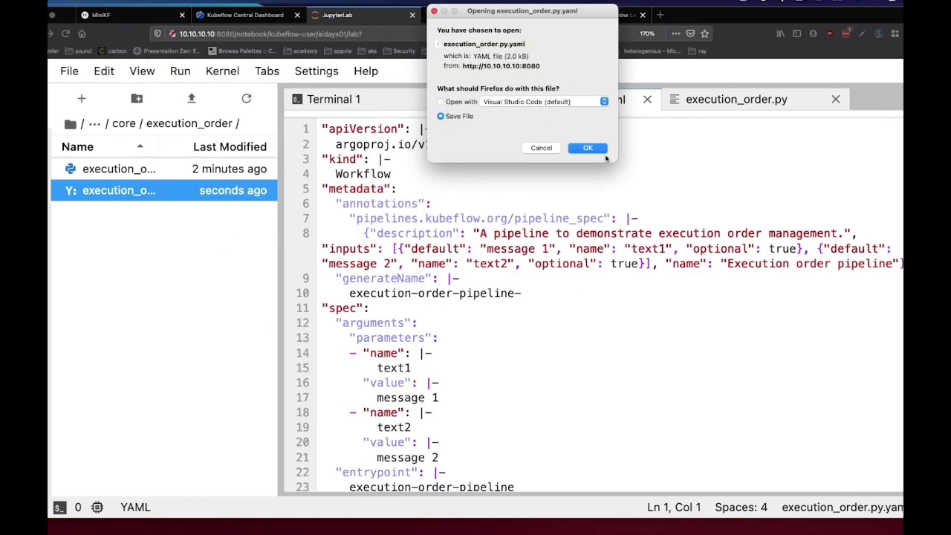
click(588, 148)
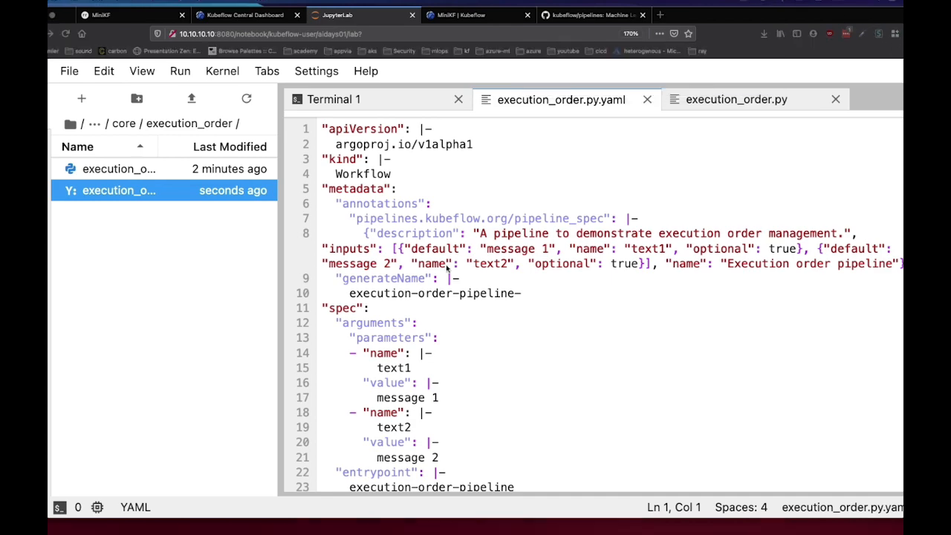
Step: Go to the Kubeflow dashboard's Pipelines page listing titanic-ml, normal_pipeline and samples
click(245, 15)
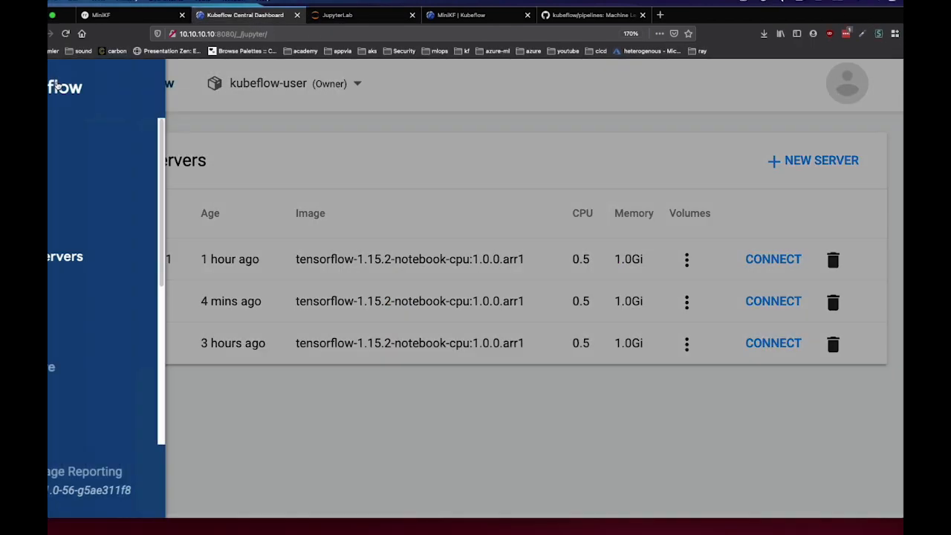
click(107, 144)
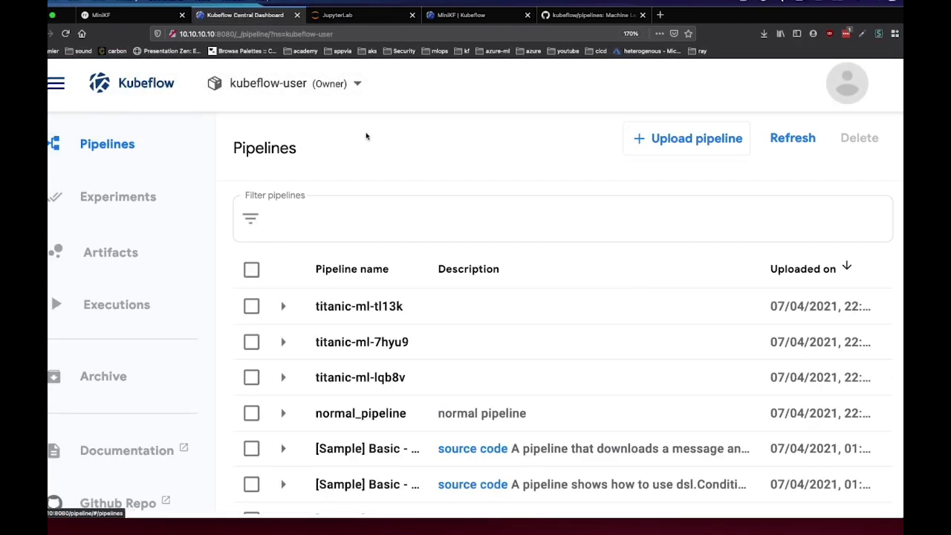
scroll(down, 3)
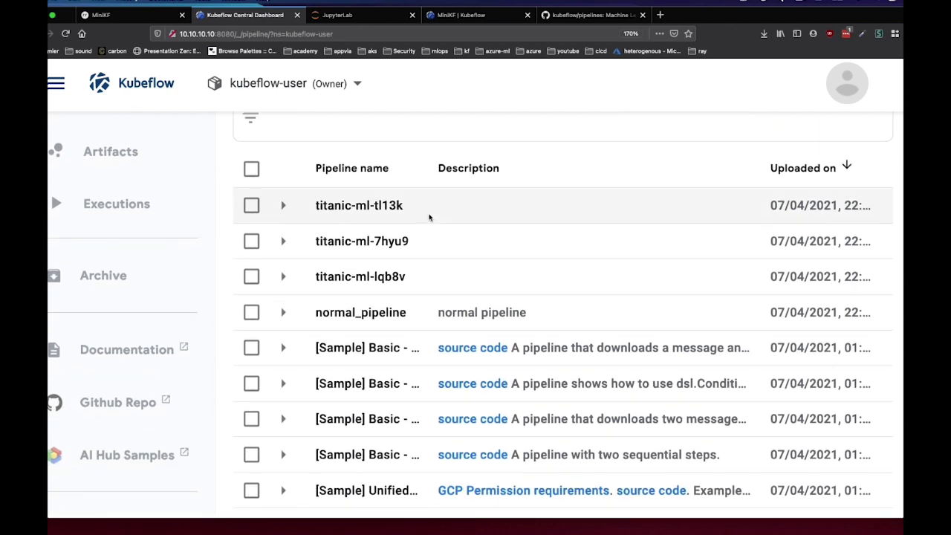
scroll(up, 3)
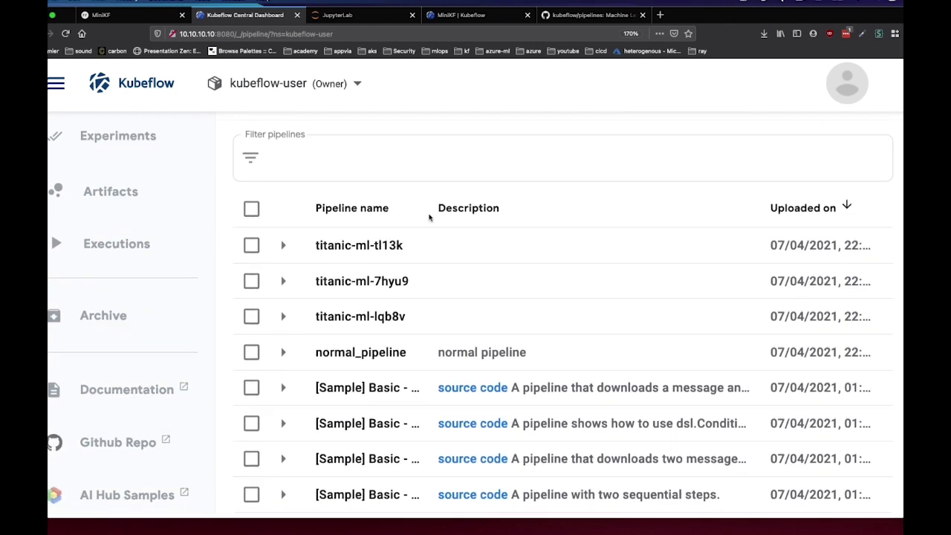
click(107, 128)
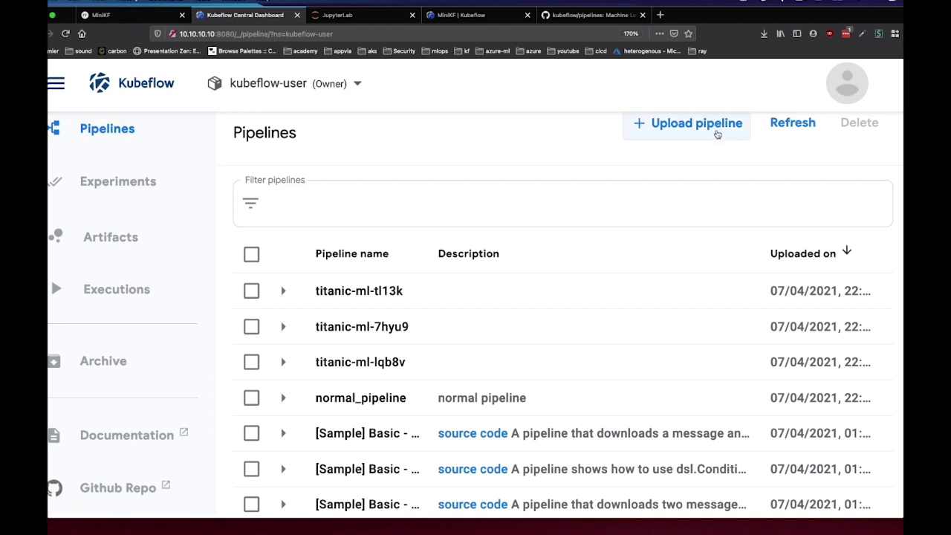
Step: Start a new pipeline upload named kfp_pipeline with description test
click(687, 122)
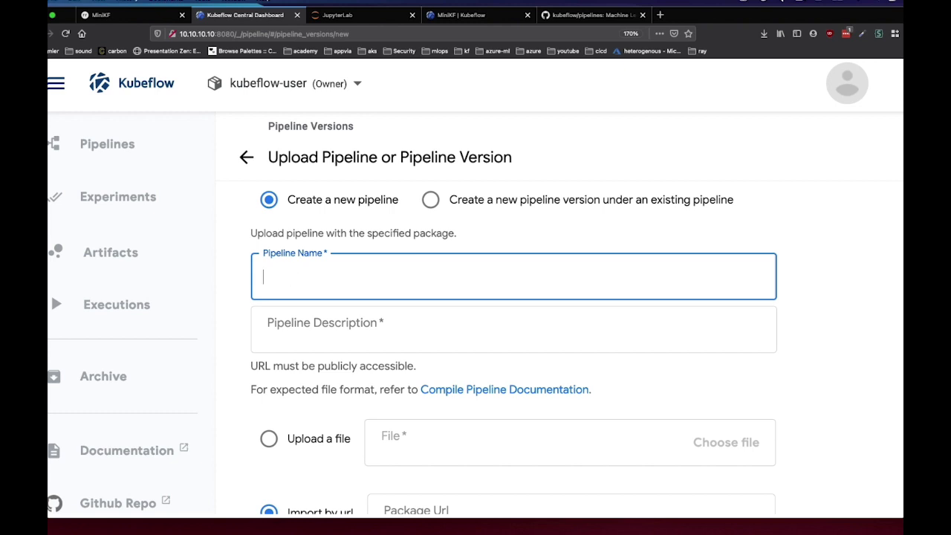
text(kfp_pip)
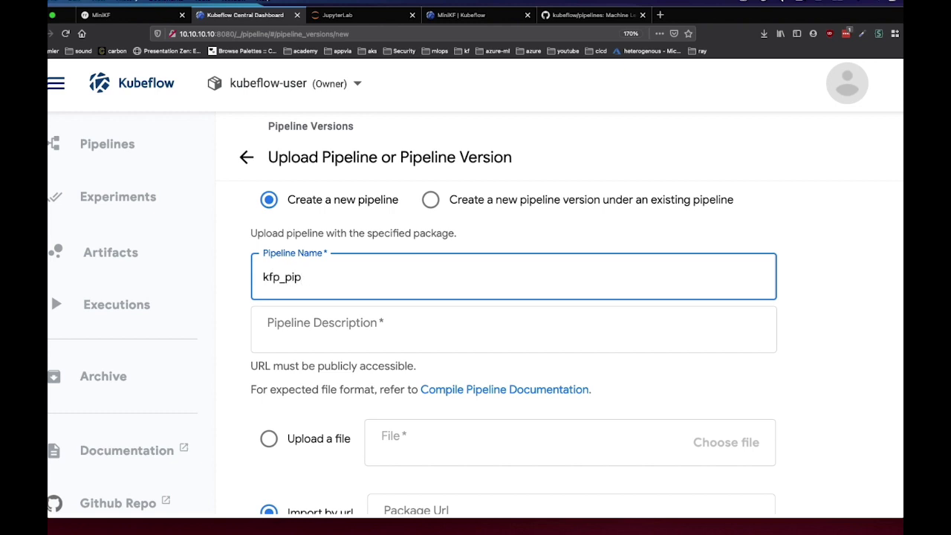
text(eline)
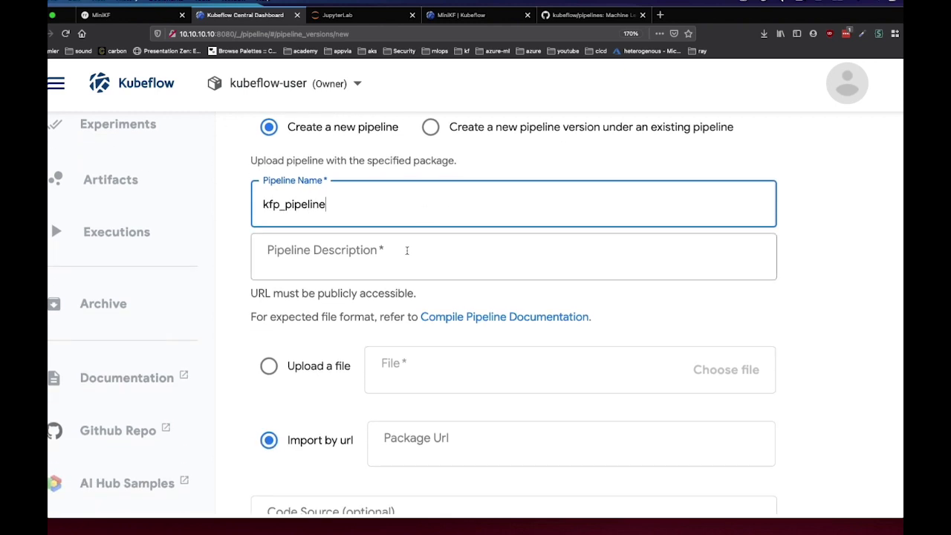
text(test)
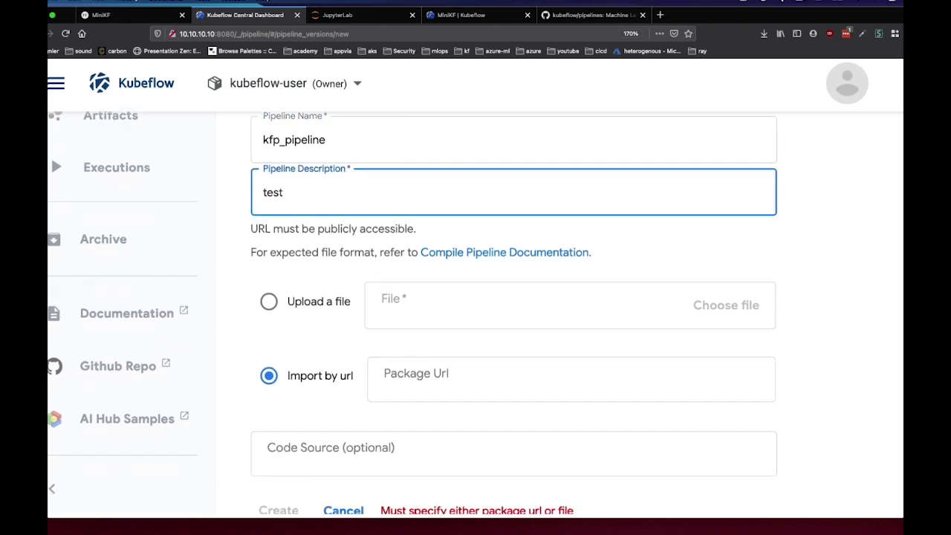
Step: Upload the local execution_order.py(1).yaml file to create the pipeline, then open its details
click(268, 302)
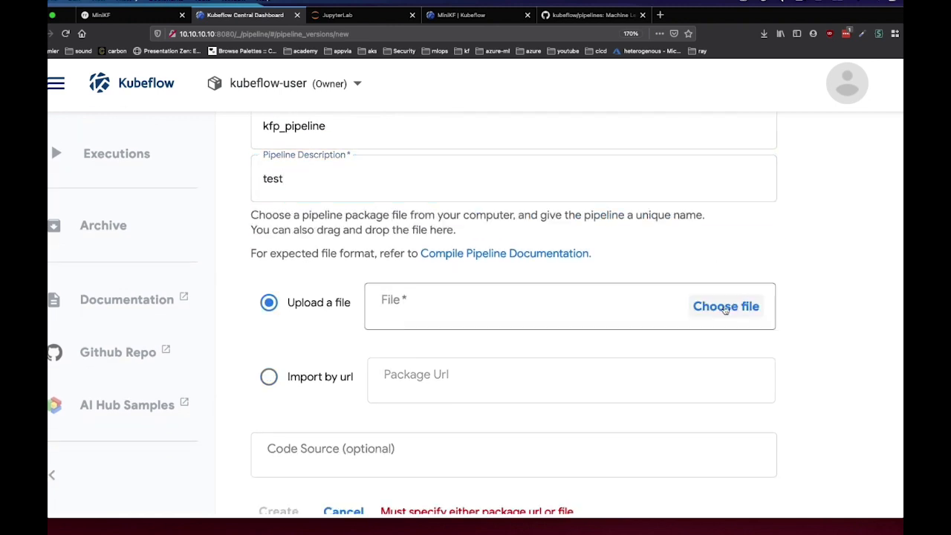
click(726, 306)
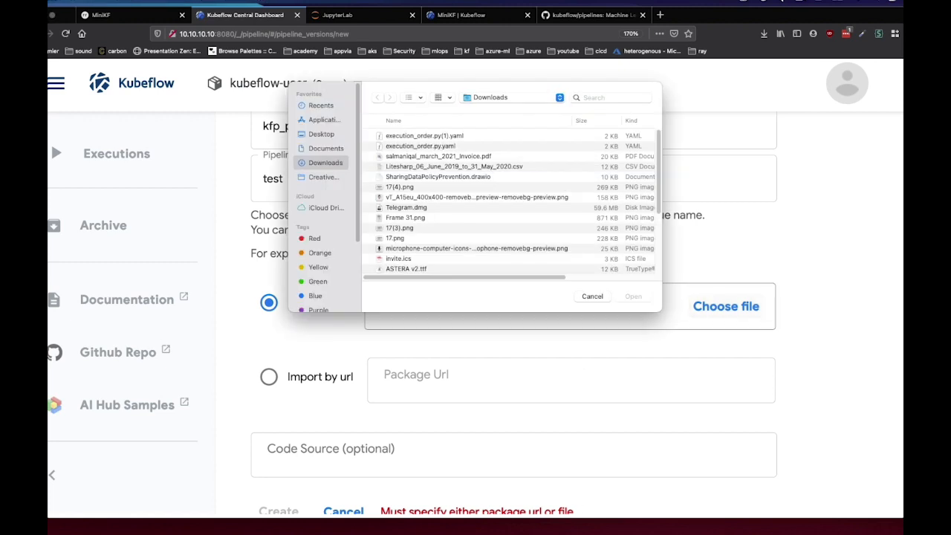
click(424, 135)
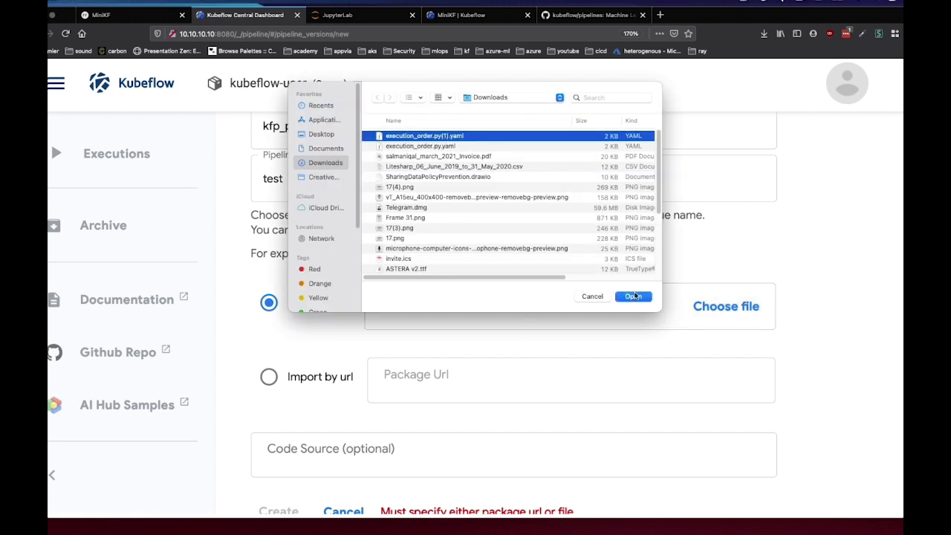
click(633, 297)
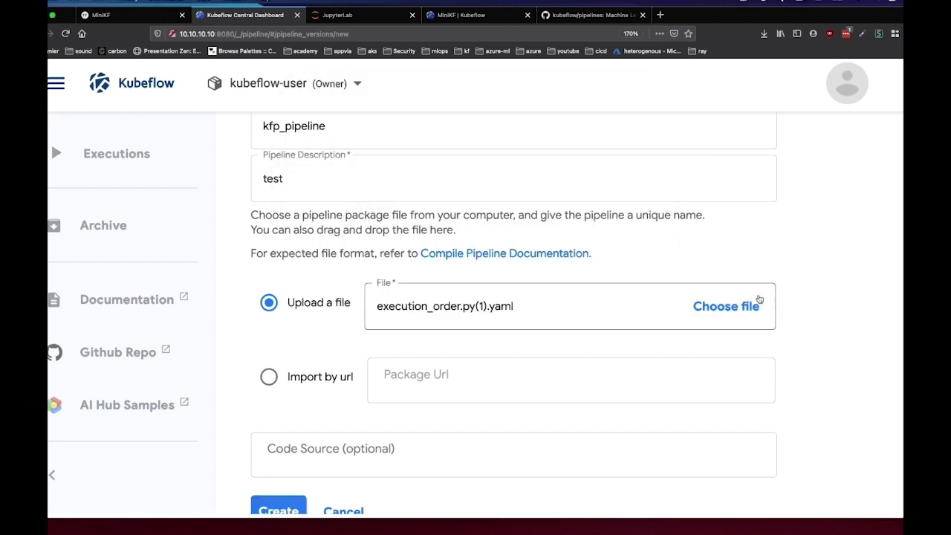
click(278, 509)
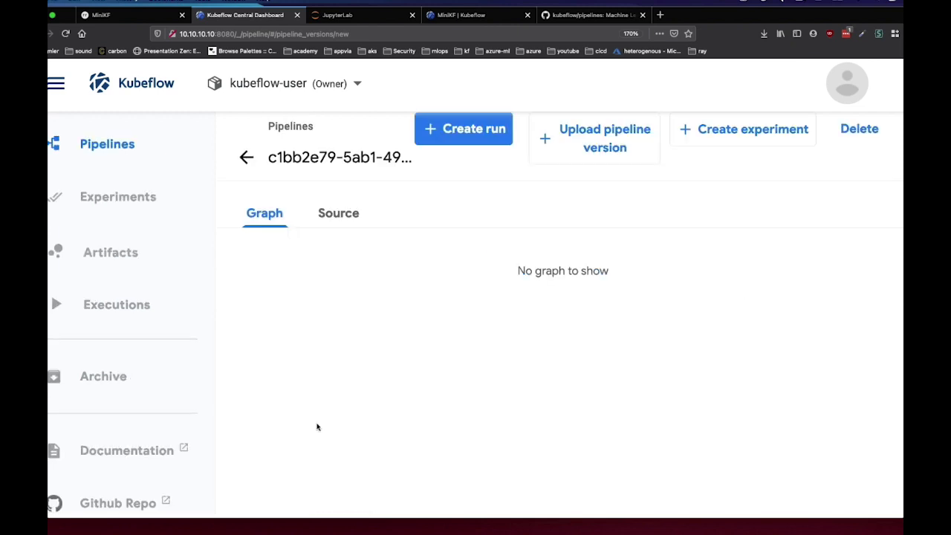
mouse_move(392, 341)
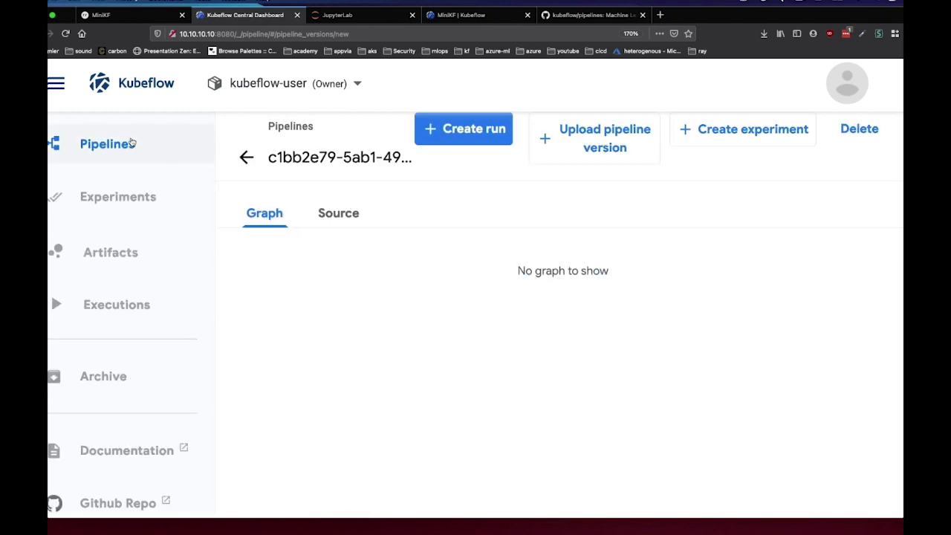
click(246, 157)
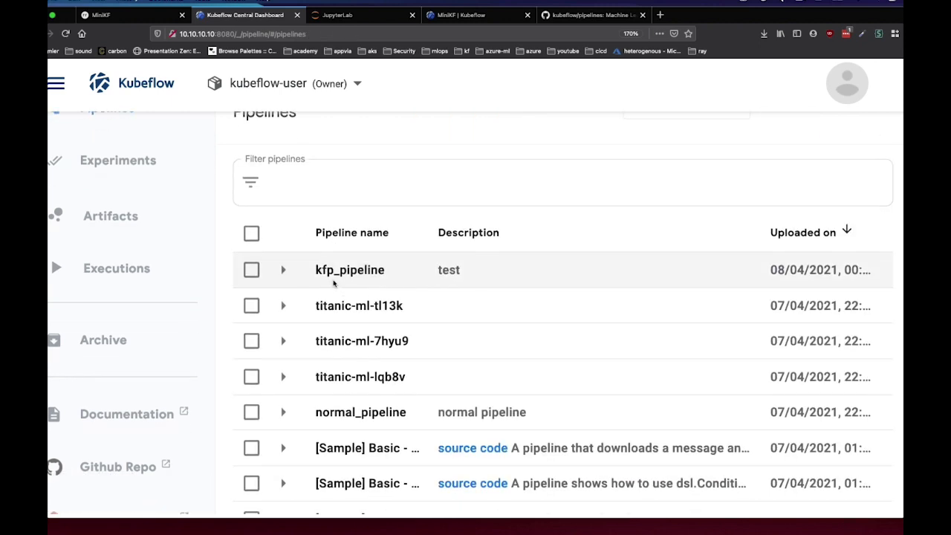
click(349, 270)
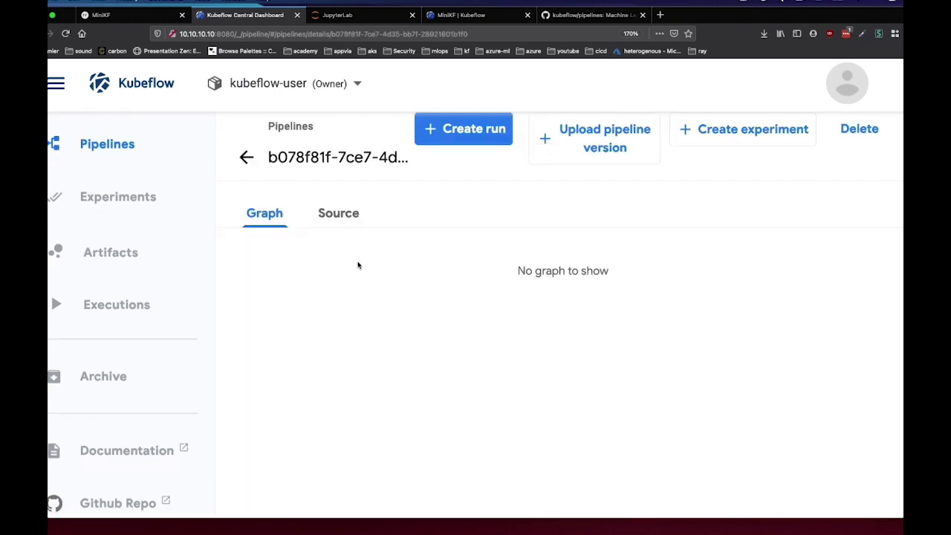
mouse_move(374, 226)
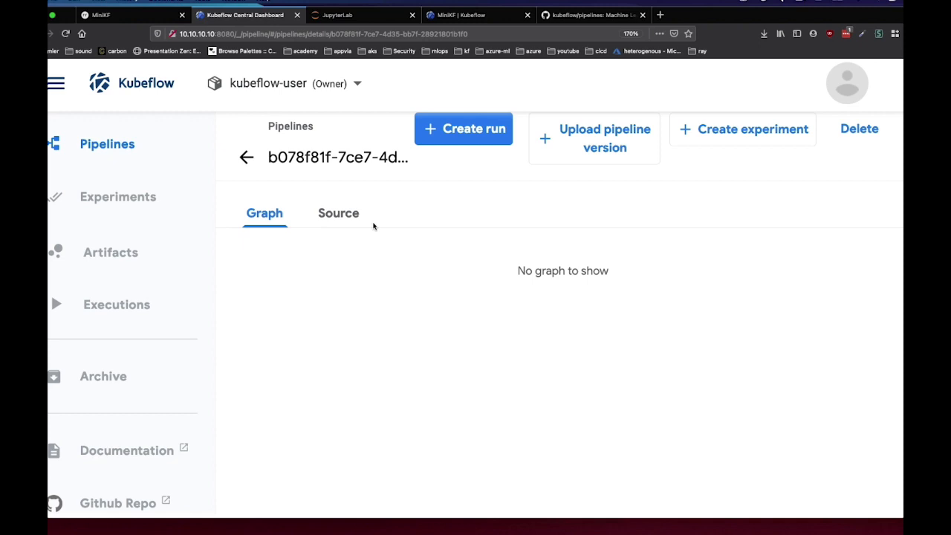
mouse_move(389, 45)
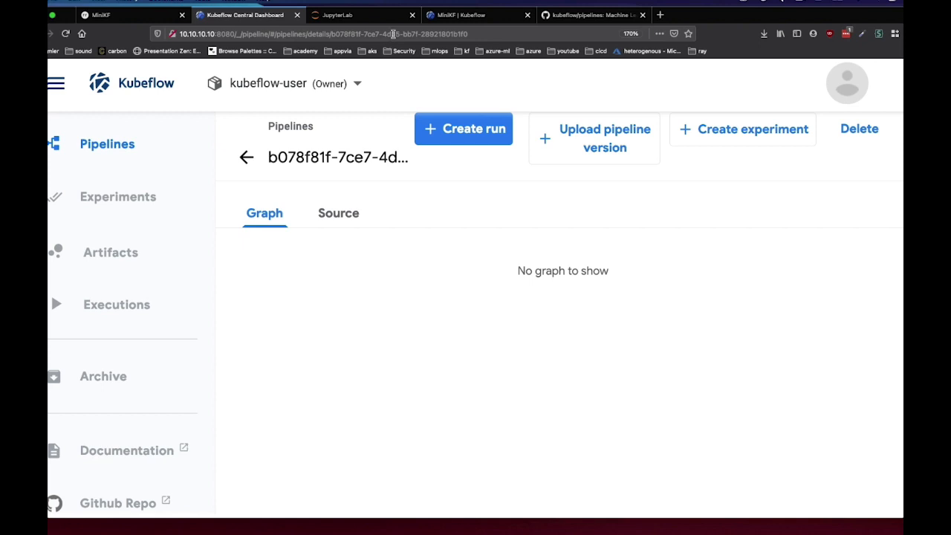
Step: Reopen execution_order.py in JupyterLab to view the pipeline where step2 follows step1
click(338, 15)
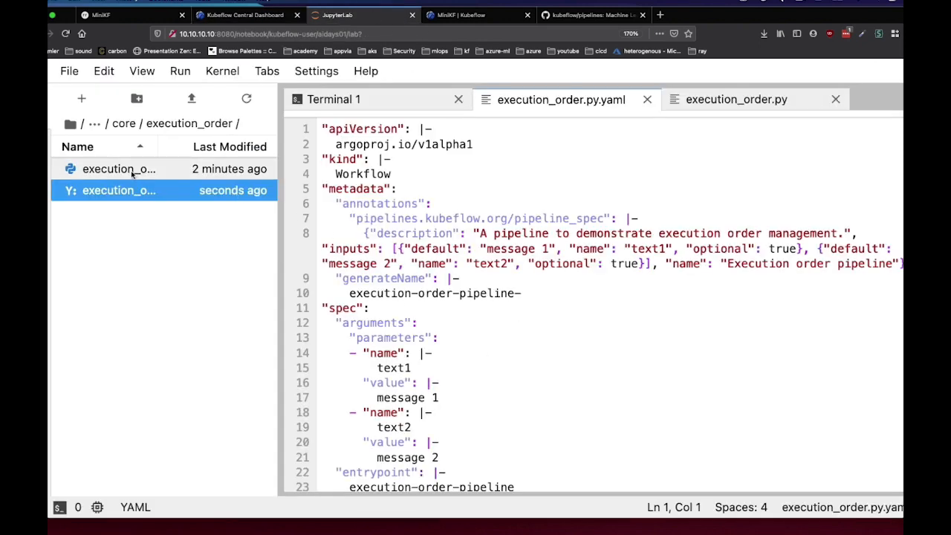
click(736, 99)
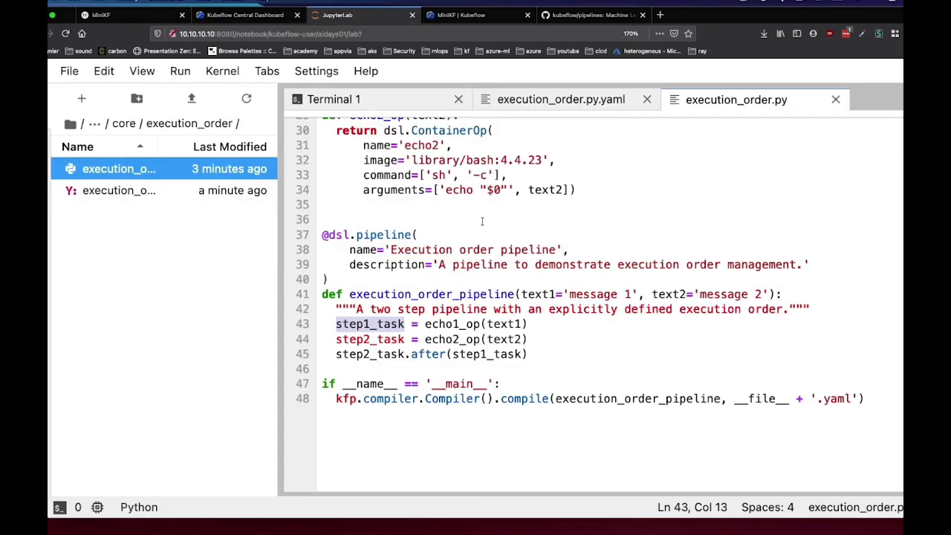
scroll(up, 3)
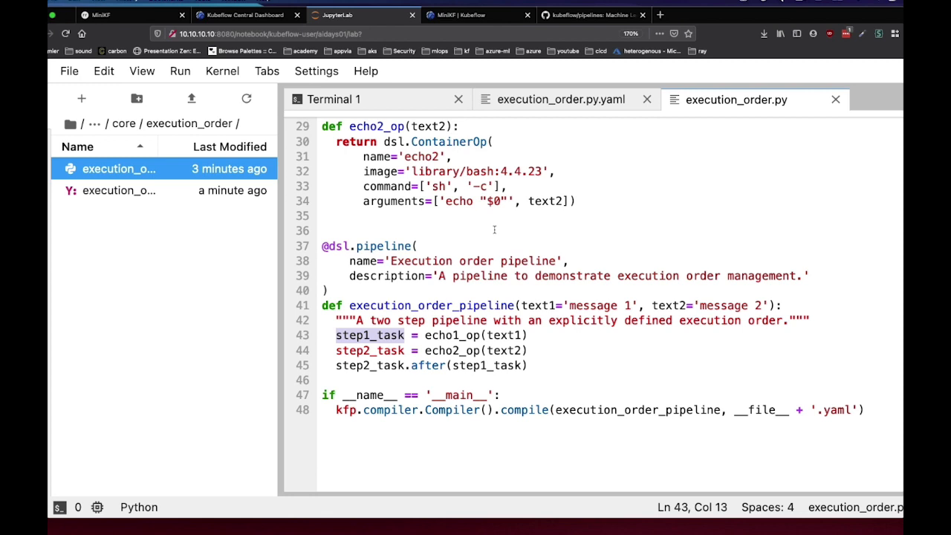
mouse_move(494, 231)
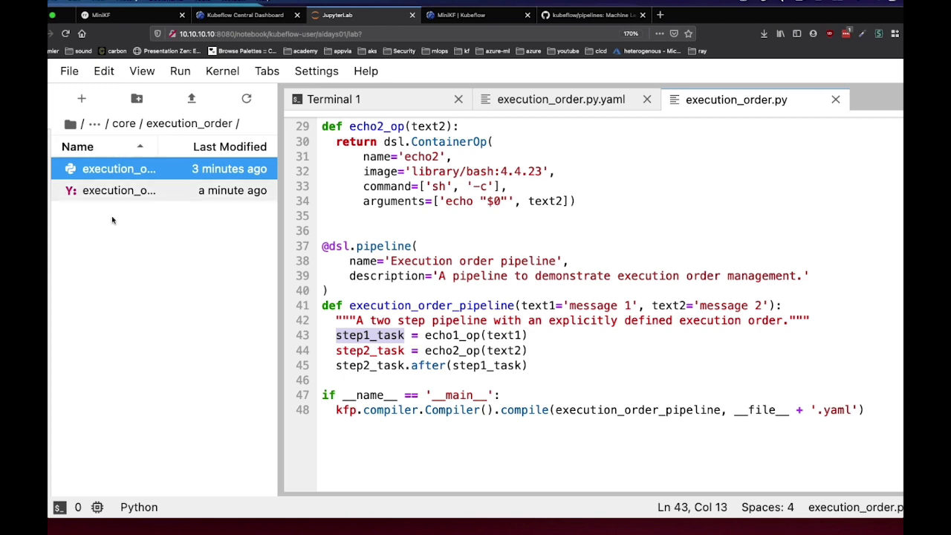
mouse_move(569, 42)
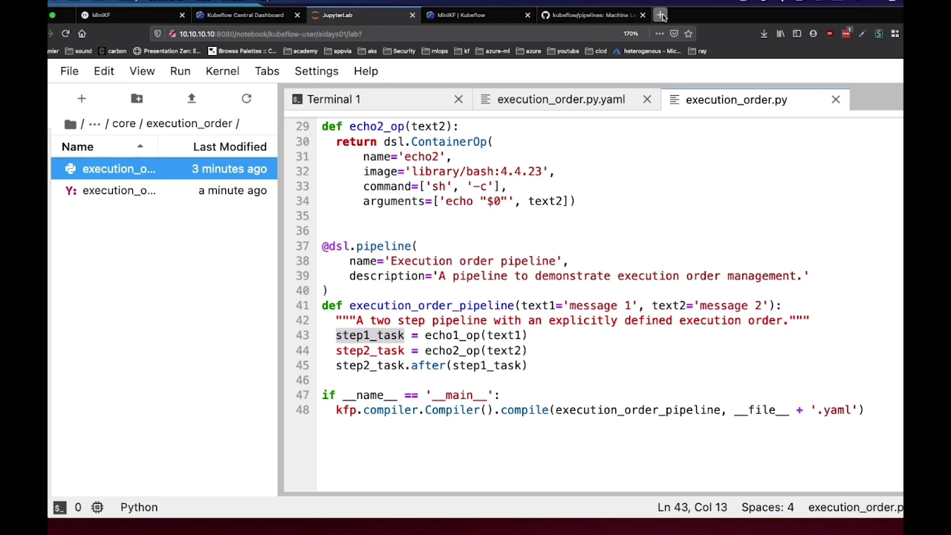
Step: Look up the kubeflow-kale GitHub README in a new tab, then return to the Kubeflow dashboard
click(659, 14)
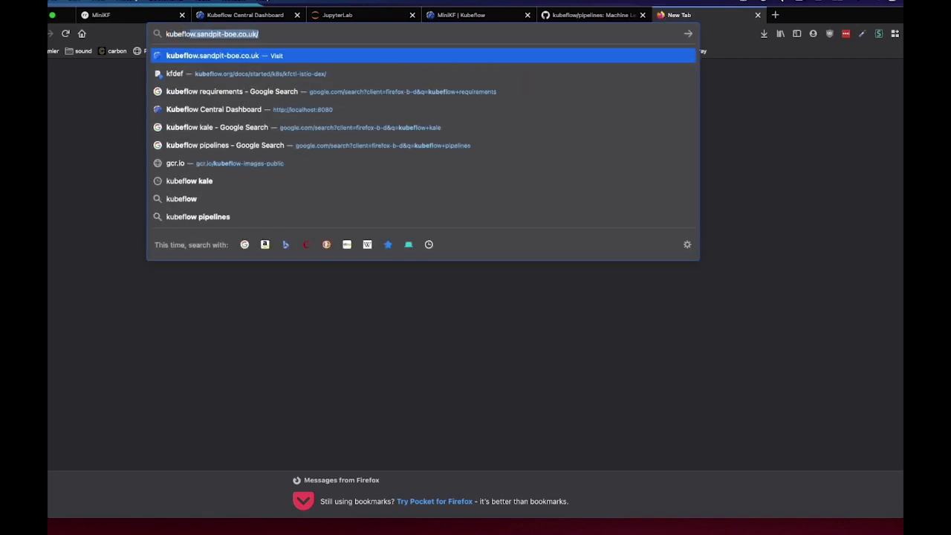
click(217, 127)
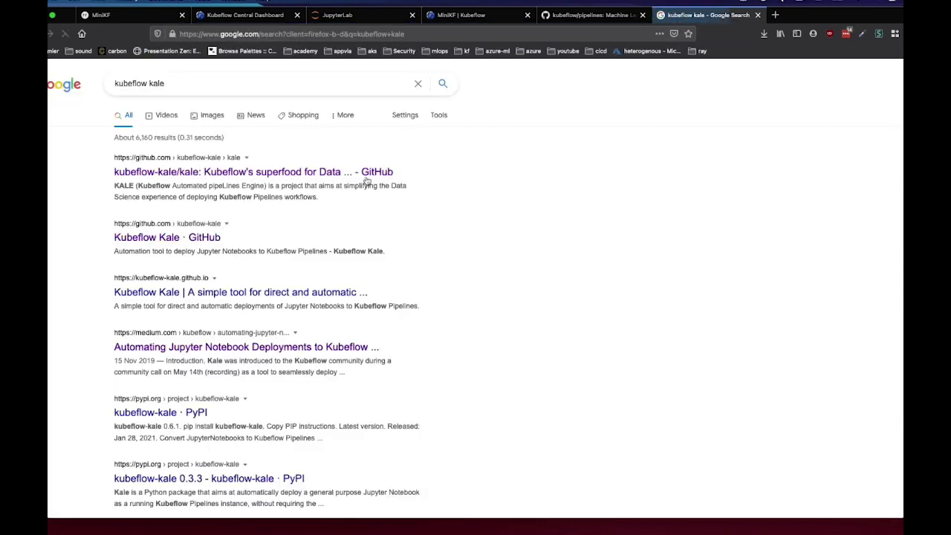
click(254, 171)
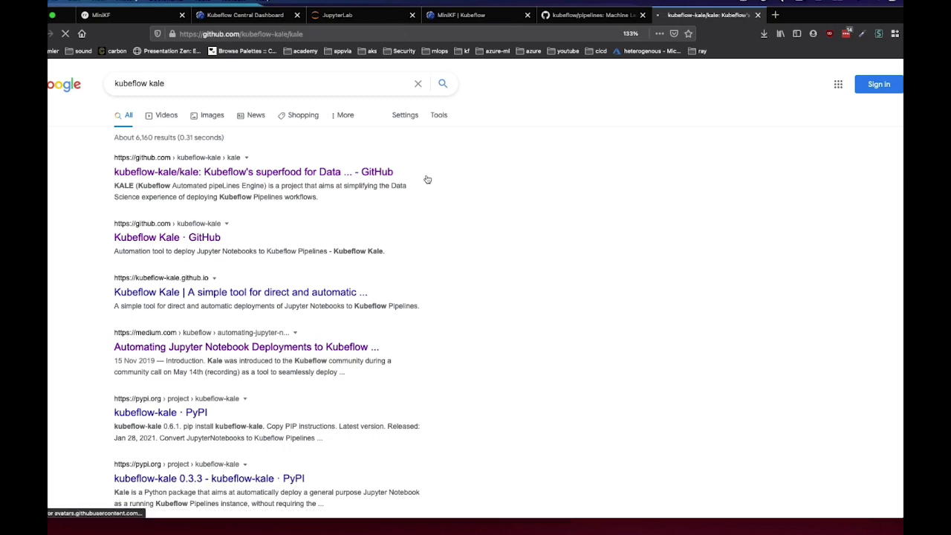
click(253, 171)
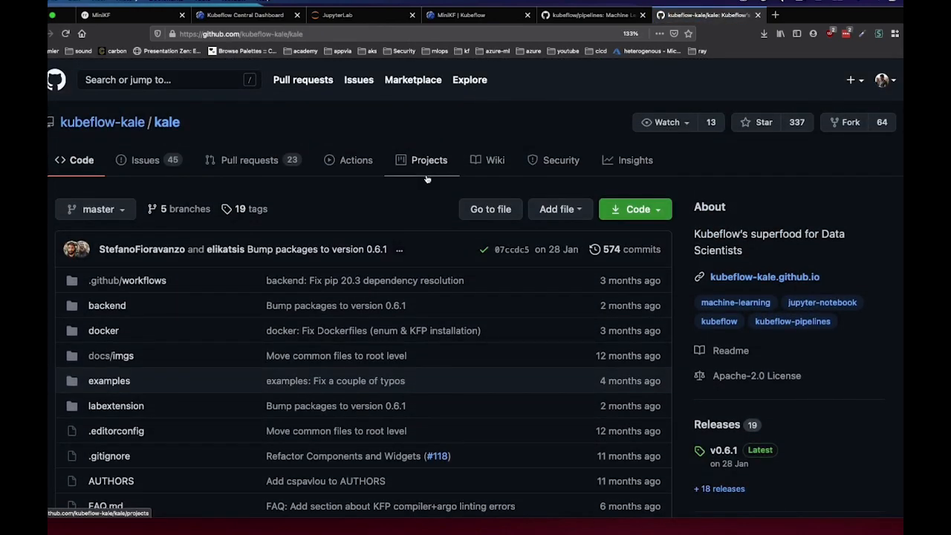
scroll(down, 3)
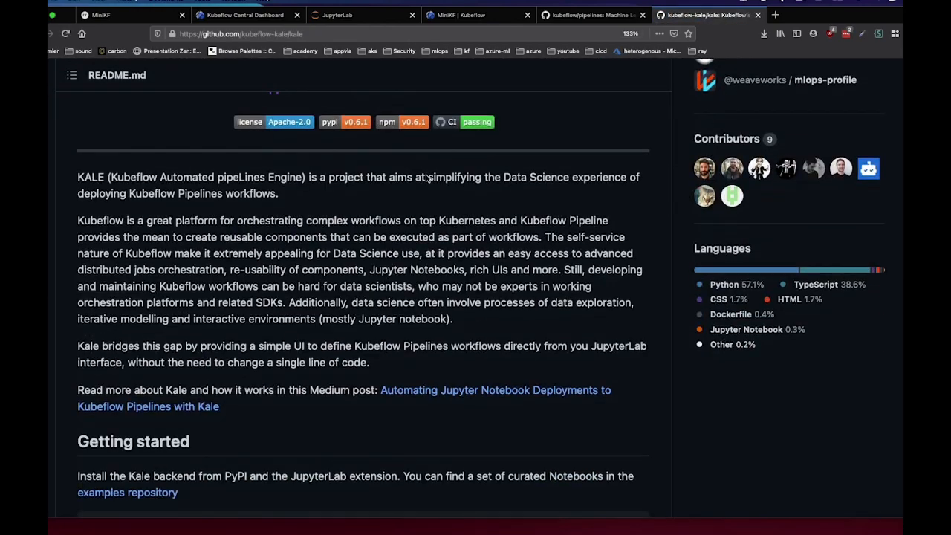
scroll(down, 3)
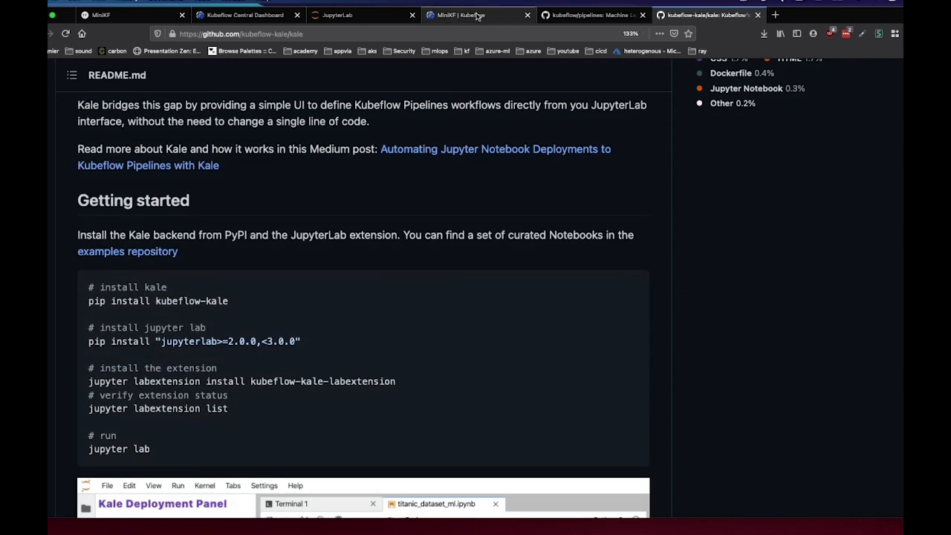
click(249, 14)
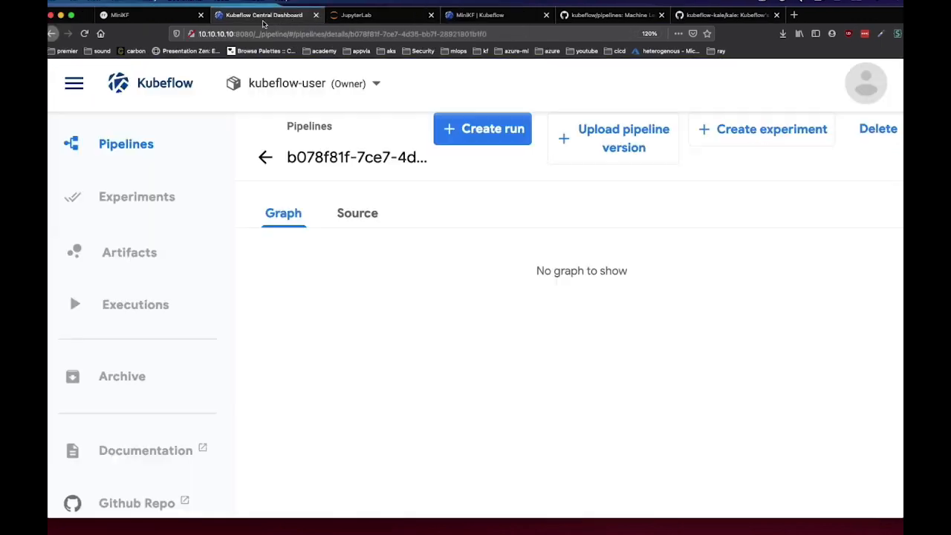
Step: Open the Kale deployment panel in JupyterLab and switch on its Enable toggle
click(382, 15)
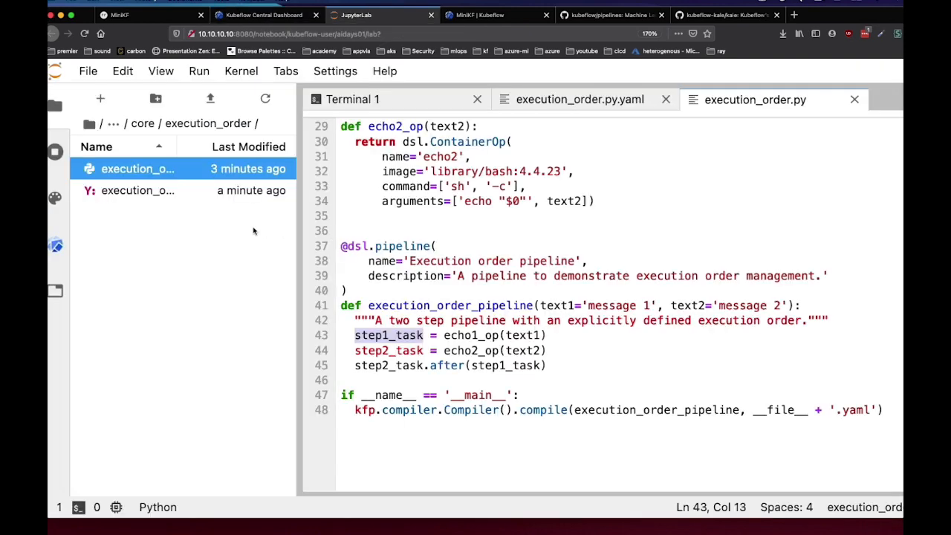
click(55, 246)
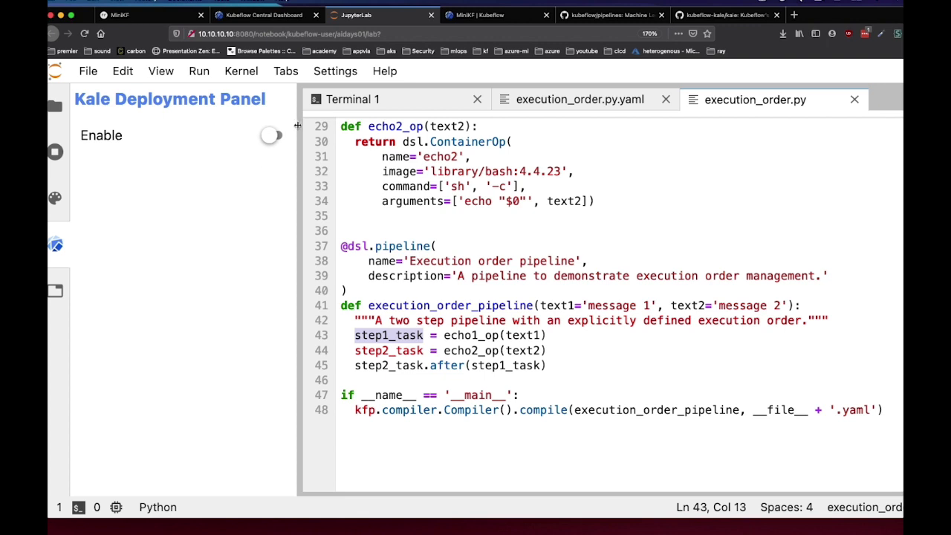
click(268, 136)
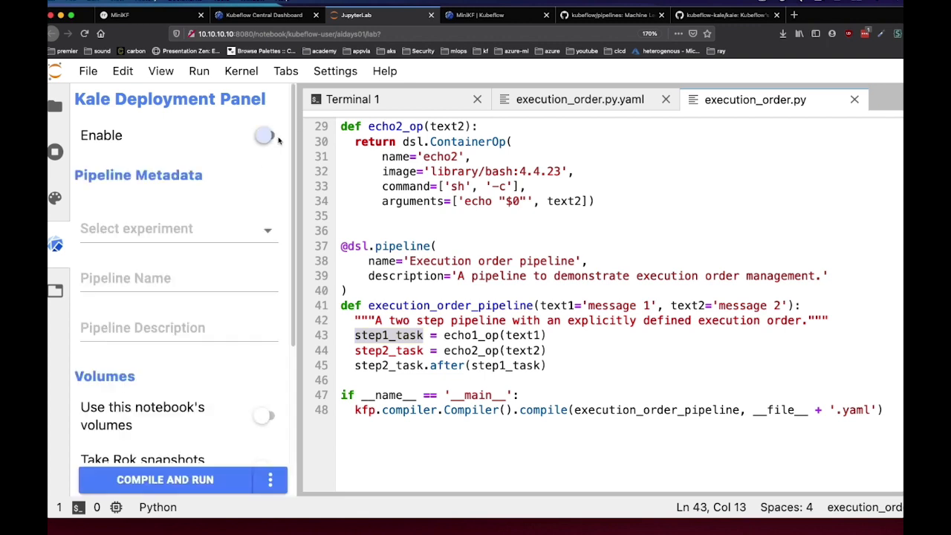
click(265, 135)
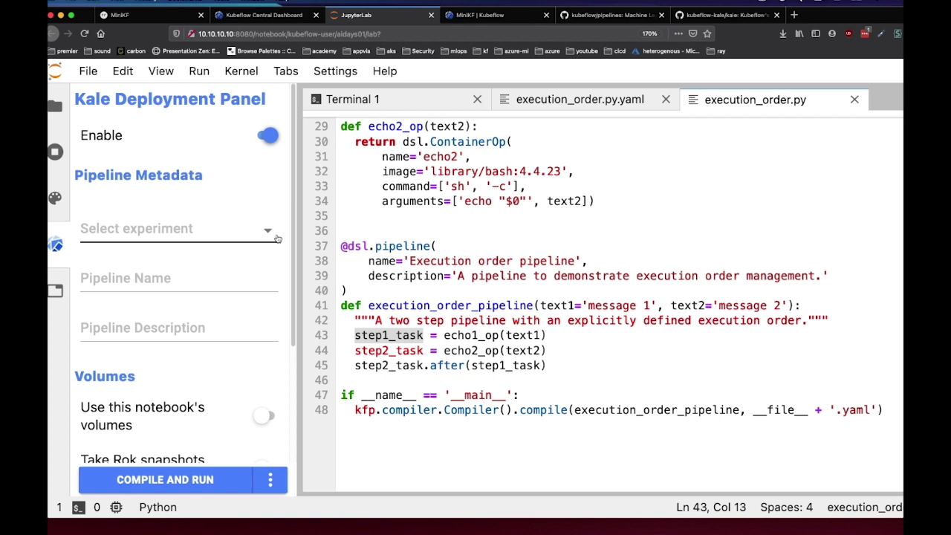
click(55, 106)
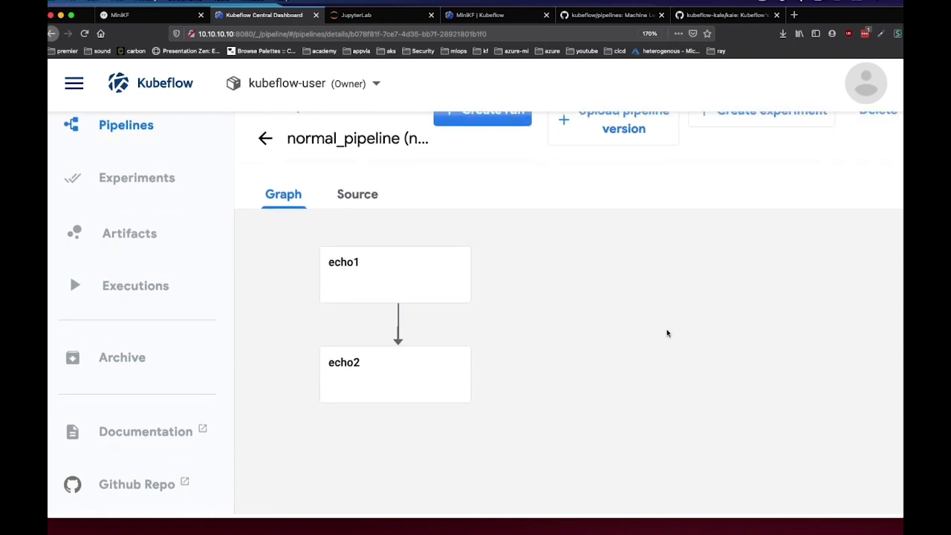
Step: Scroll the normal_pipeline details page to view the echo1-to-echo2 graph
scroll(up, 3)
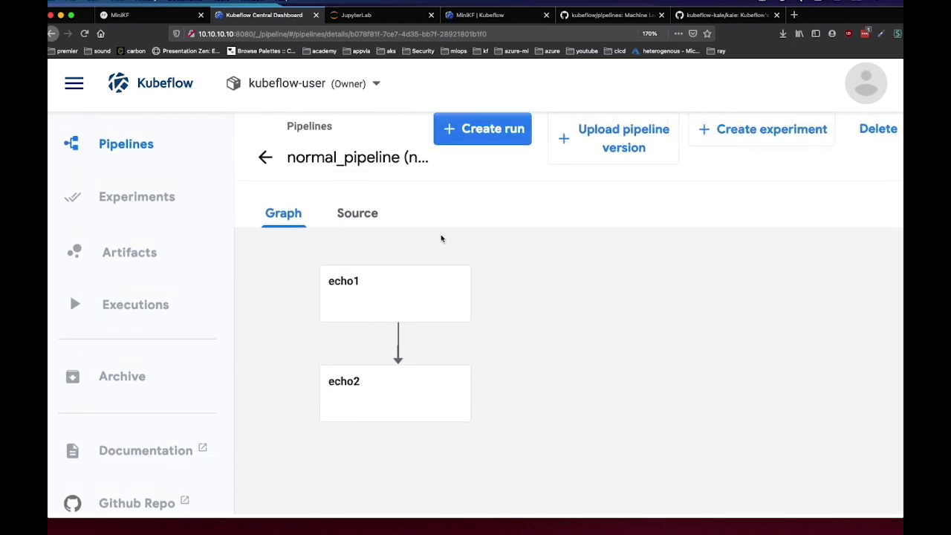
mouse_move(669, 295)
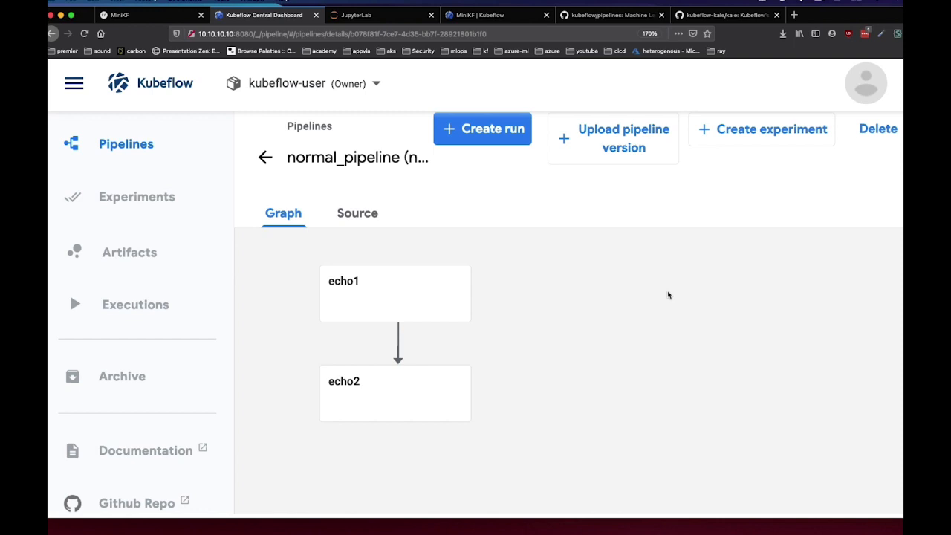
mouse_move(423, 91)
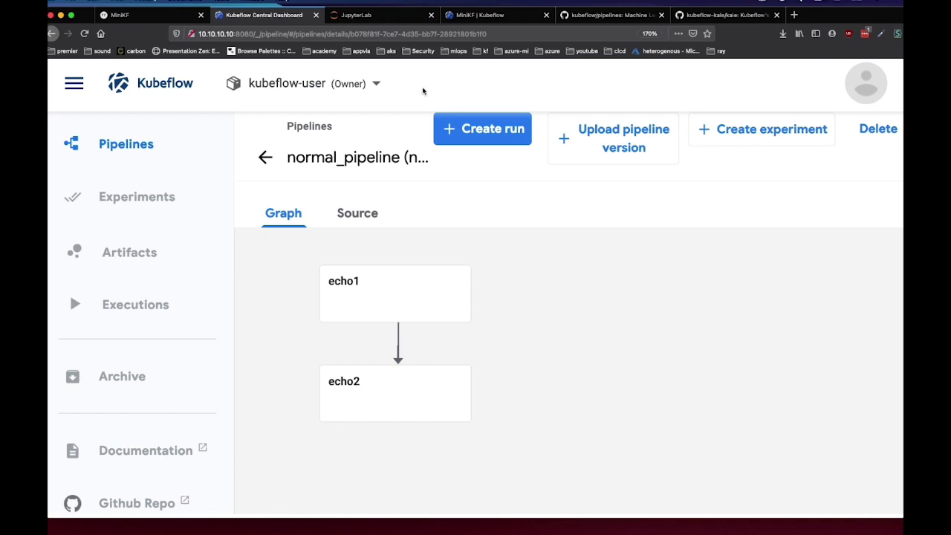
Step: Open titanic_dataset_ml.ipynb from the titanic-ml-dataset folder and scroll through its introduction
click(364, 15)
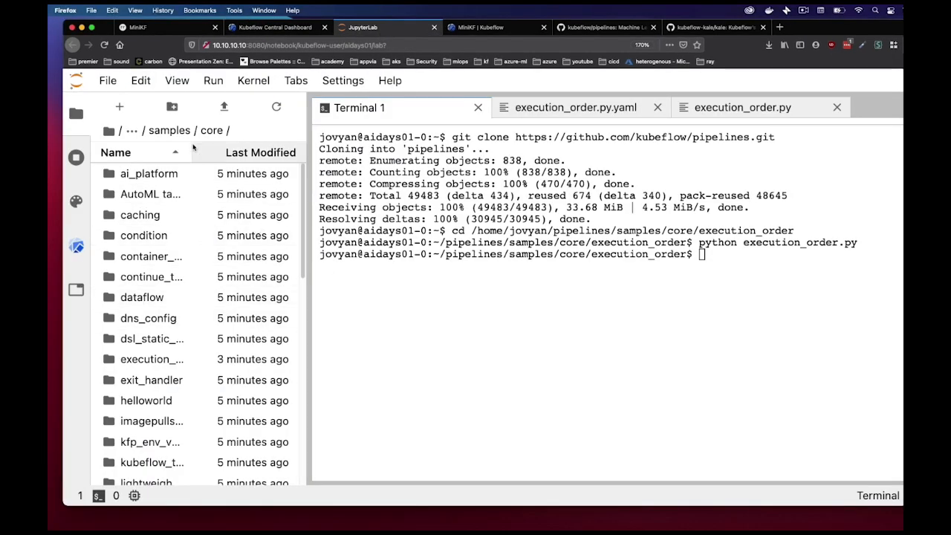
click(108, 131)
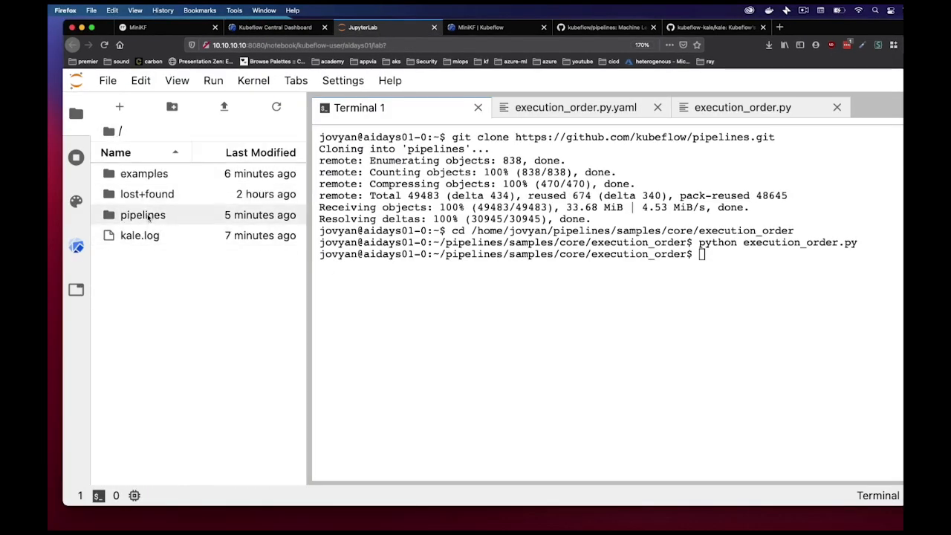
click(144, 173)
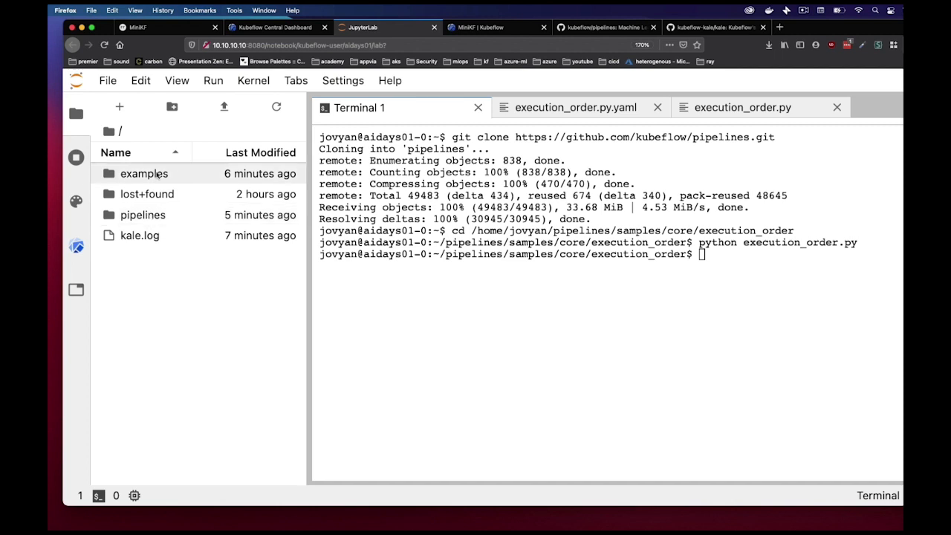
double_click(144, 173)
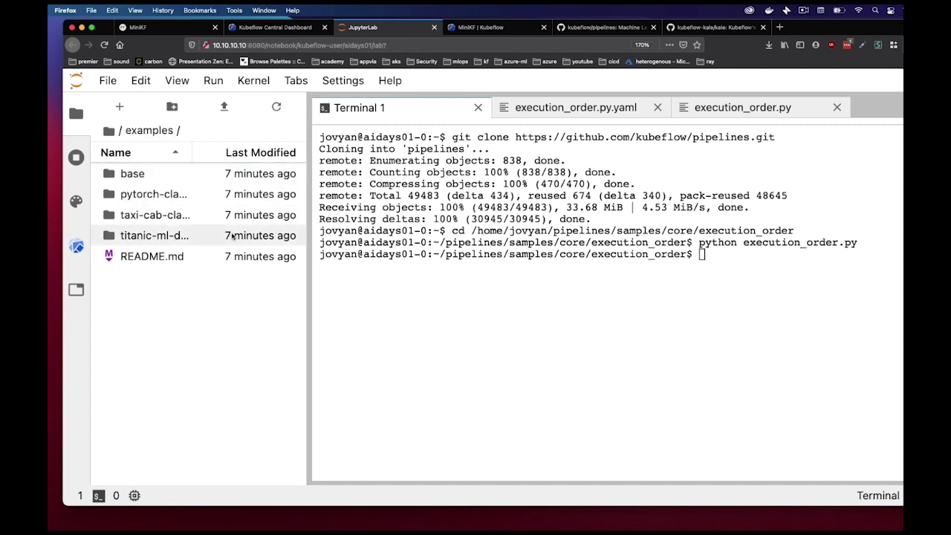
double_click(155, 235)
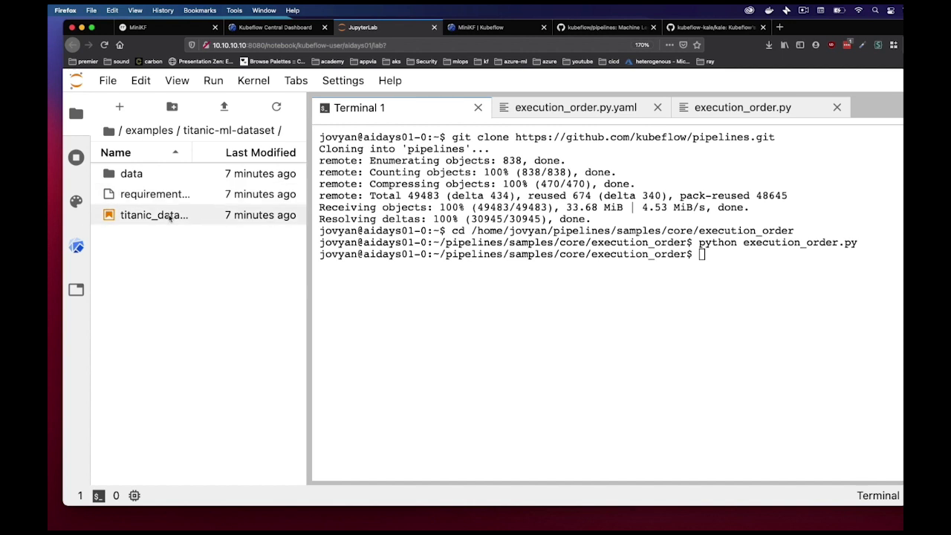
double_click(154, 215)
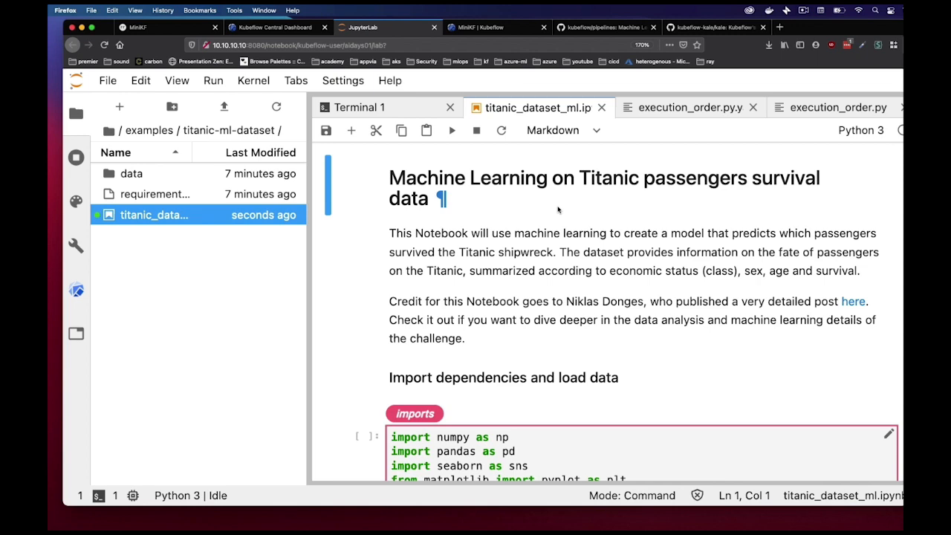
scroll(down, 3)
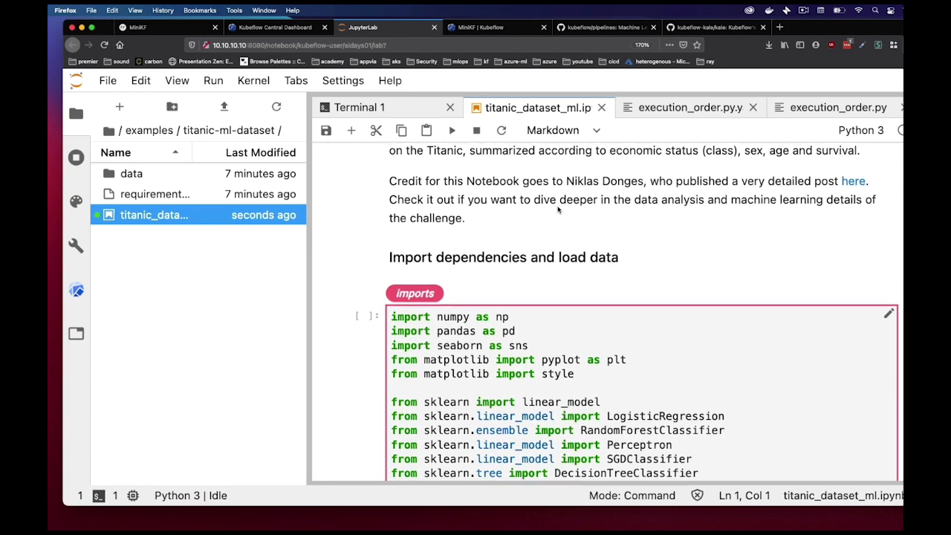
scroll(down, 3)
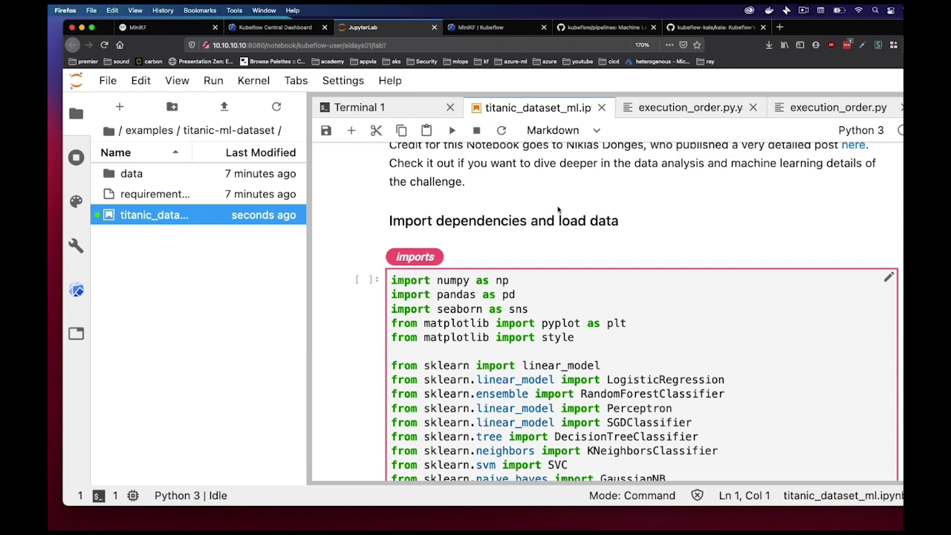
Step: Scroll to the imports cell showing its Imports cell-type annotation
scroll(up, 3)
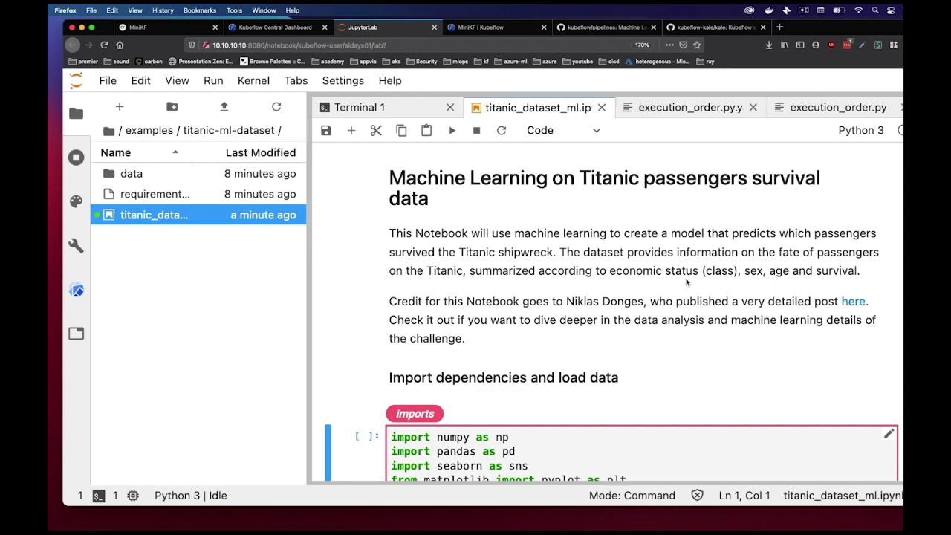
scroll(down, 3)
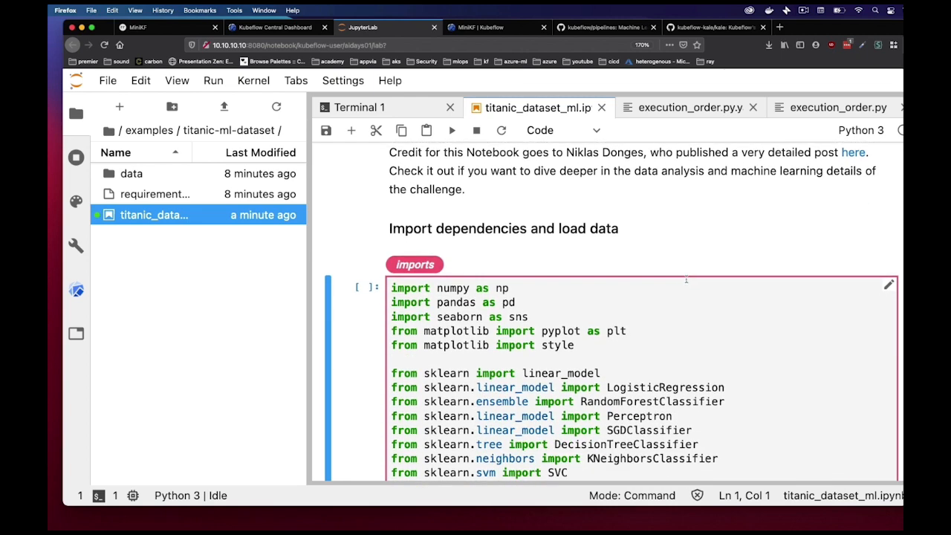
scroll(down, 3)
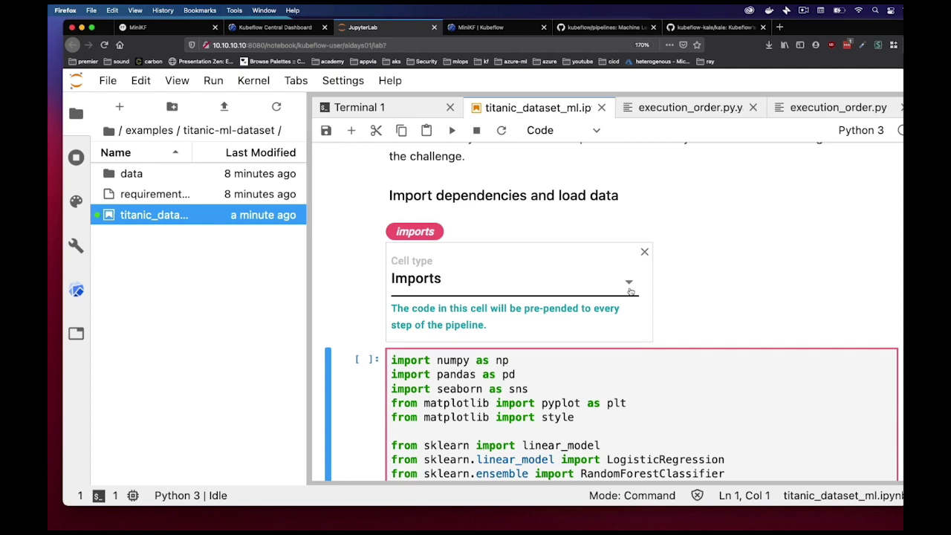
click(628, 282)
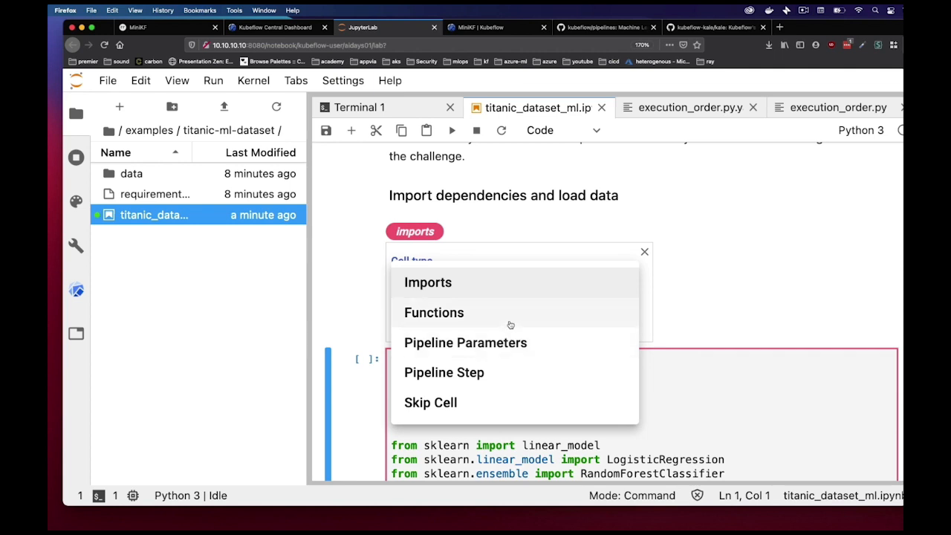
click(434, 313)
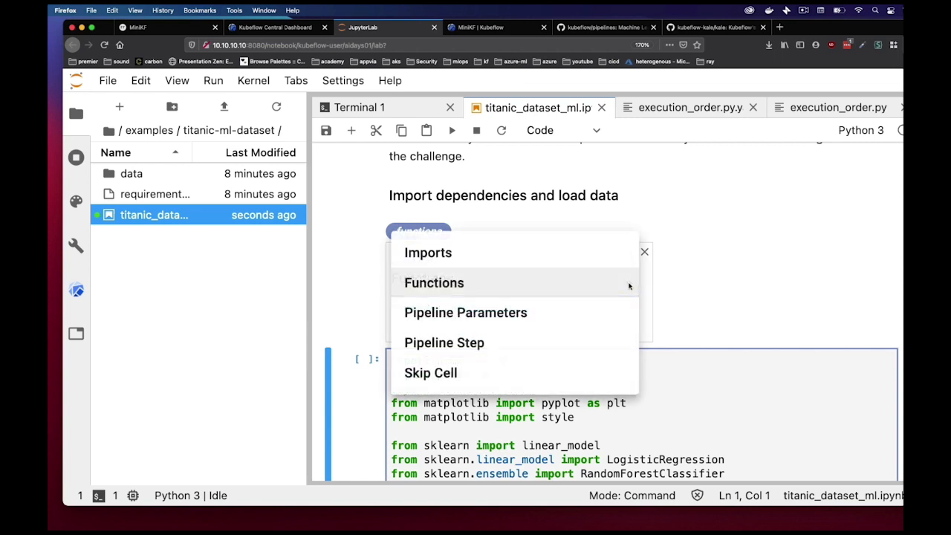
click(466, 312)
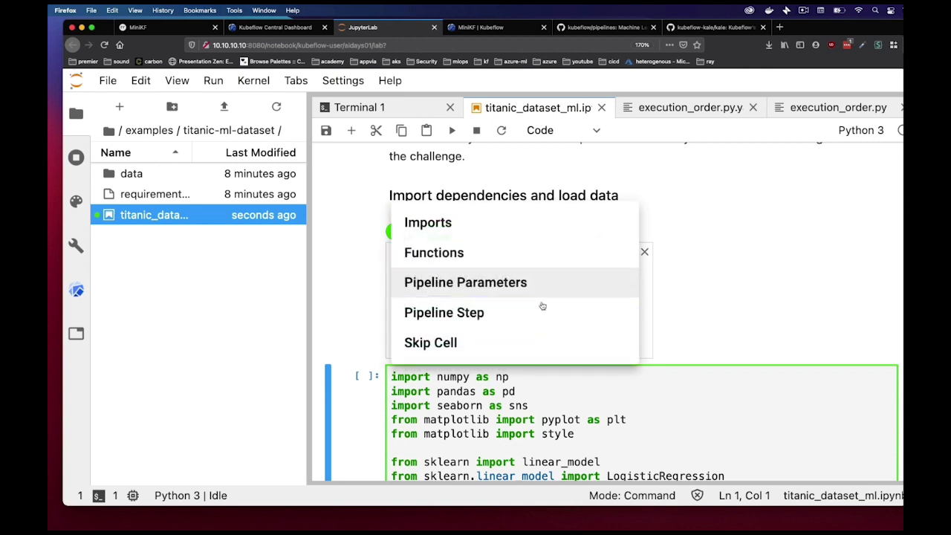
click(444, 312)
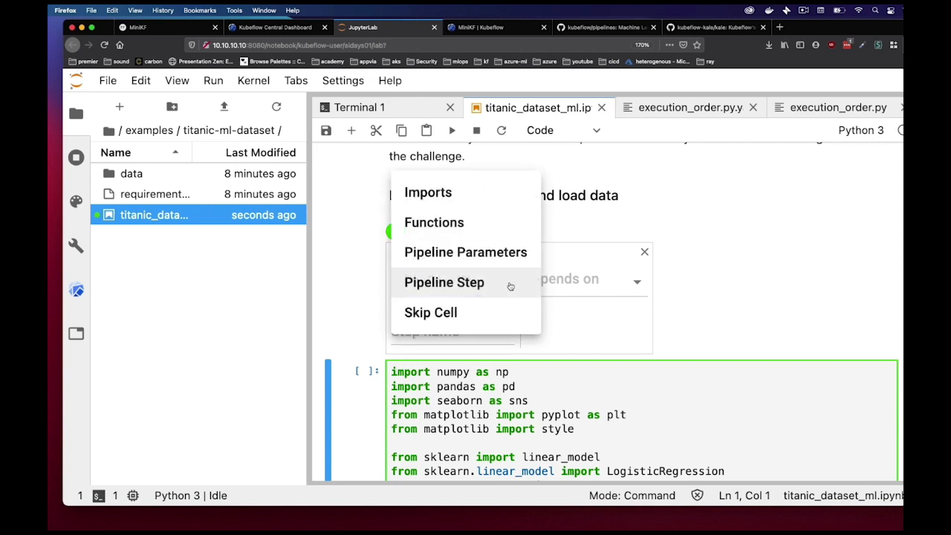
mouse_move(476, 312)
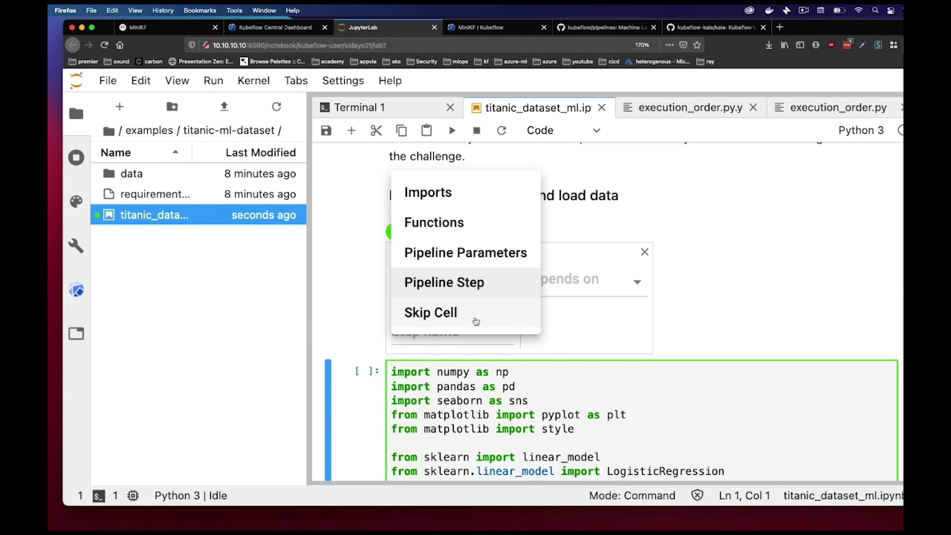
click(428, 192)
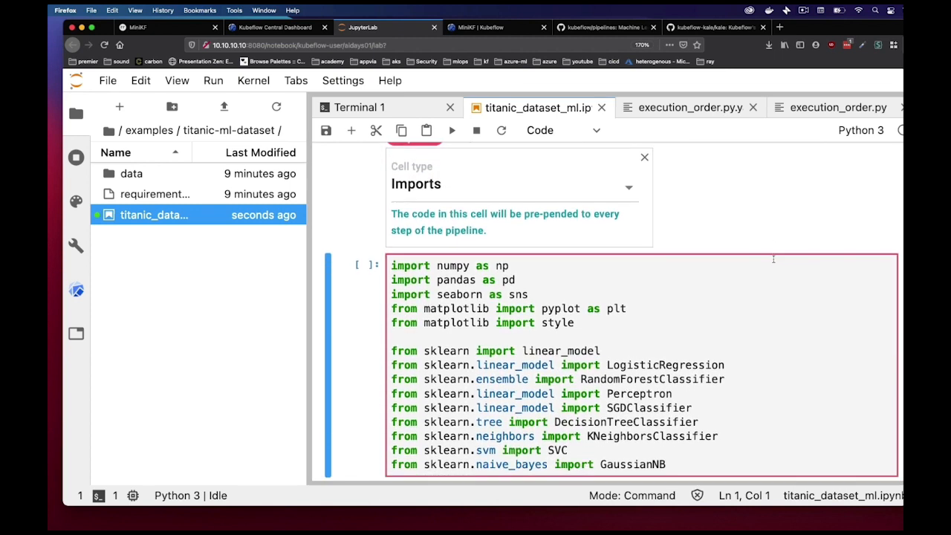
scroll(down, 3)
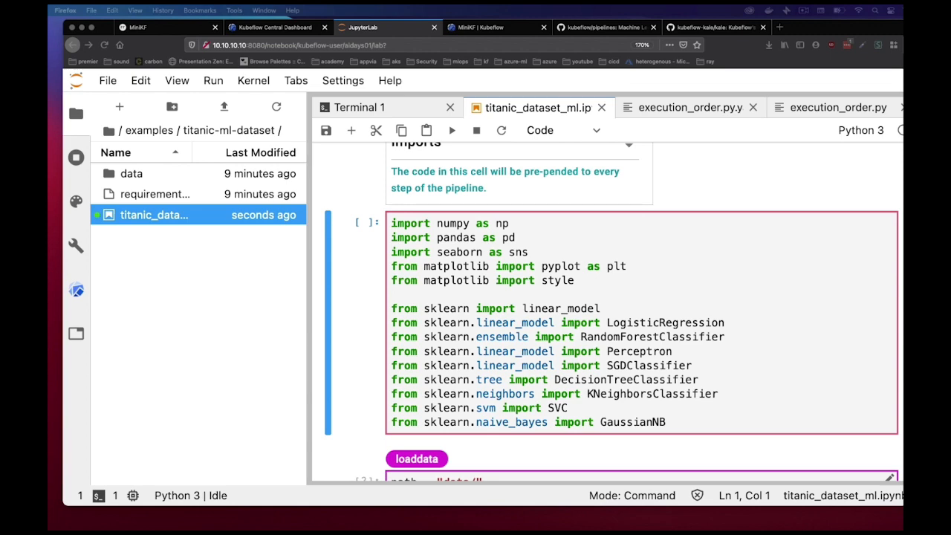
Step: Run pip3 install -r requirements.txt in Terminal 1, then return to the Titanic notebook
click(360, 107)
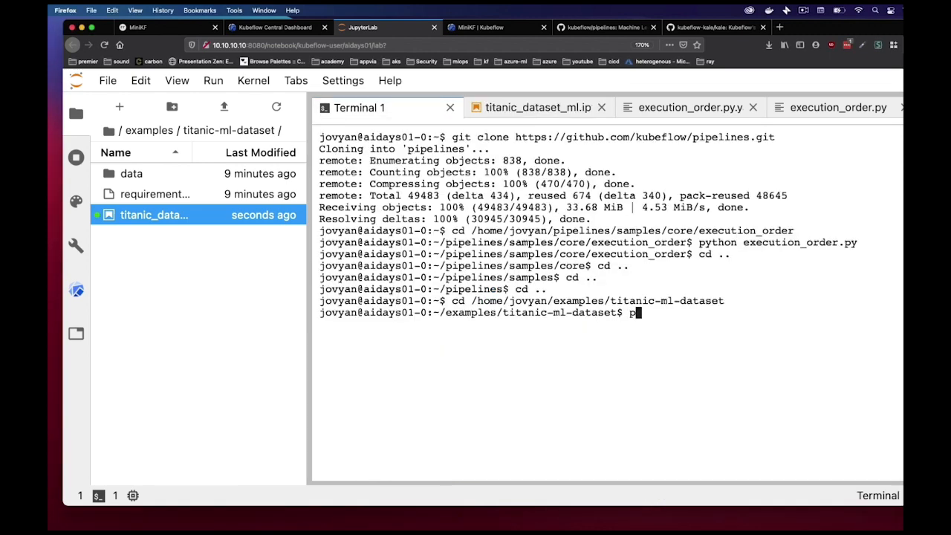
text(ip3)
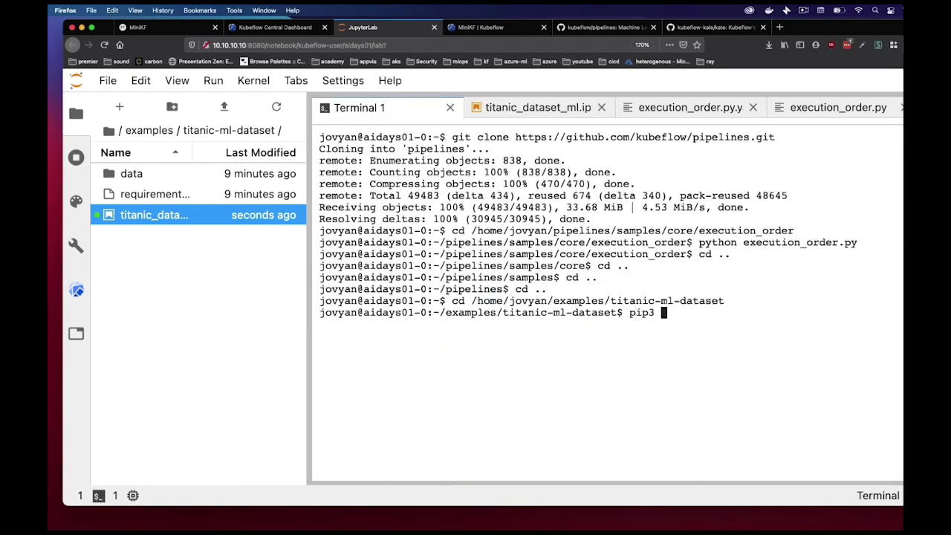
text(install)
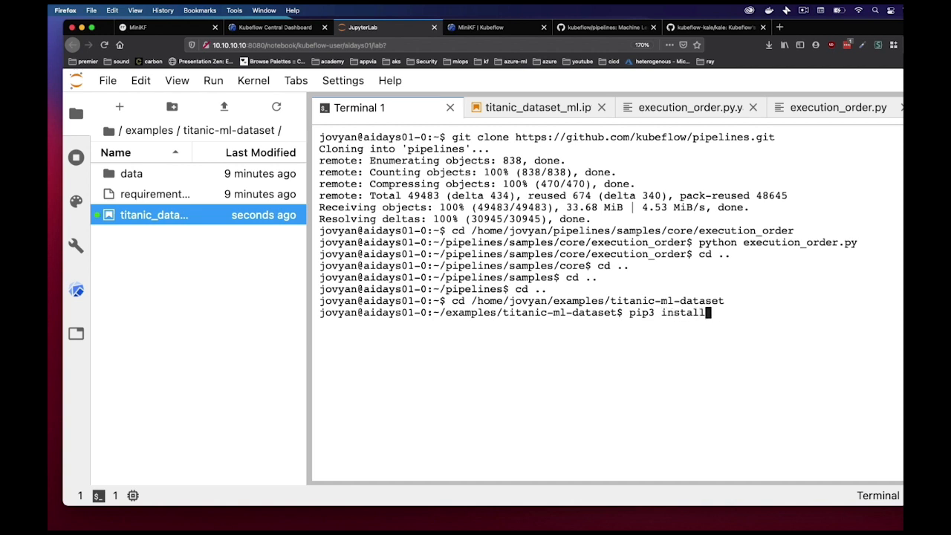
text(-r requirements.txt)
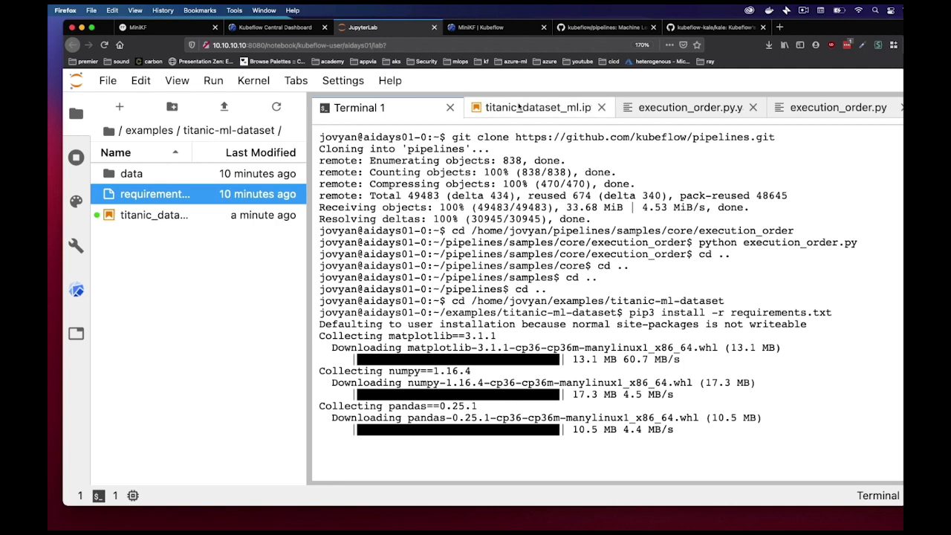
click(535, 107)
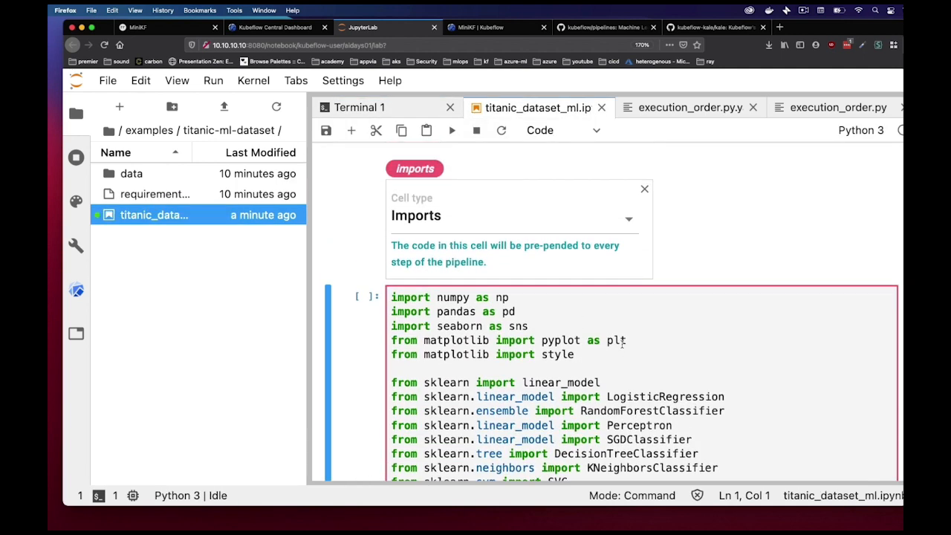
Step: Close the Imports annotation panel, scroll to the loaddata step, and dismiss its annotations
click(644, 188)
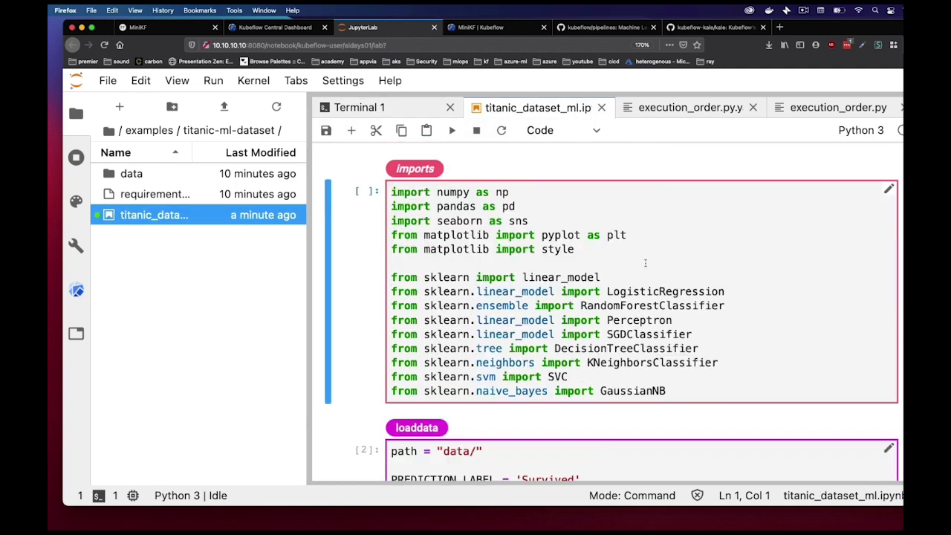
scroll(down, 3)
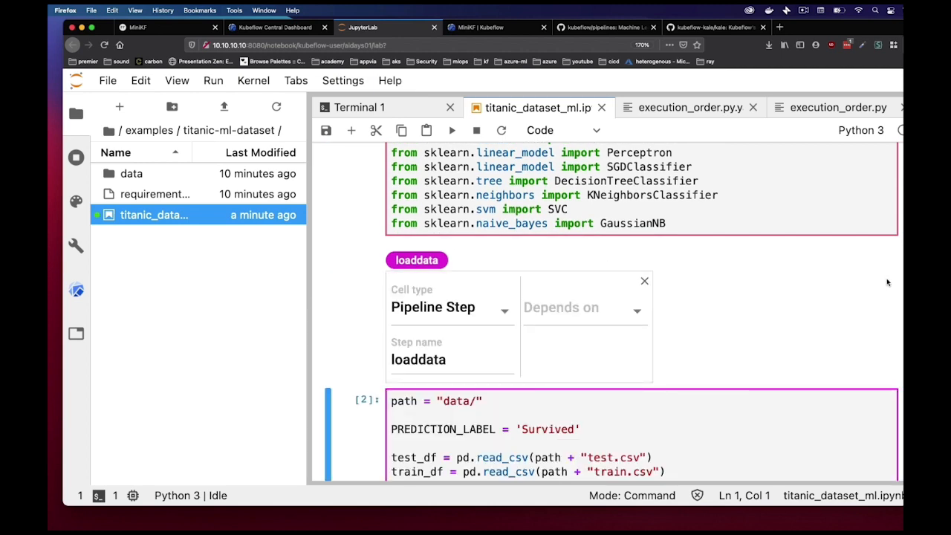
scroll(down, 3)
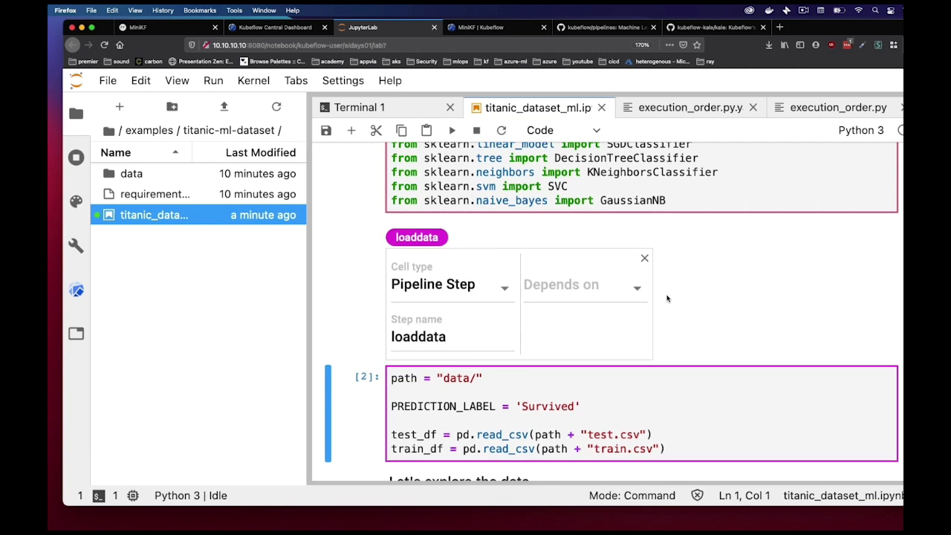
mouse_move(657, 301)
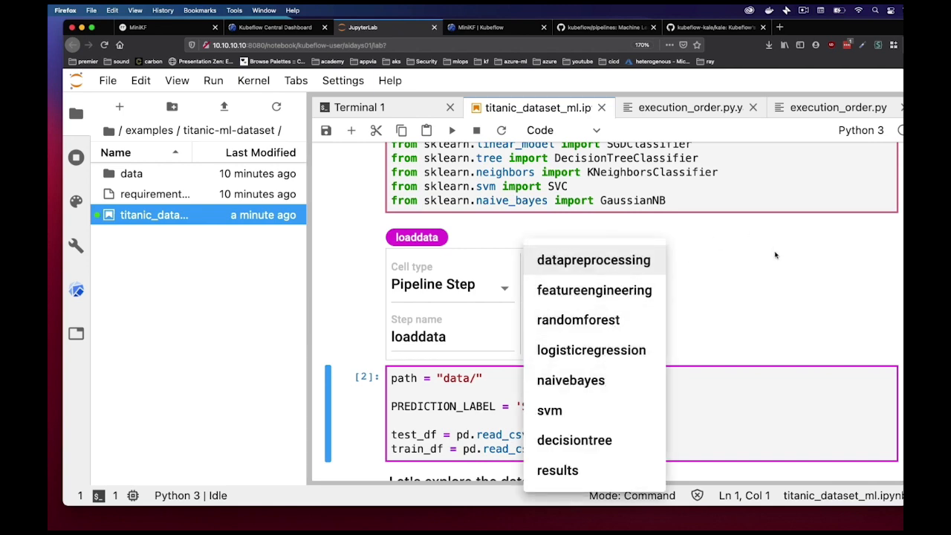
click(776, 255)
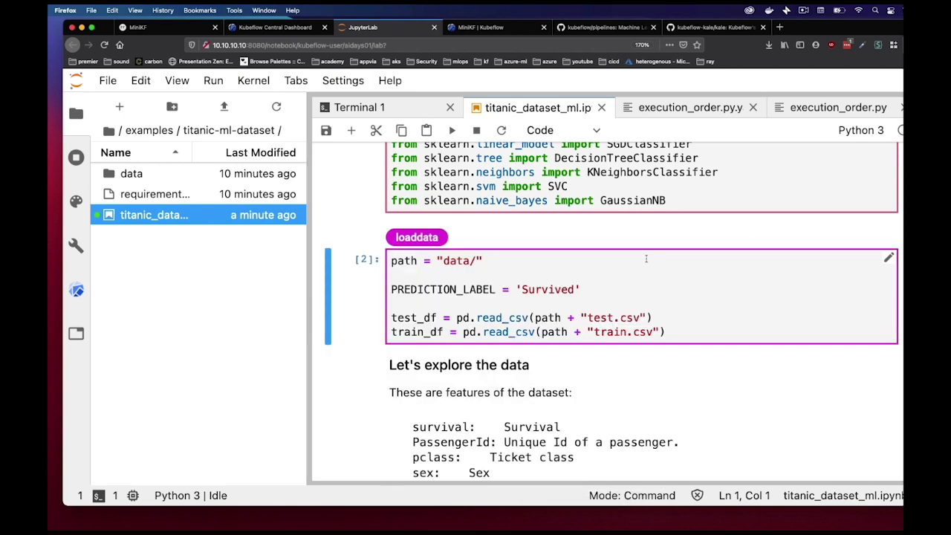
Step: Scroll past the skip-tagged exploration cells to the datapreprocessing cell in DATA PROCESSING
scroll(down, 3)
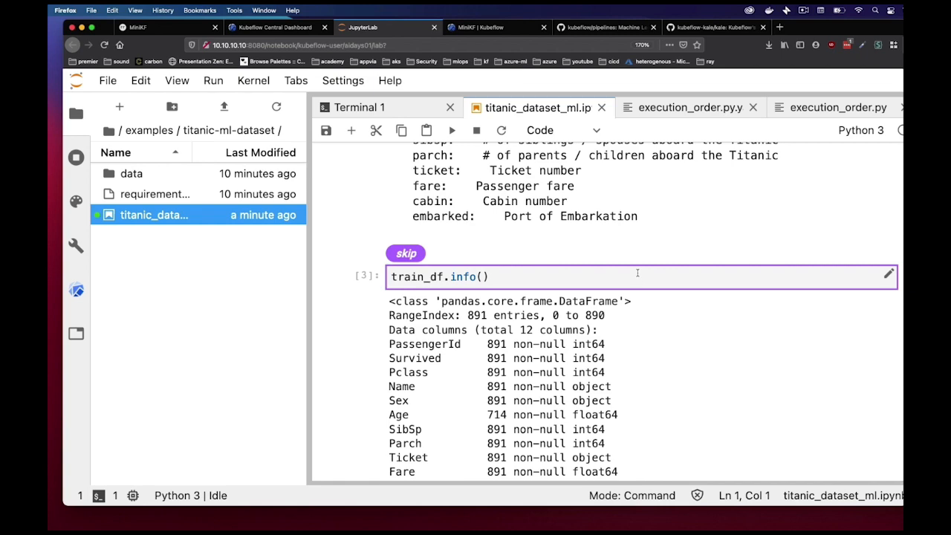
scroll(down, 3)
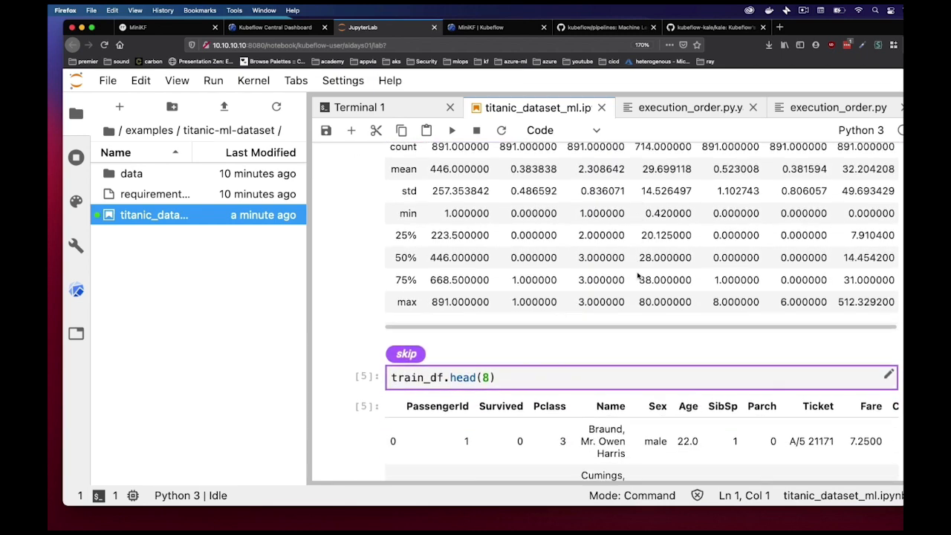
scroll(down, 3)
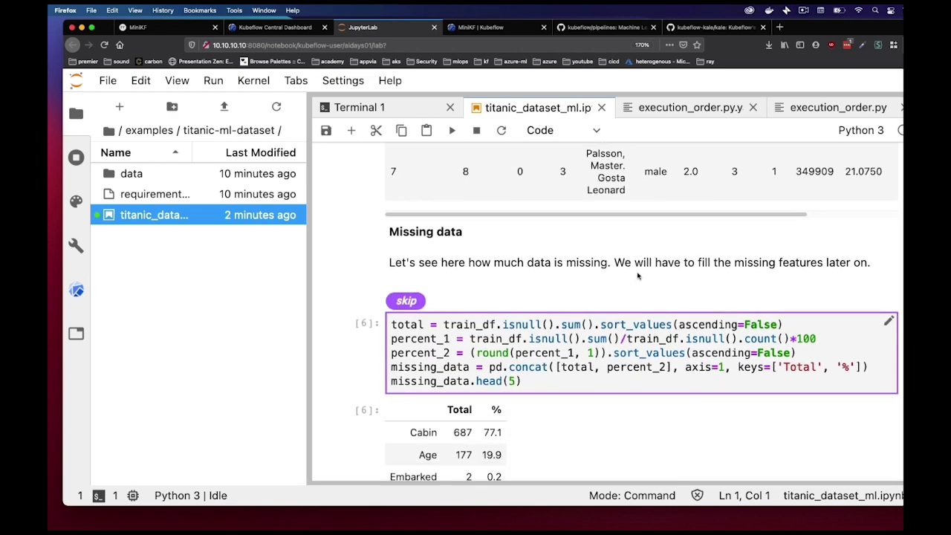
scroll(down, 3)
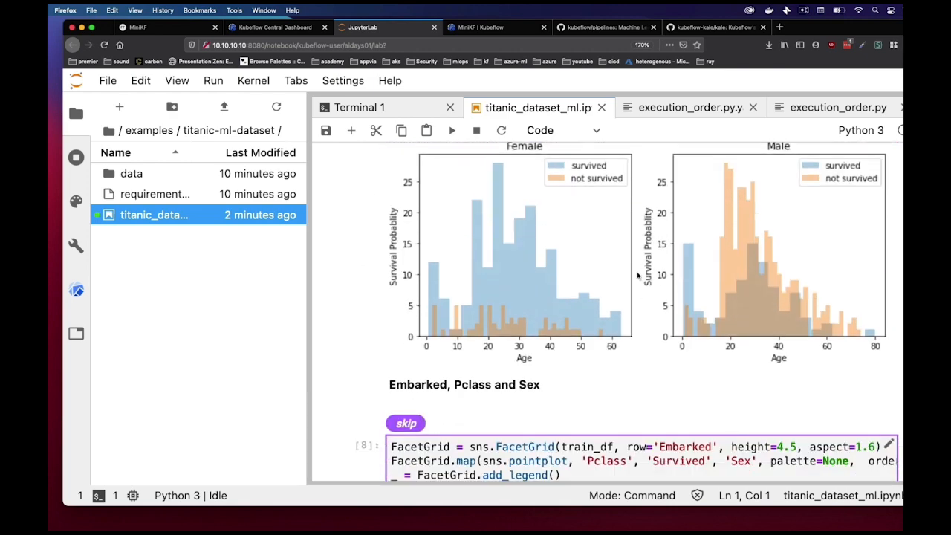
scroll(down, 3)
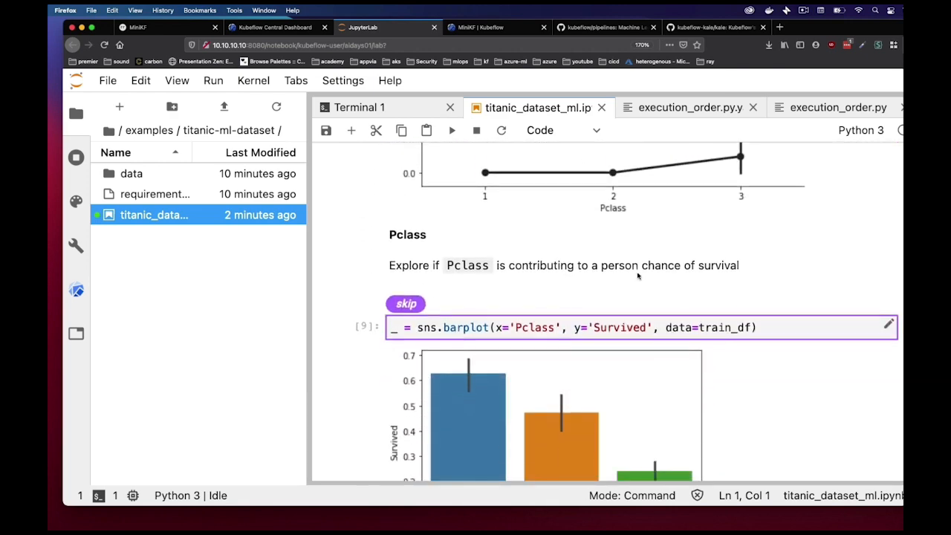
scroll(down, 3)
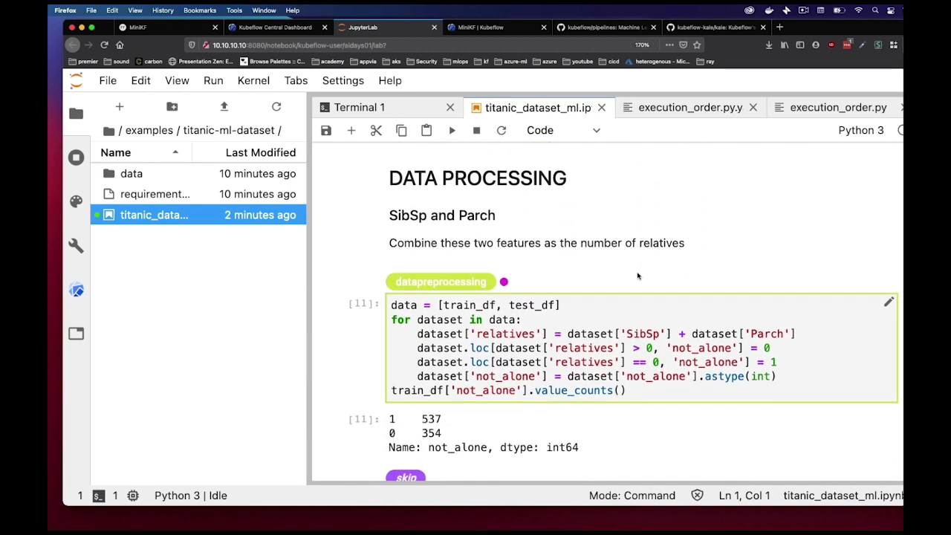
scroll(down, 3)
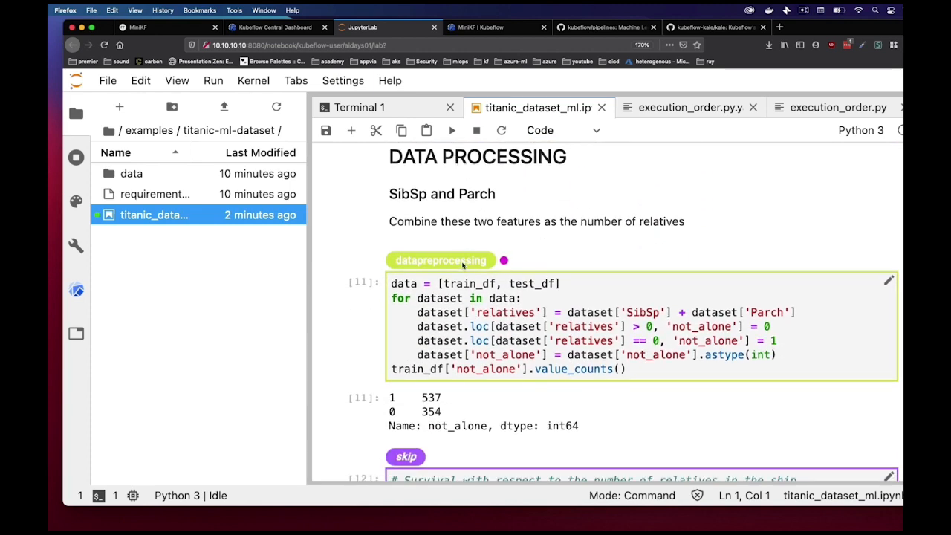
mouse_move(617, 260)
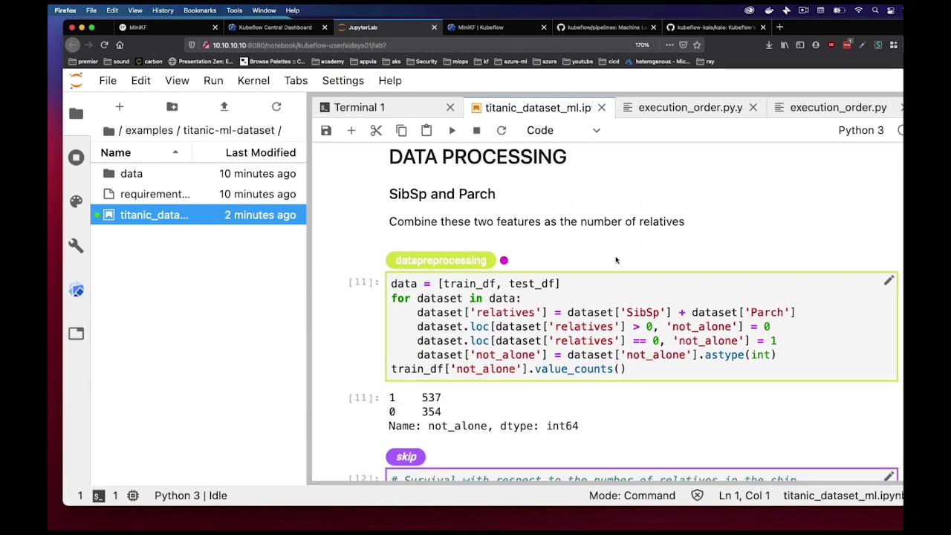
Step: Inspect the dataprocessing step's dependency settings and scroll toward feature engineering
click(440, 260)
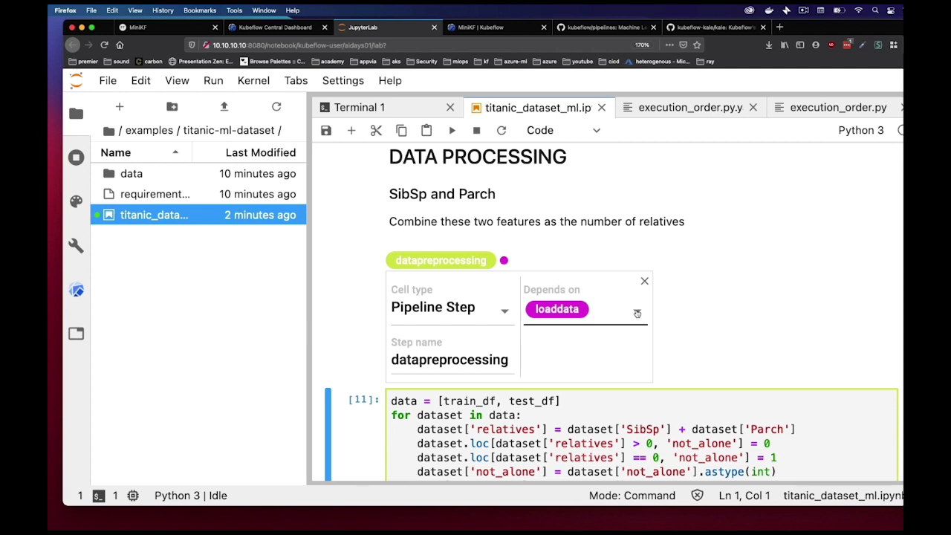
mouse_move(645, 281)
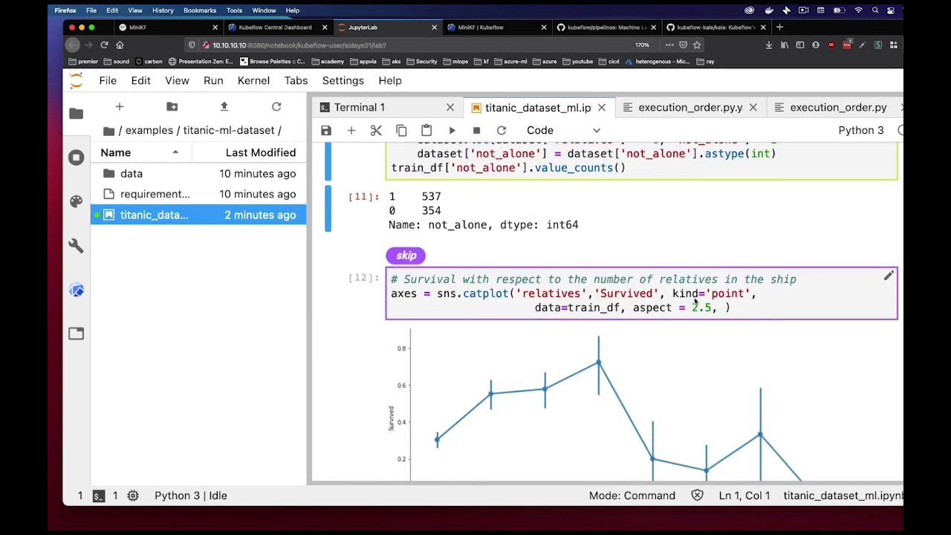
scroll(down, 3)
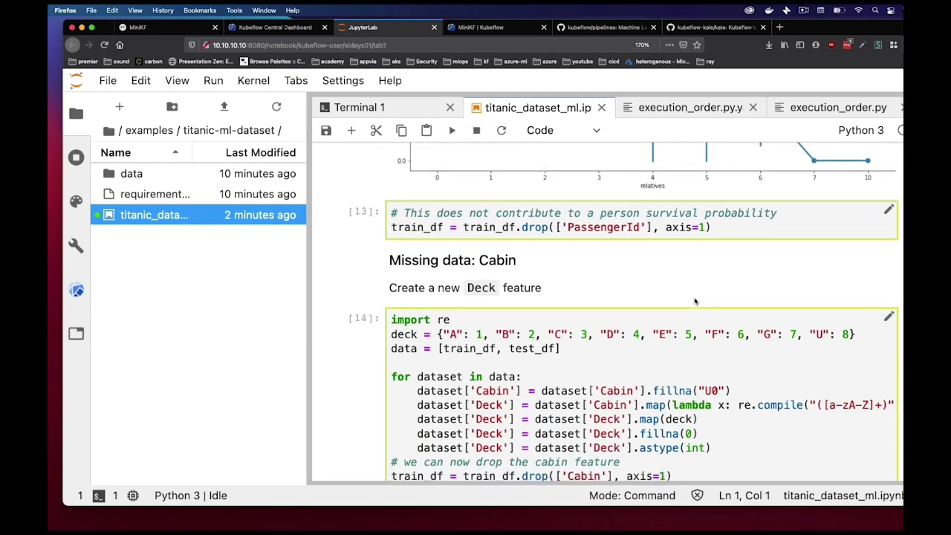
scroll(down, 3)
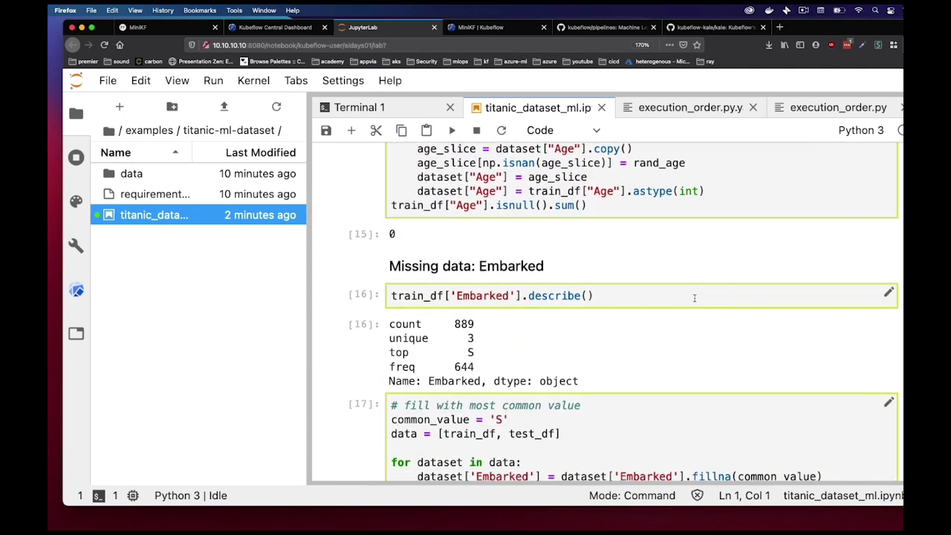
scroll(down, 3)
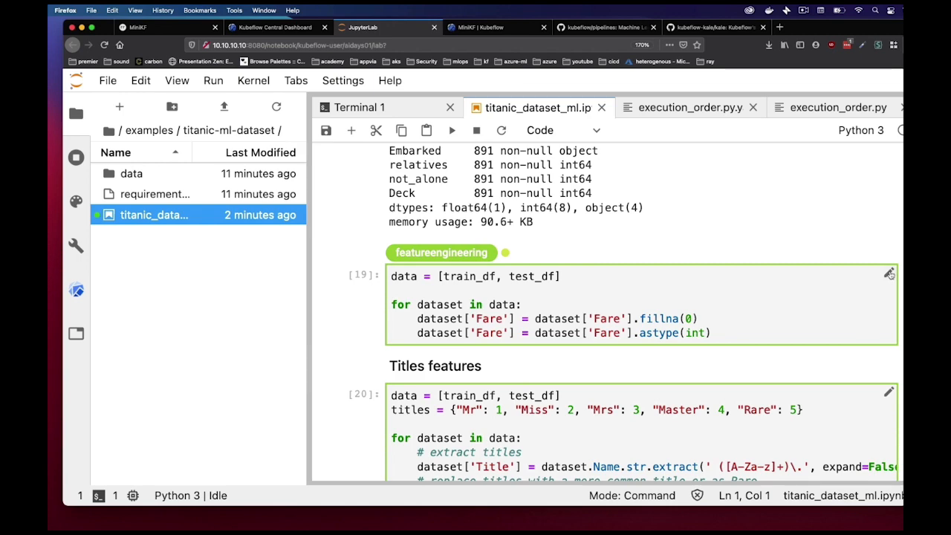
Step: Confirm featureengineering depends on datapreprocessing, view Results, check the install, and open requirements.txt
click(889, 274)
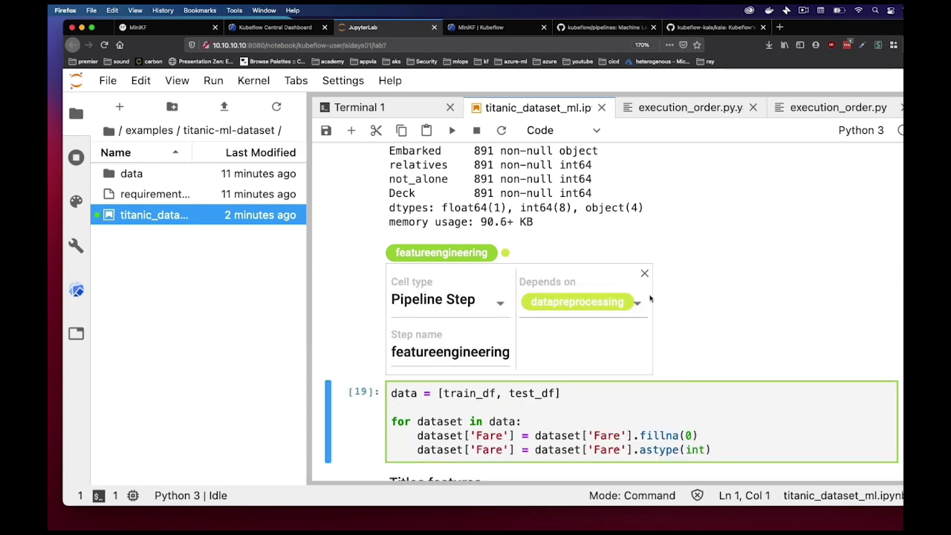
scroll(down, 3)
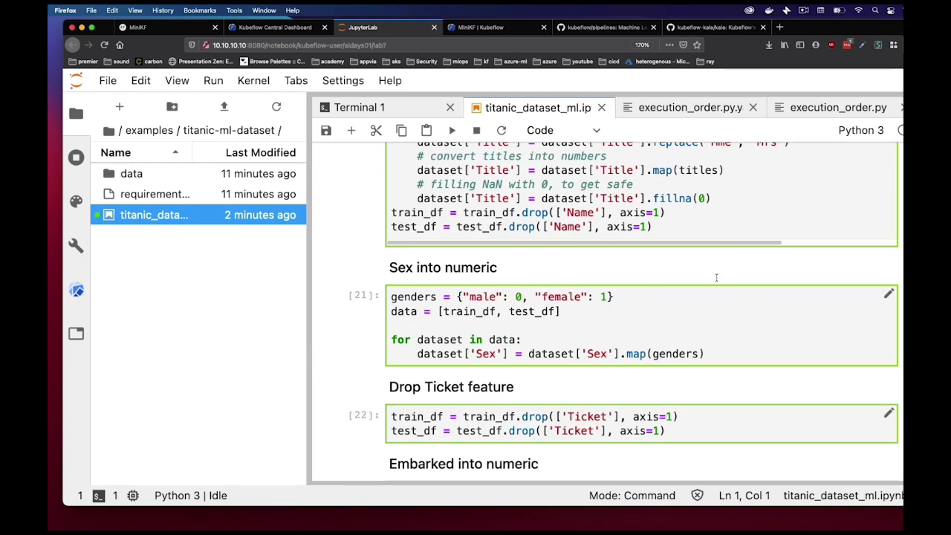
scroll(down, 3)
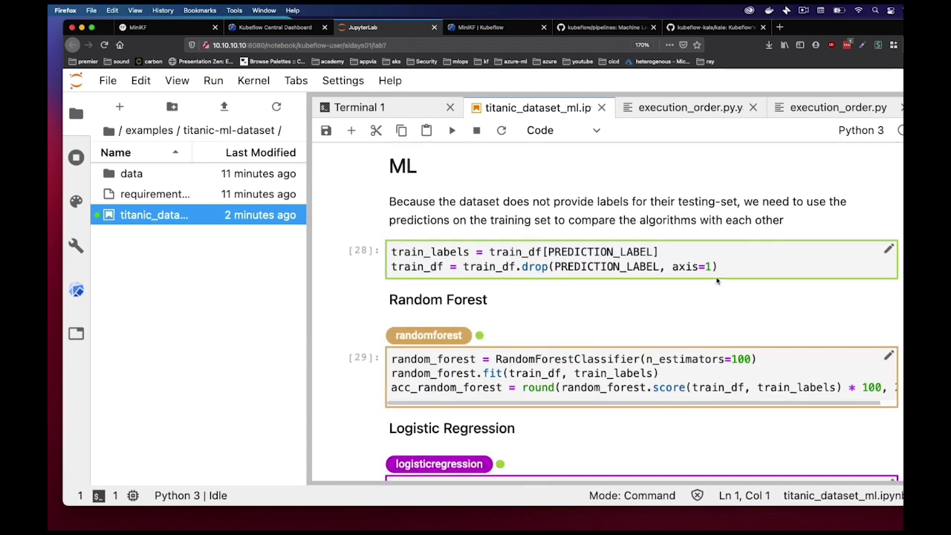
scroll(down, 3)
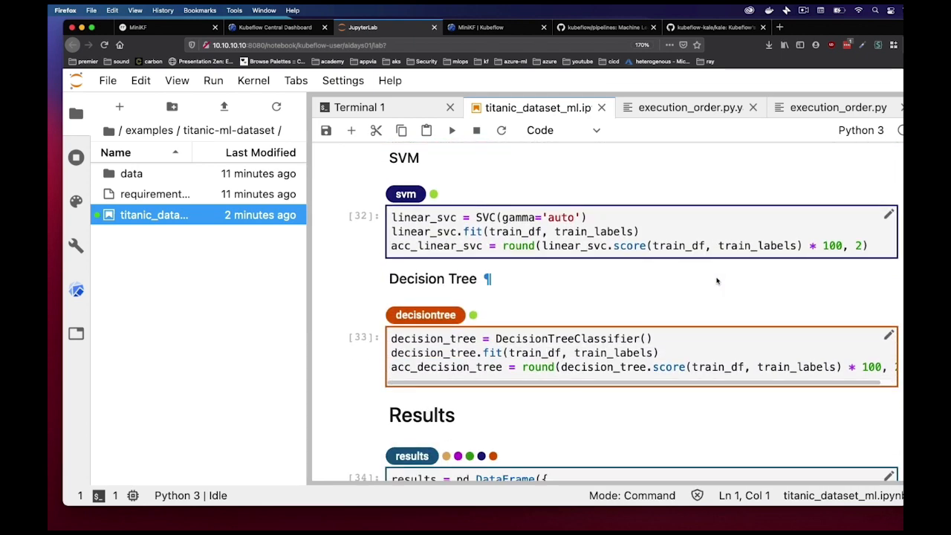
scroll(down, 3)
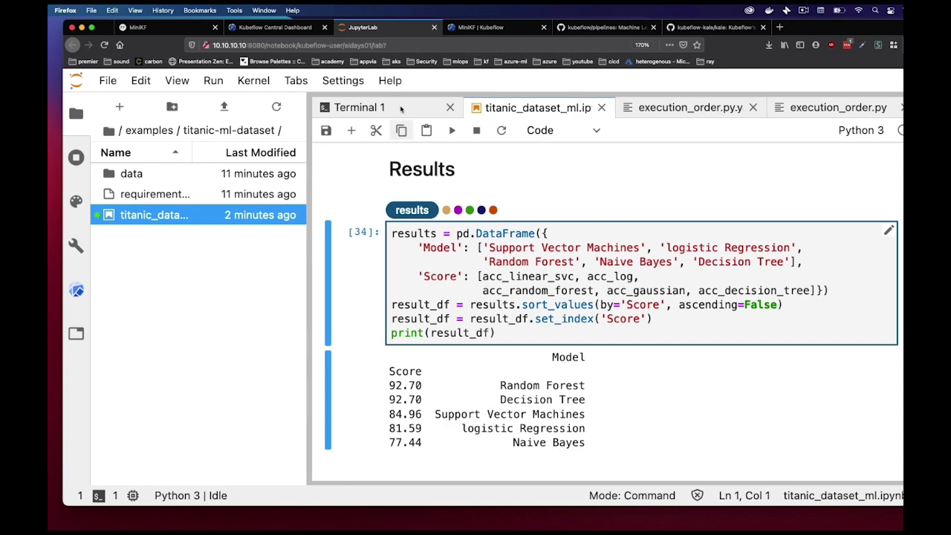
click(360, 107)
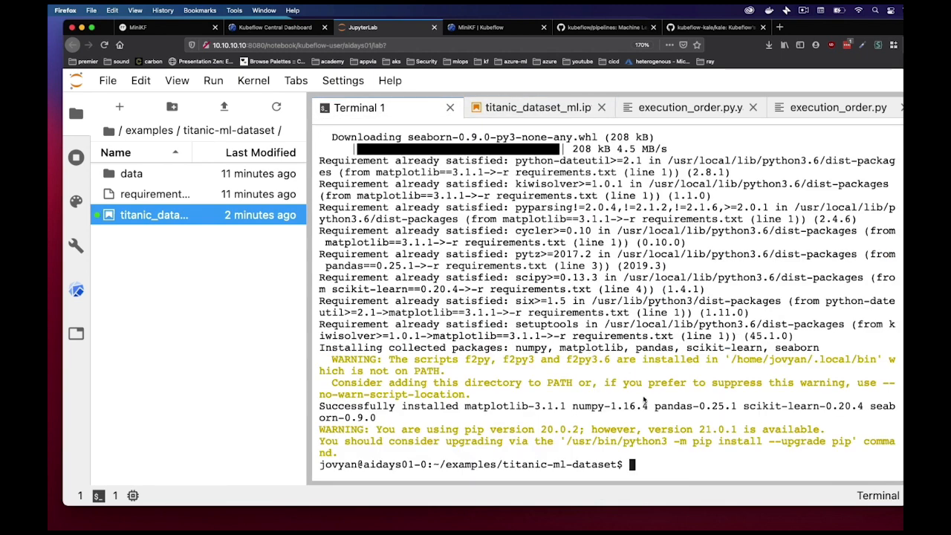
click(614, 107)
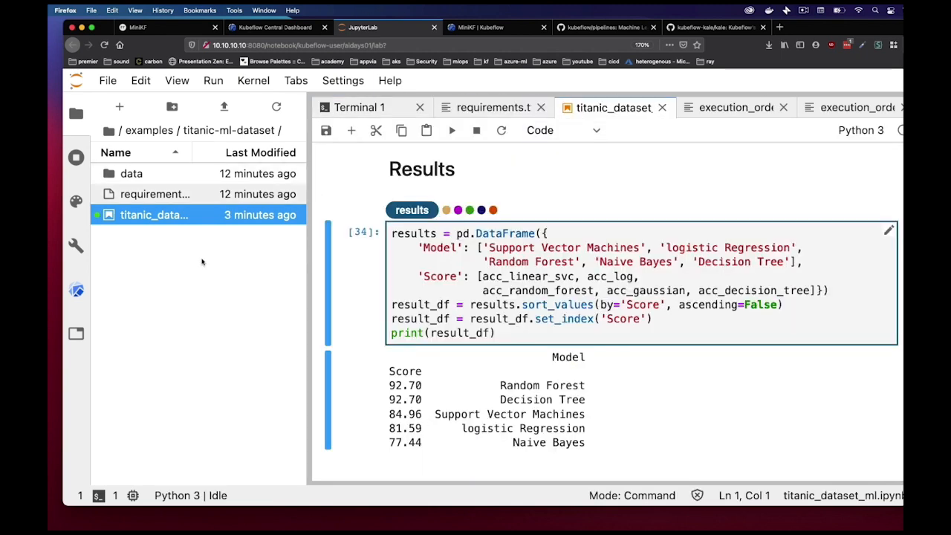
Step: From the Kale panel, compile and run pipeline titanic-ml under experiment titanic
click(75, 290)
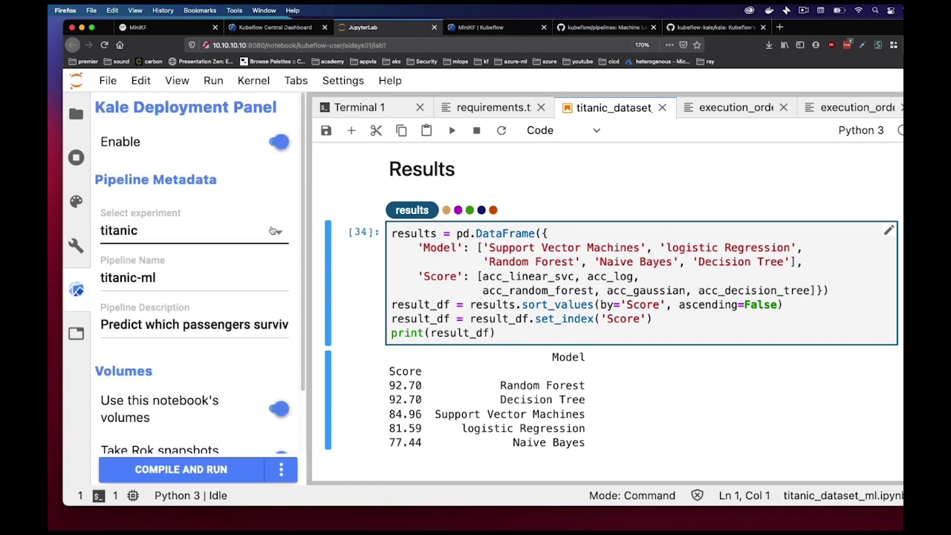
scroll(down, 3)
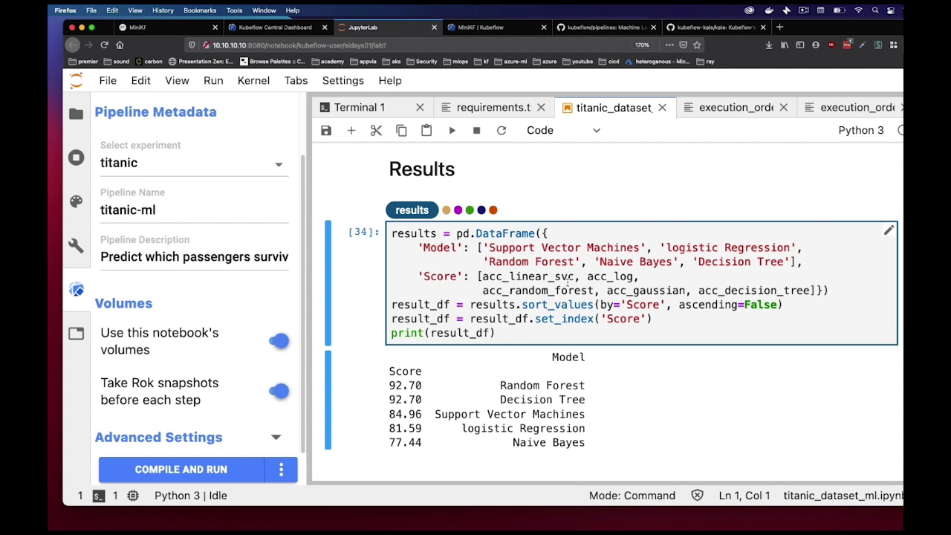
mouse_move(320, 261)
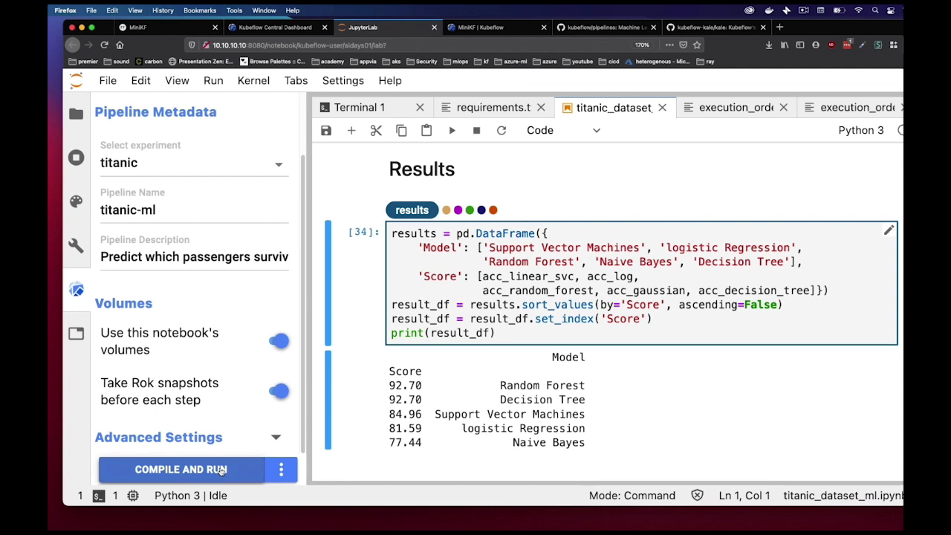
click(178, 470)
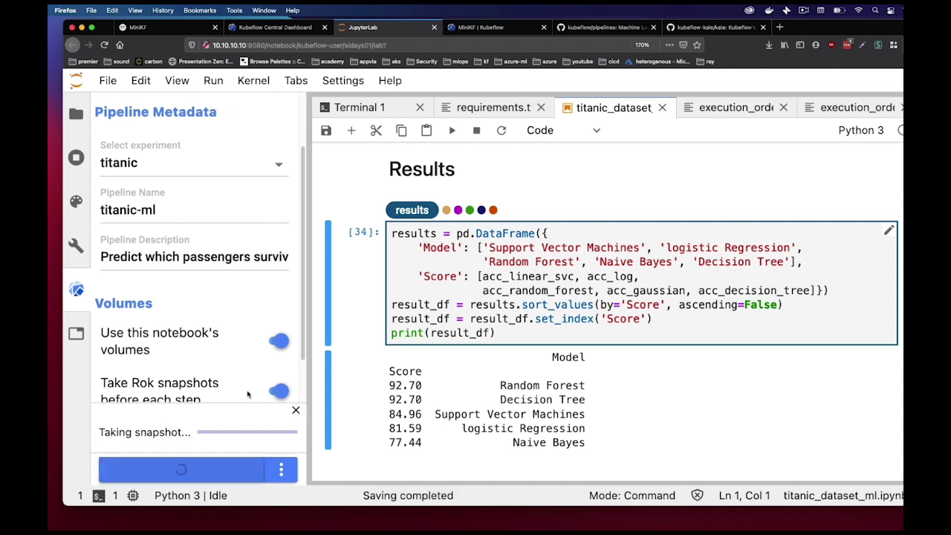
scroll(down, 3)
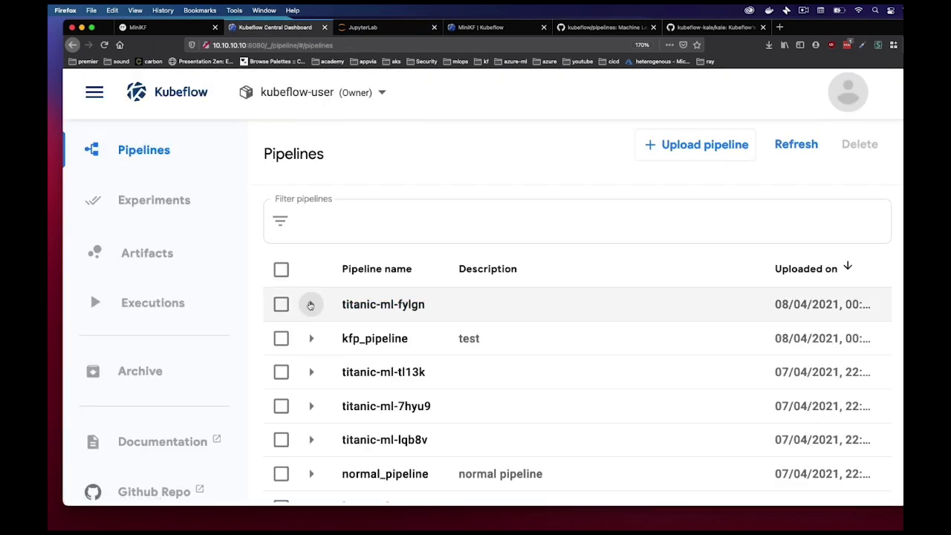
click(311, 305)
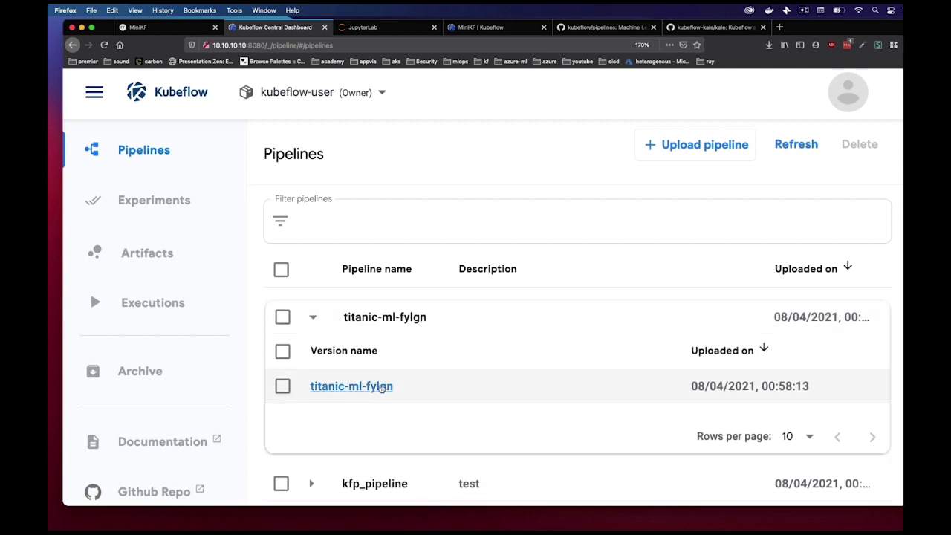
click(351, 386)
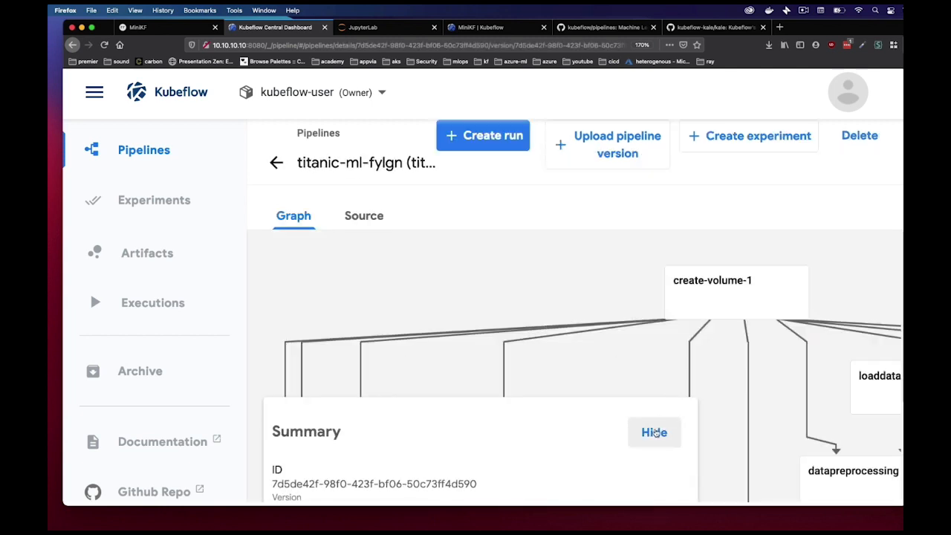
click(654, 433)
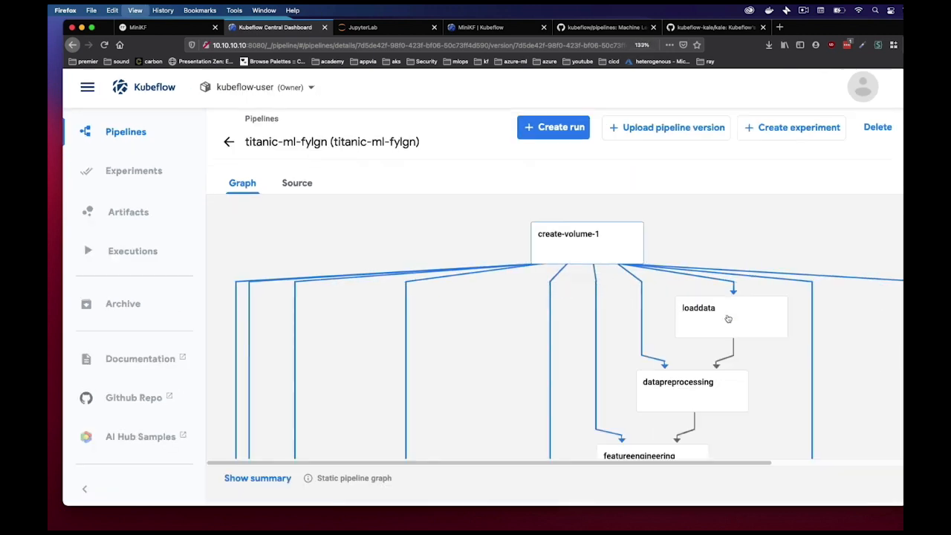
scroll(down, 3)
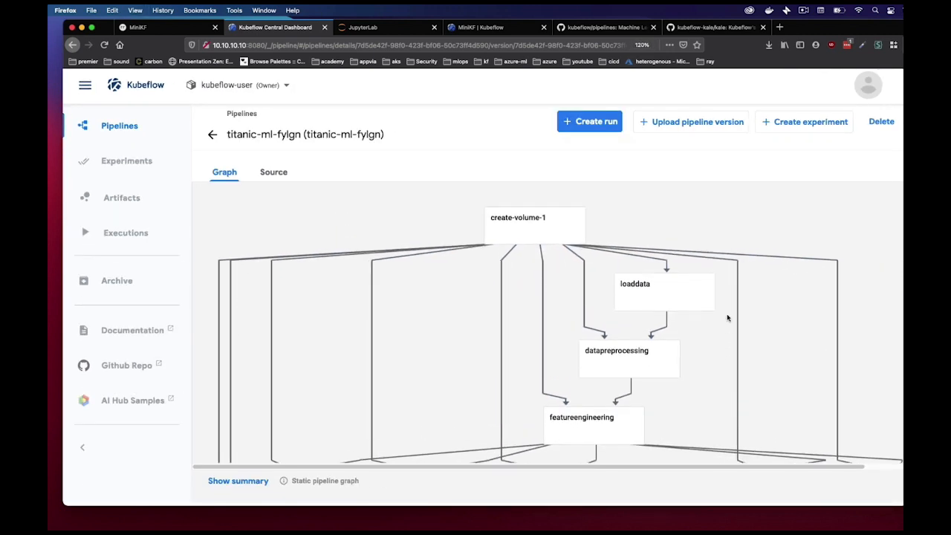
scroll(down, 3)
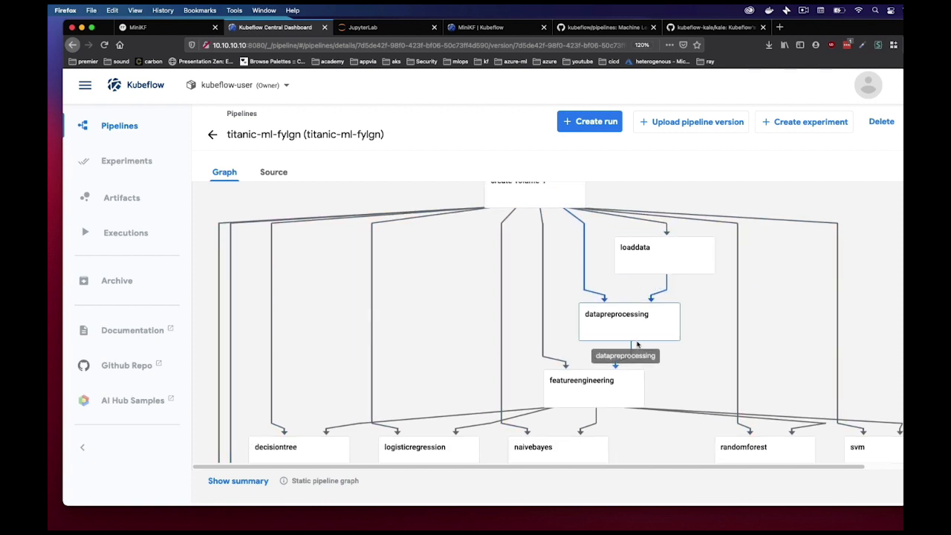
scroll(down, 3)
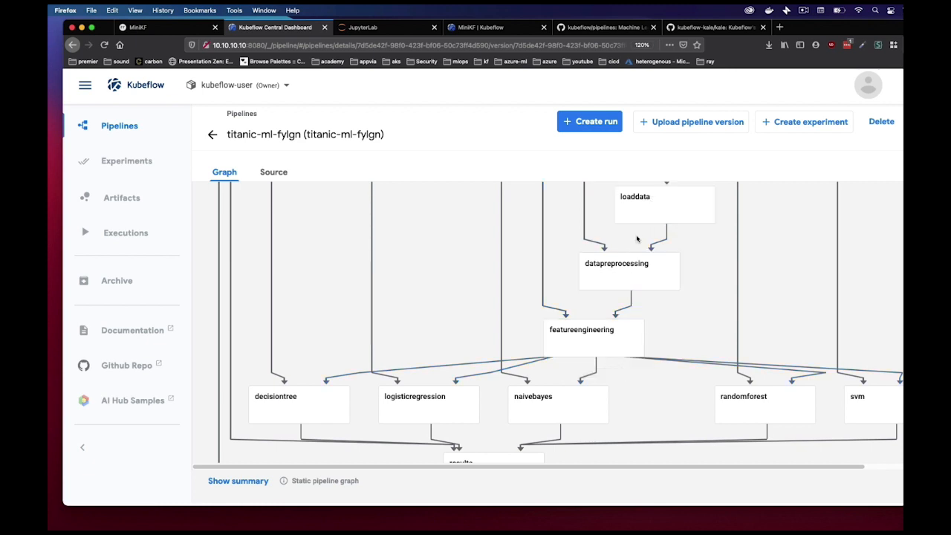
scroll(down, 3)
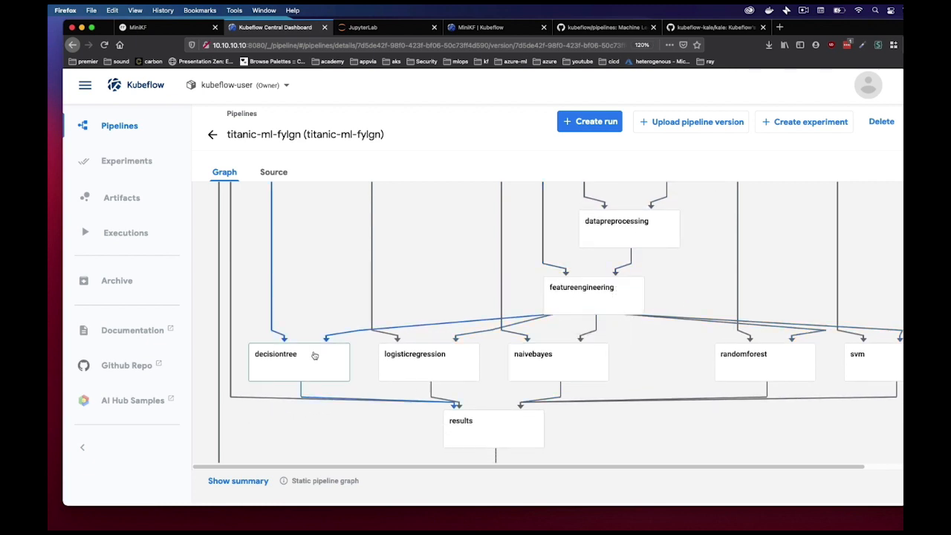
scroll(down, 3)
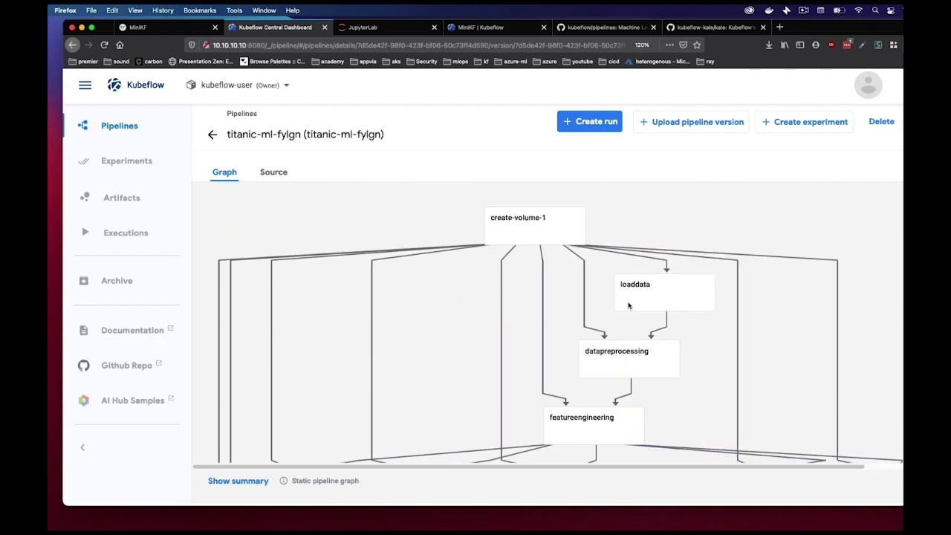
mouse_move(332, 181)
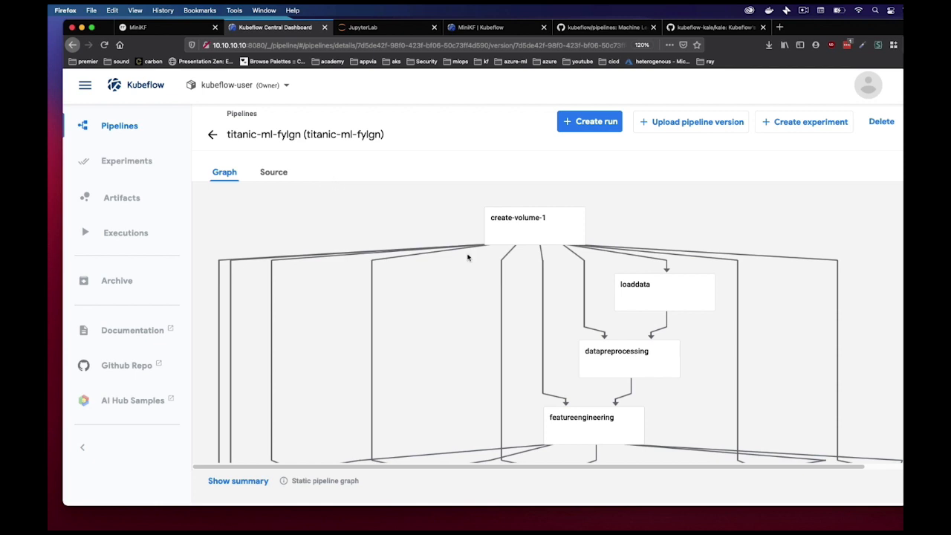
Step: Open titanic-ml-tl13k_run from the titanic experiment's run list
click(126, 161)
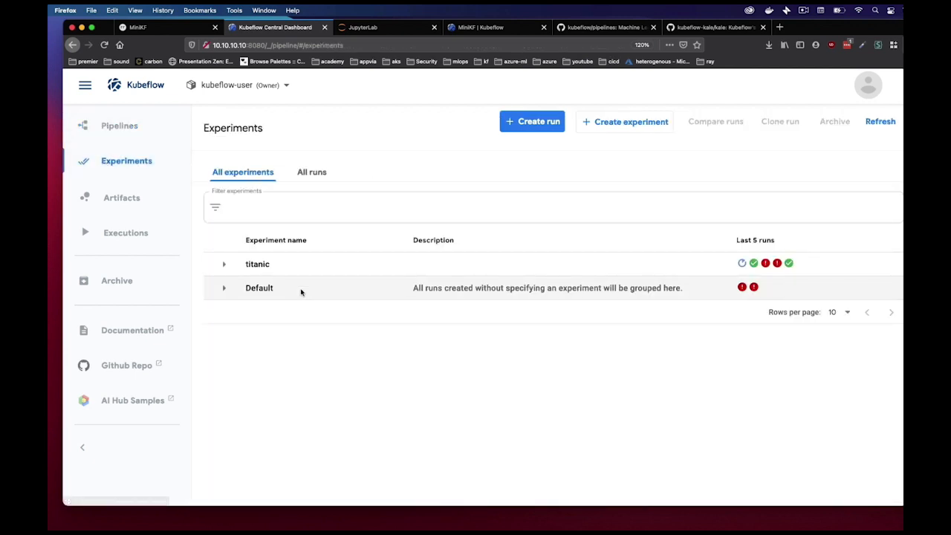
click(224, 264)
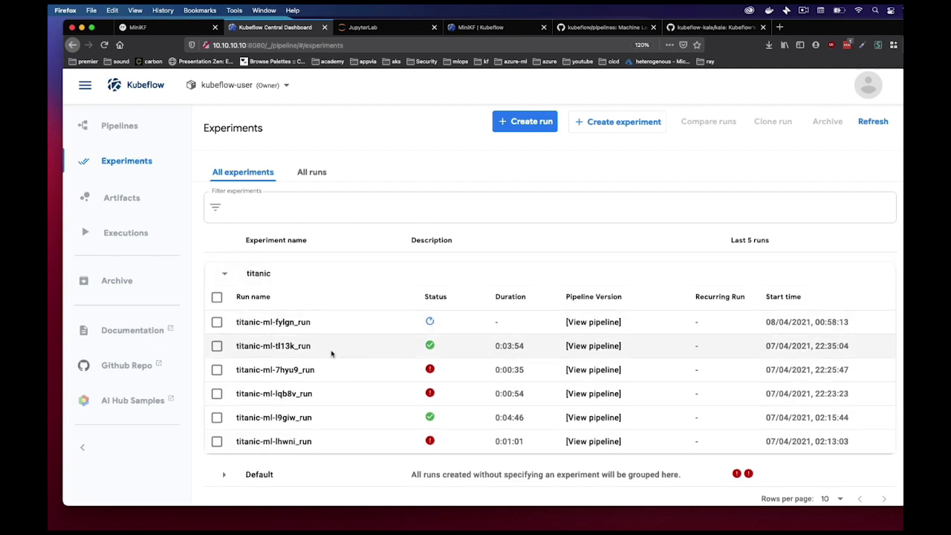
mouse_move(443, 339)
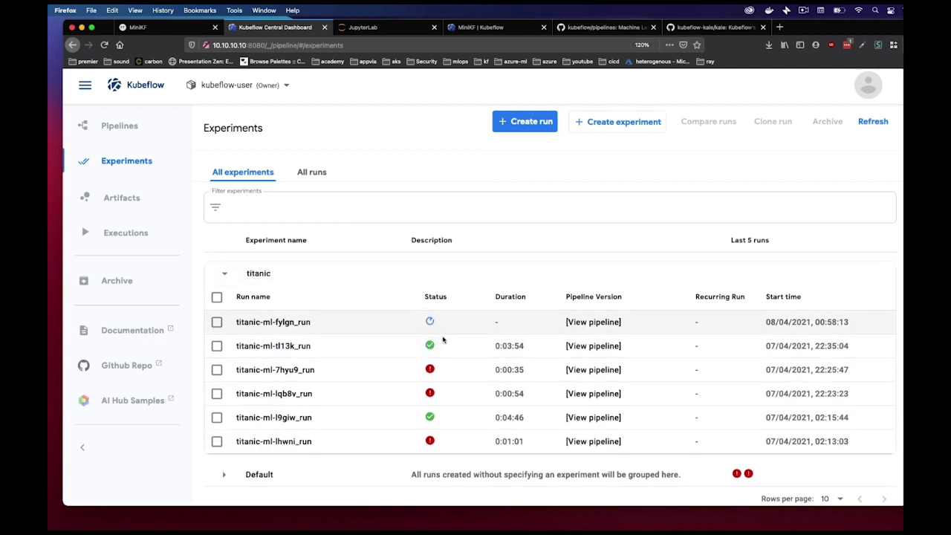
mouse_move(273, 346)
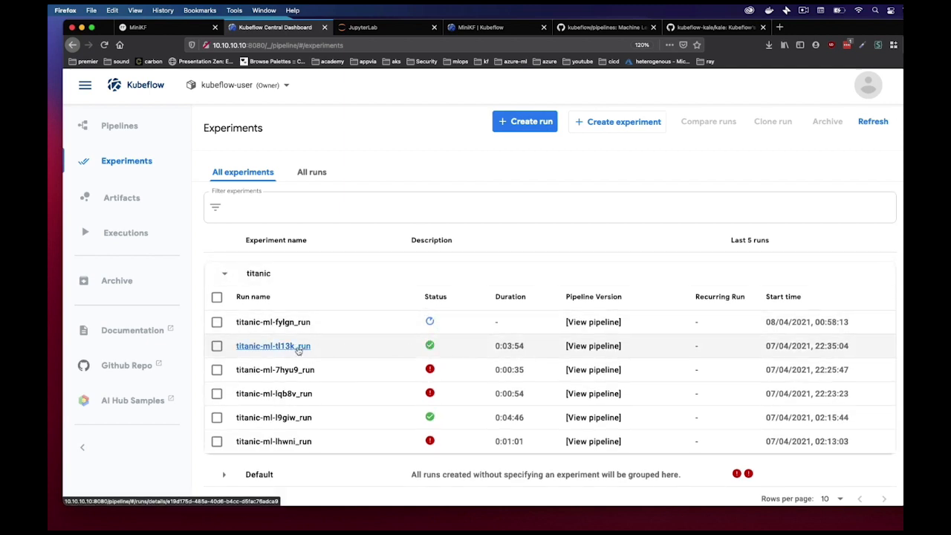
click(273, 345)
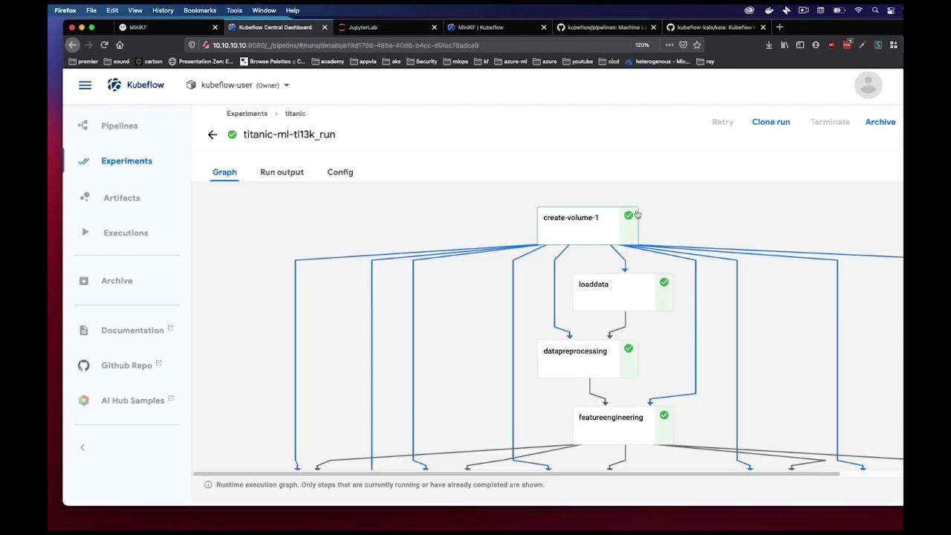
scroll(down, 3)
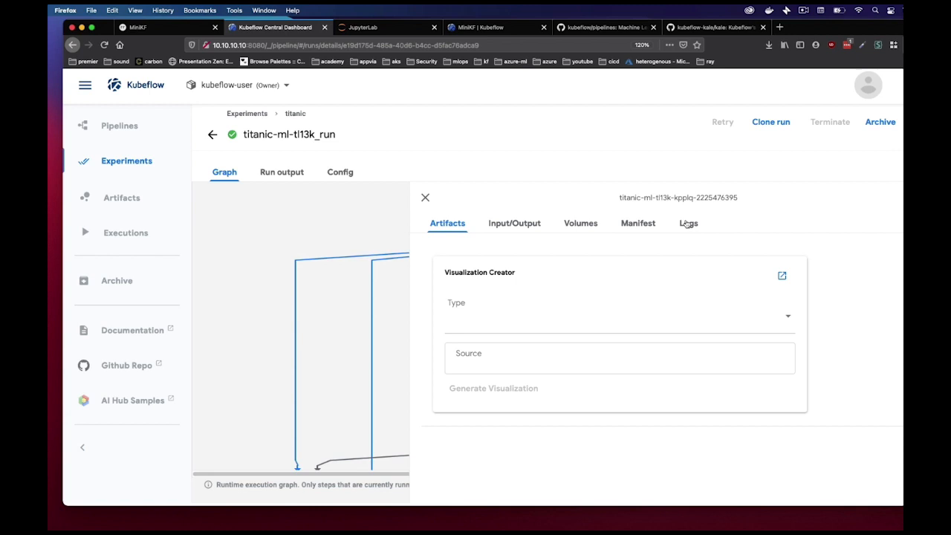
Step: Check step logs, including results scores ranking Random Forest and Decision Tree at 92.37
click(688, 223)
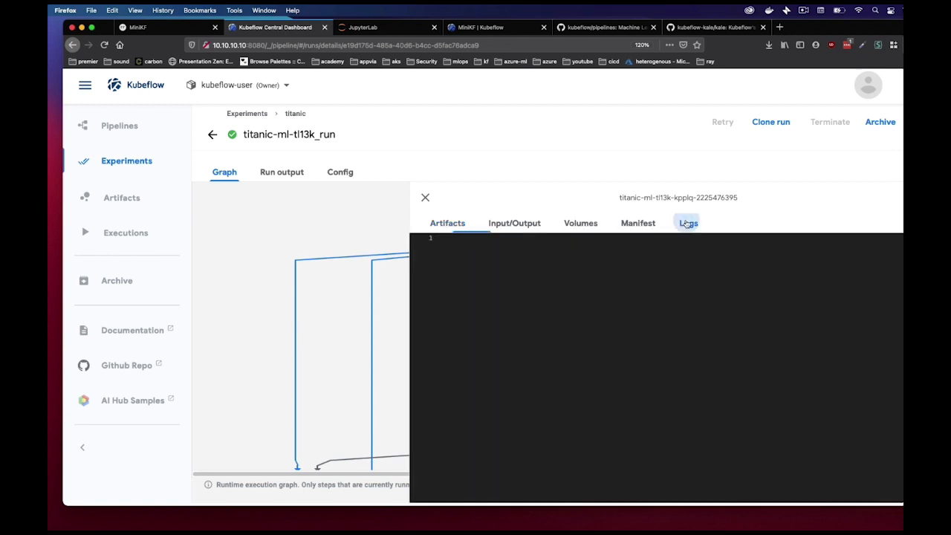
click(426, 197)
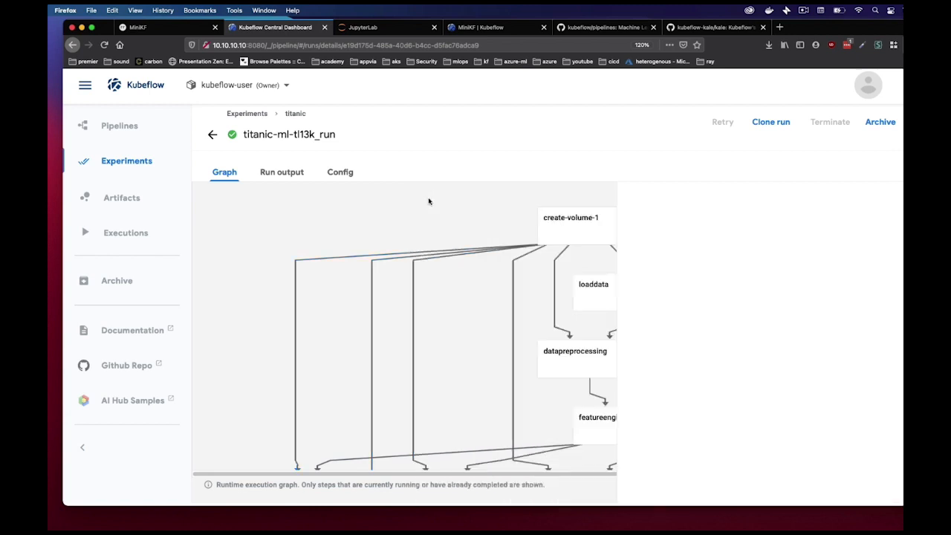
scroll(down, 3)
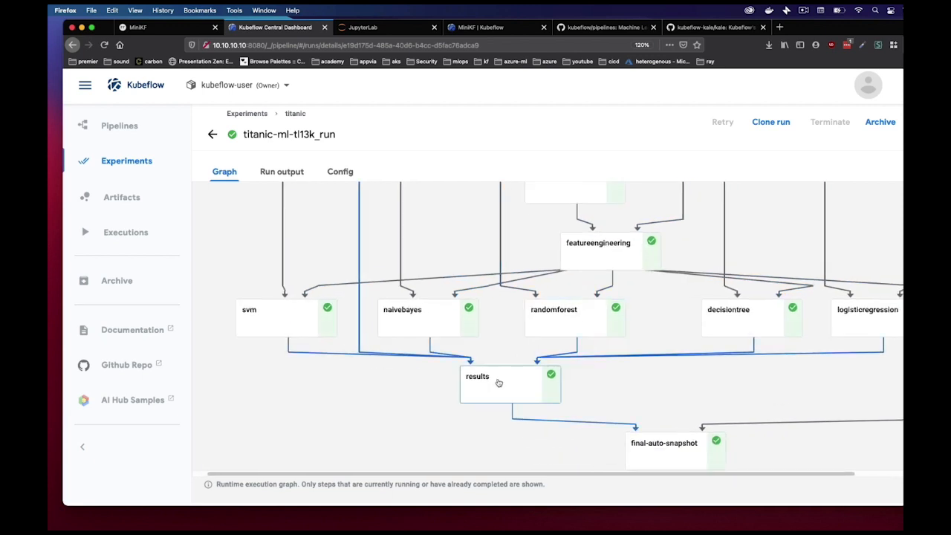
click(510, 384)
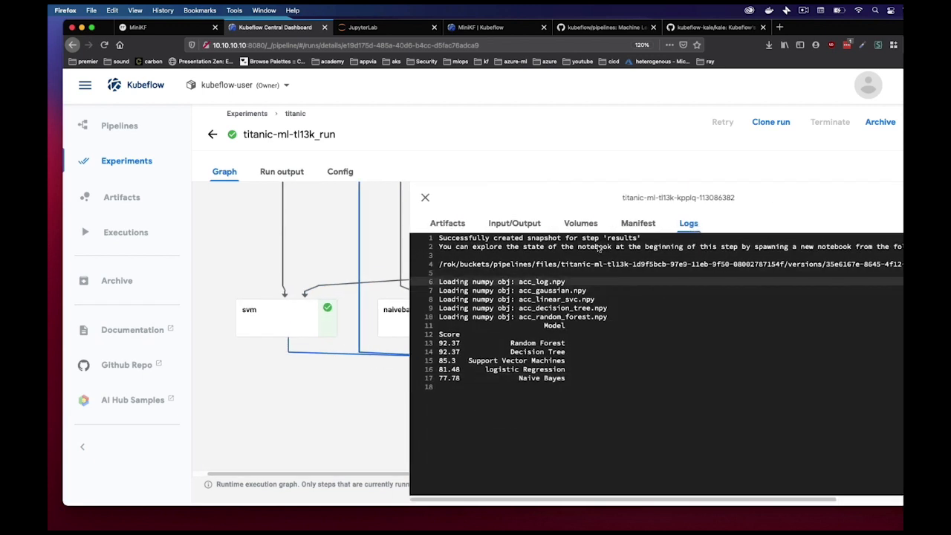
click(425, 197)
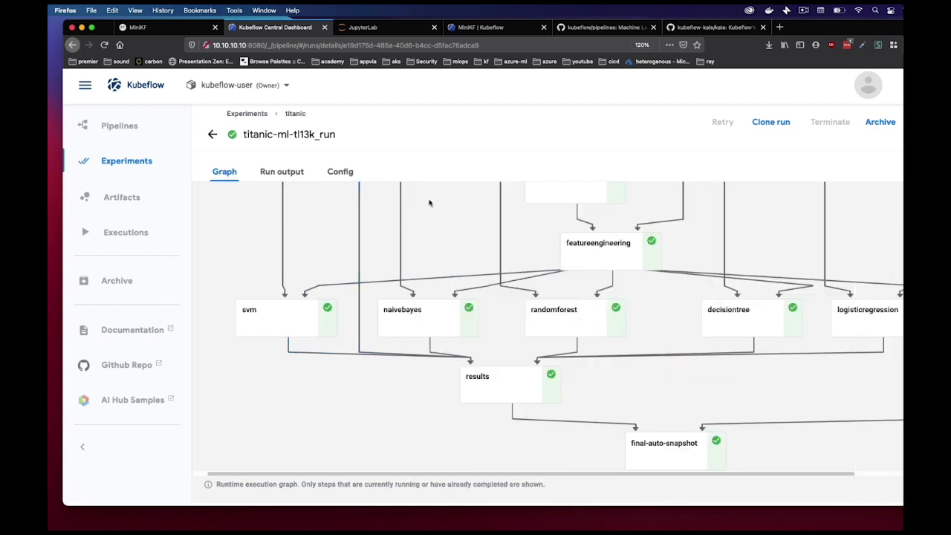
Step: Return to JupyterLab and scroll titanic_dataset_ml.ipynb up to the randomforest cell
click(364, 27)
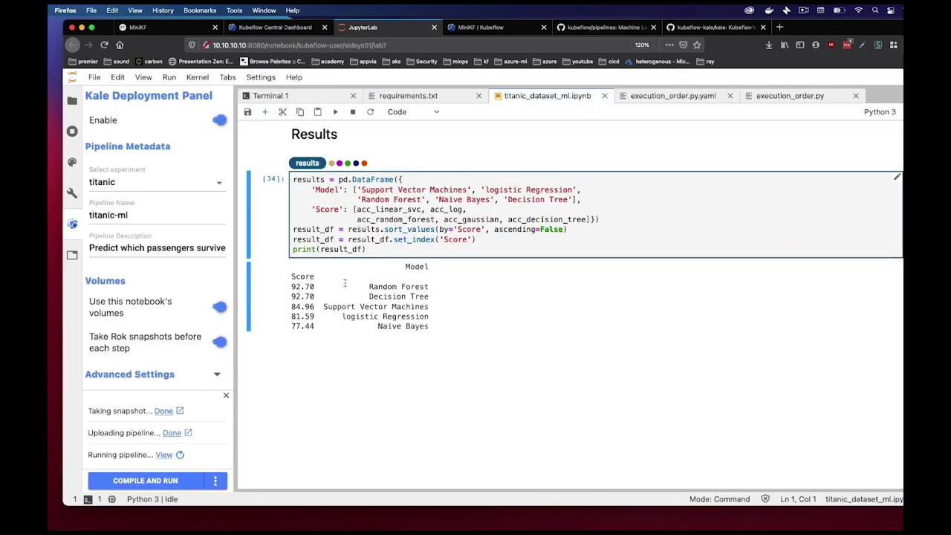
scroll(up, 3)
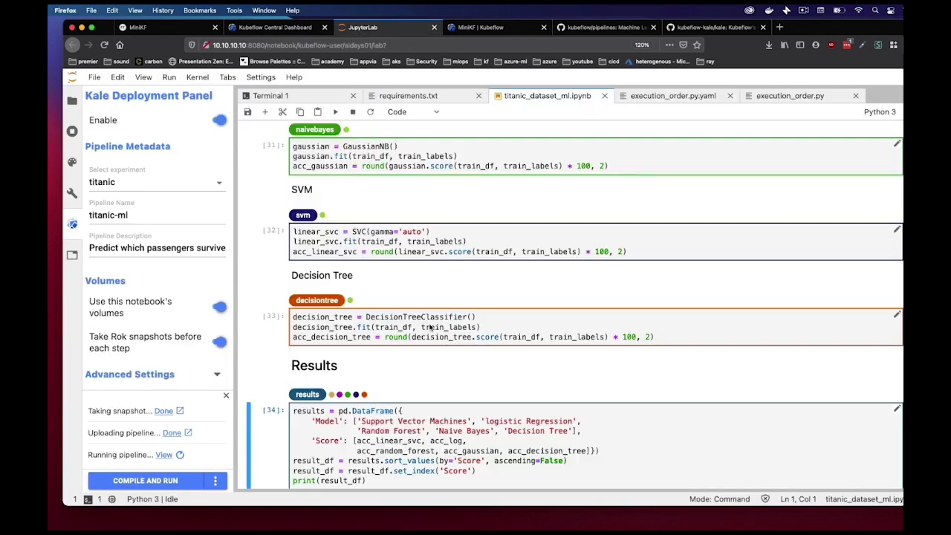
scroll(up, 3)
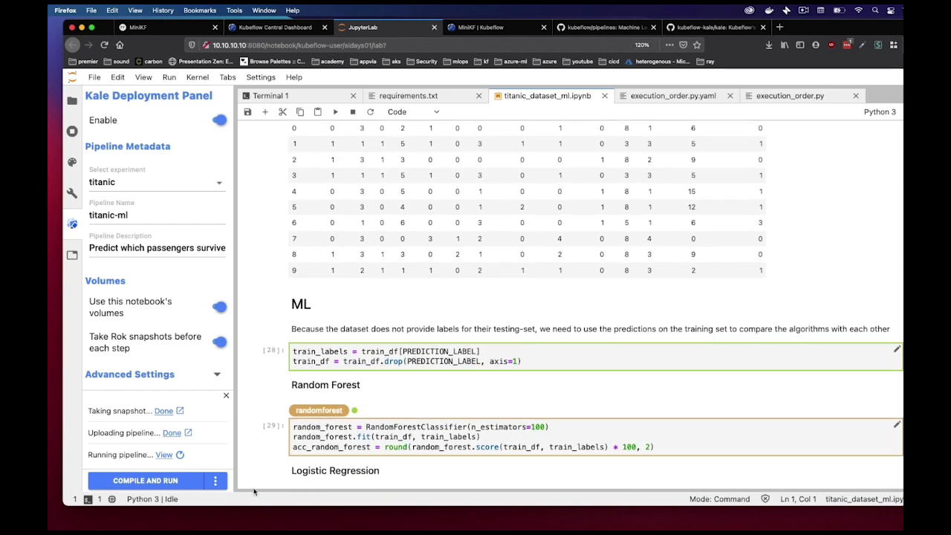
mouse_move(406, 267)
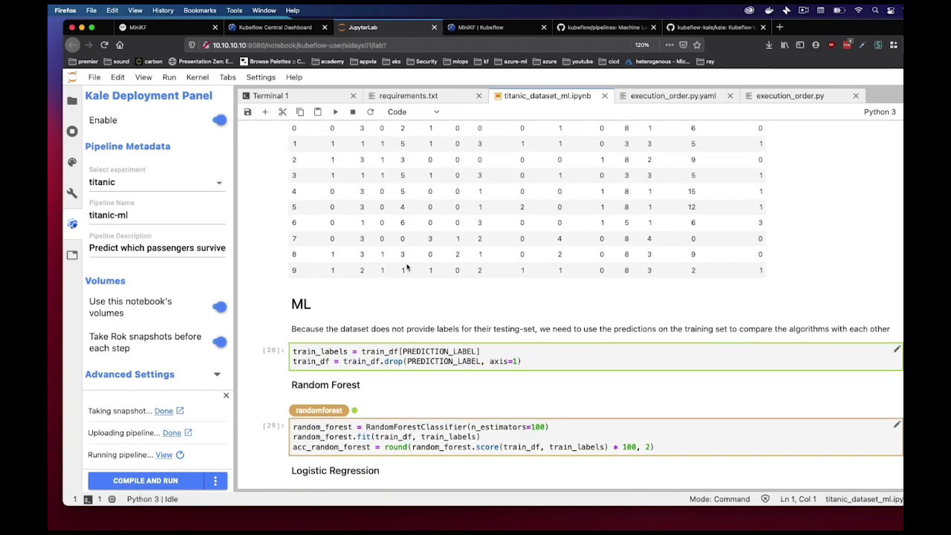